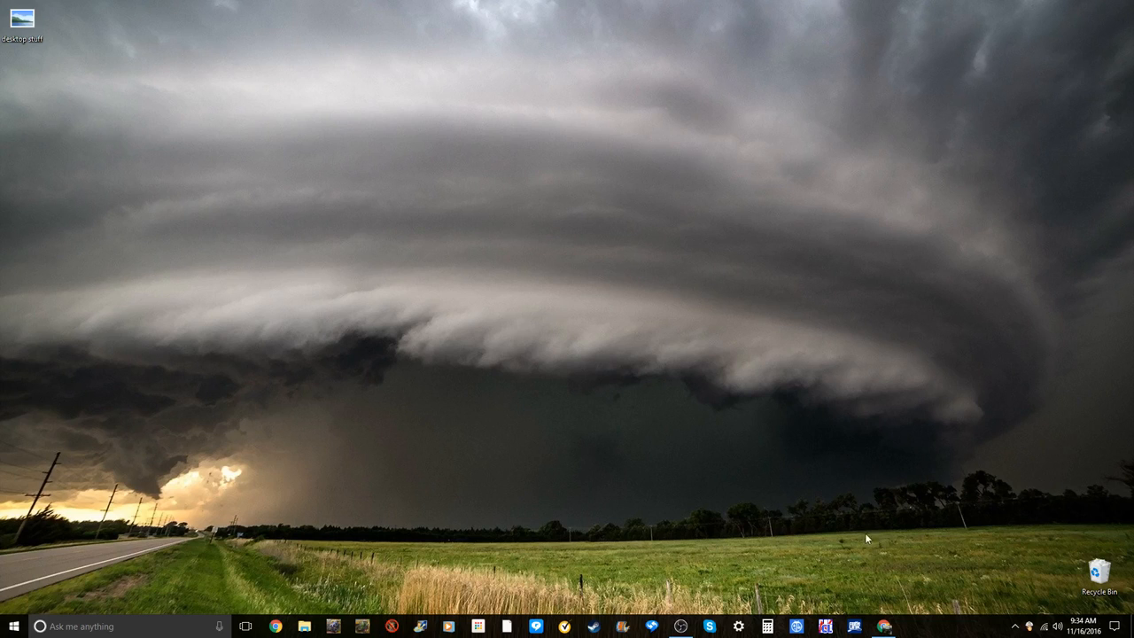
pyautogui.moveTo(868, 512)
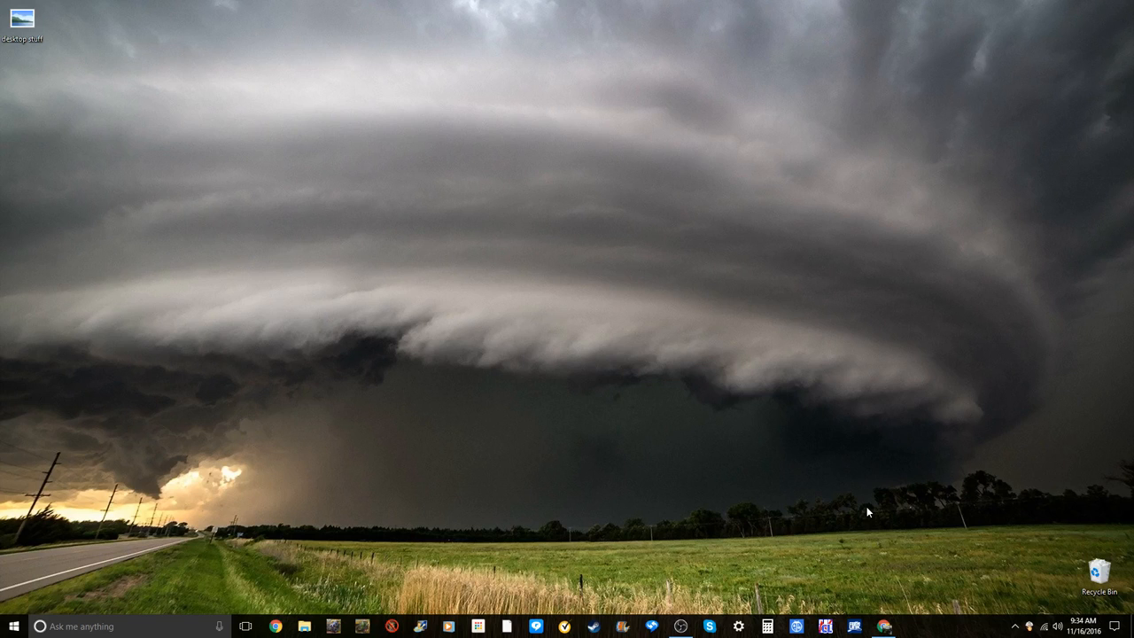
pyautogui.moveTo(914, 507)
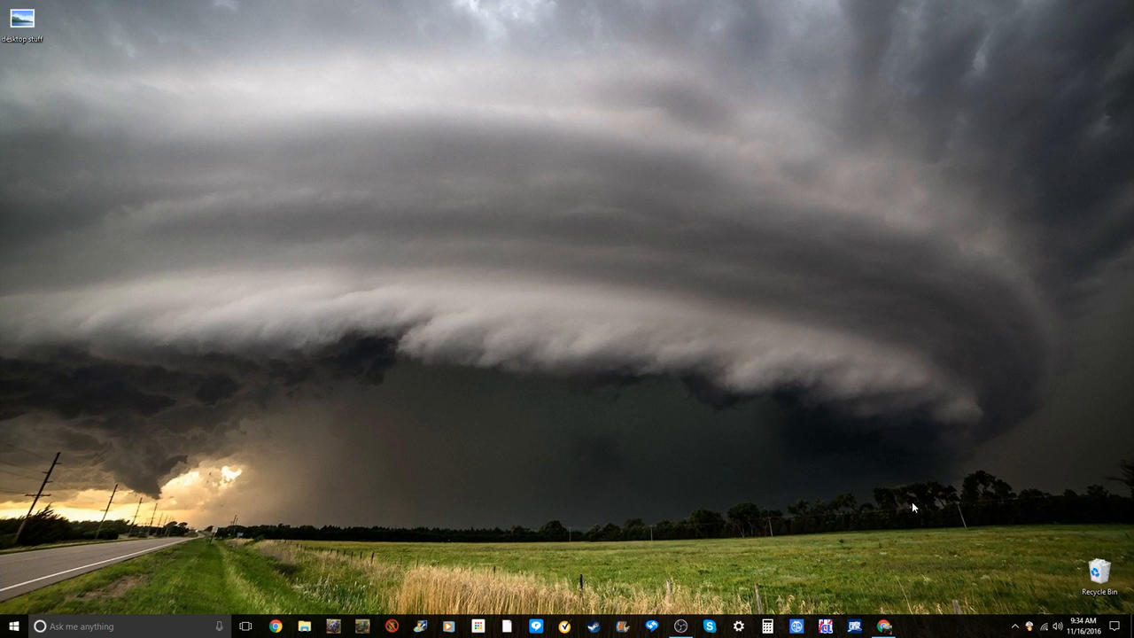
pyautogui.moveTo(907, 567)
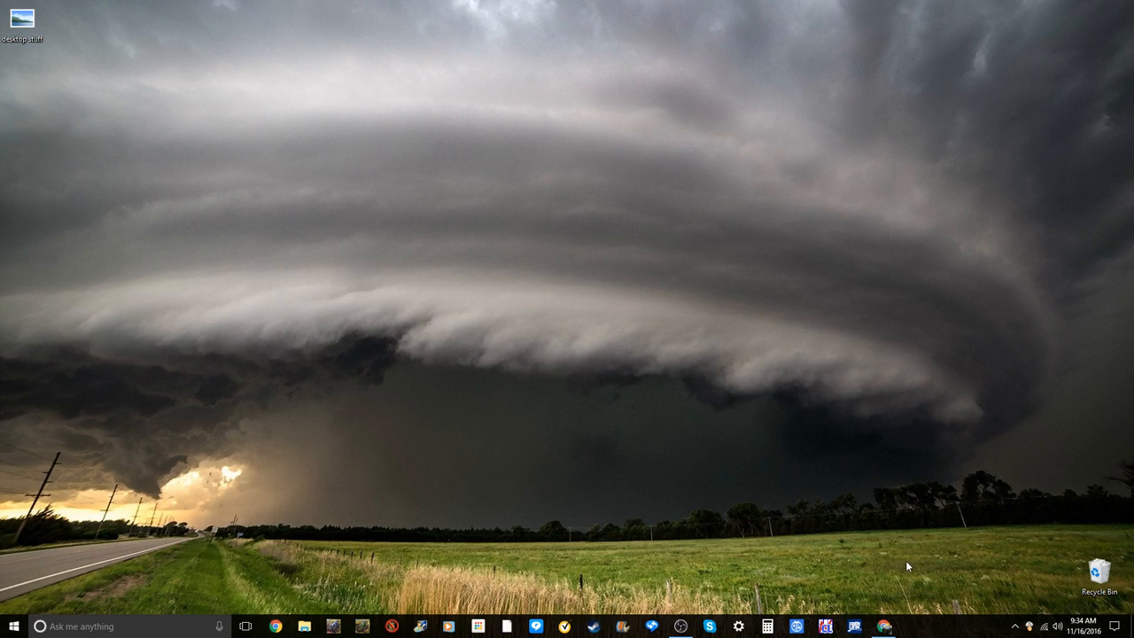
# - Bring up the castlecreations.com downloads page and read through the 3.68.20 revision history and resources
pyautogui.click(276, 626)
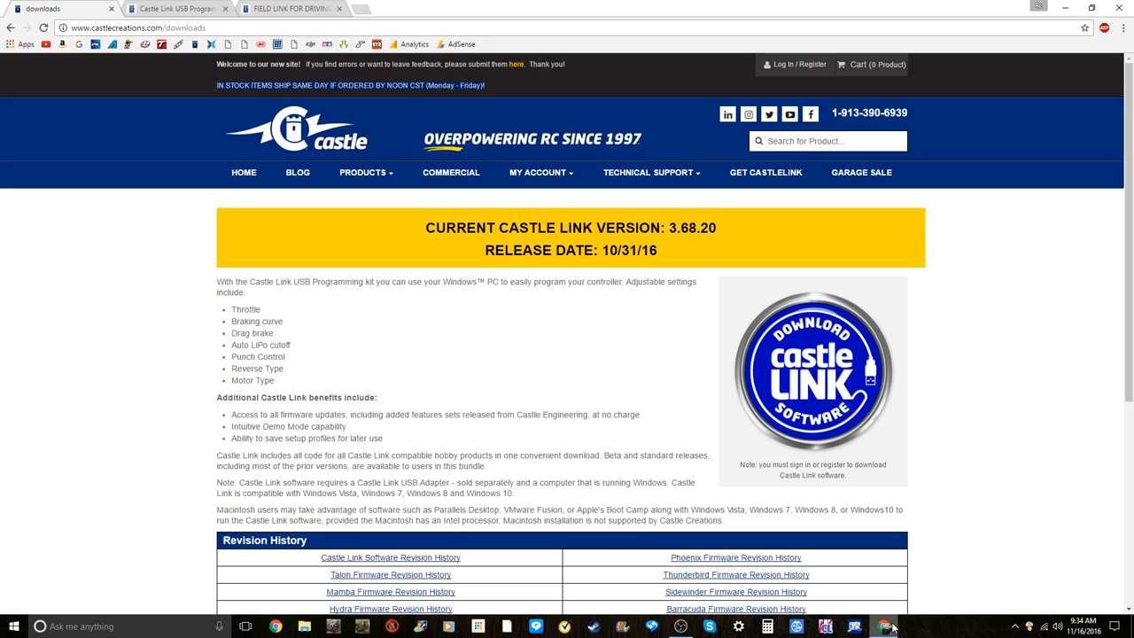
pyautogui.moveTo(183, 353)
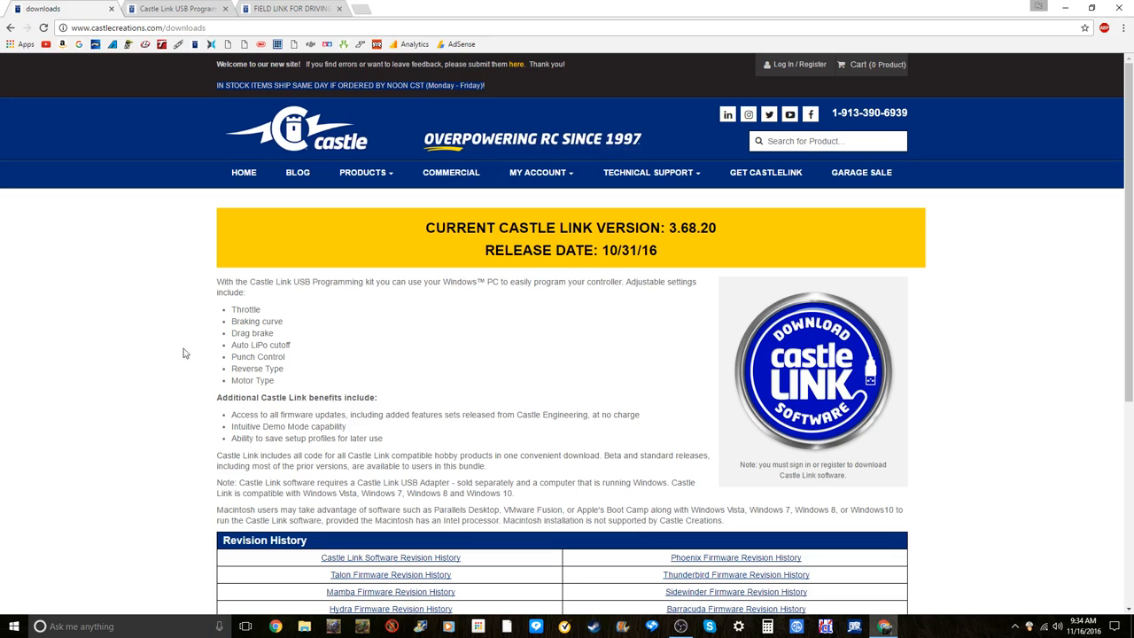
pyautogui.scroll(-3)
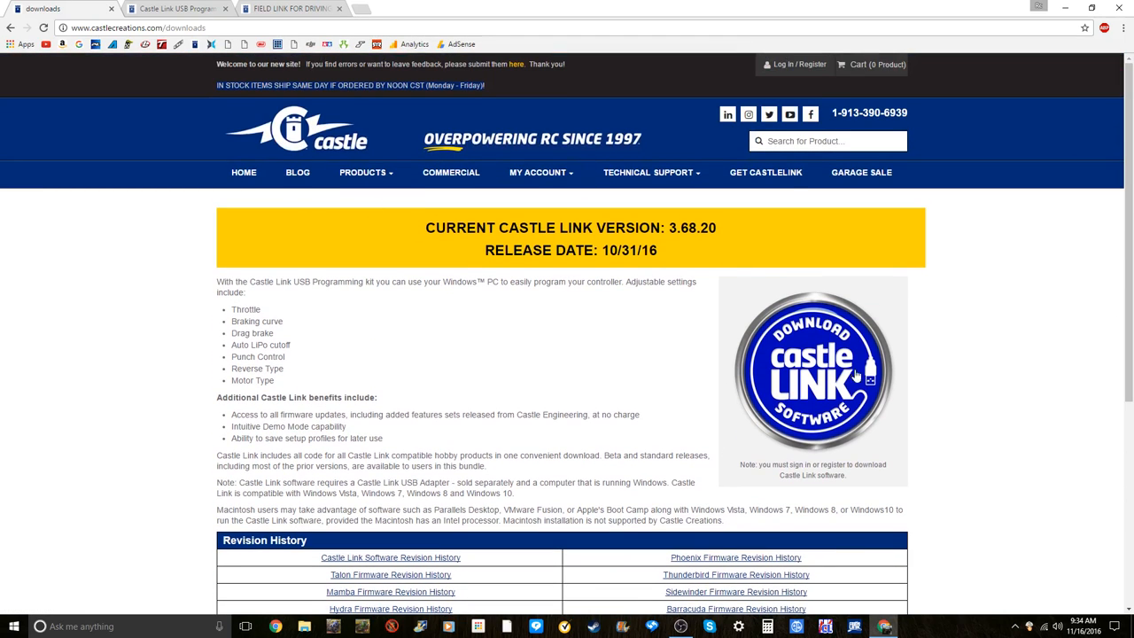
pyautogui.moveTo(651, 172)
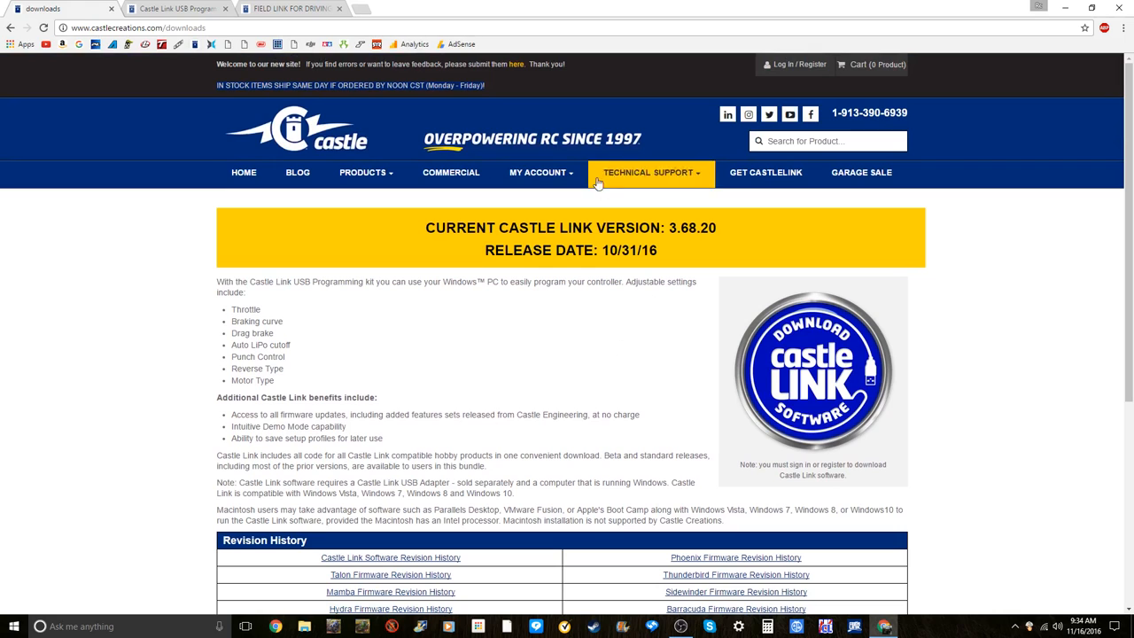
pyautogui.scroll(-3)
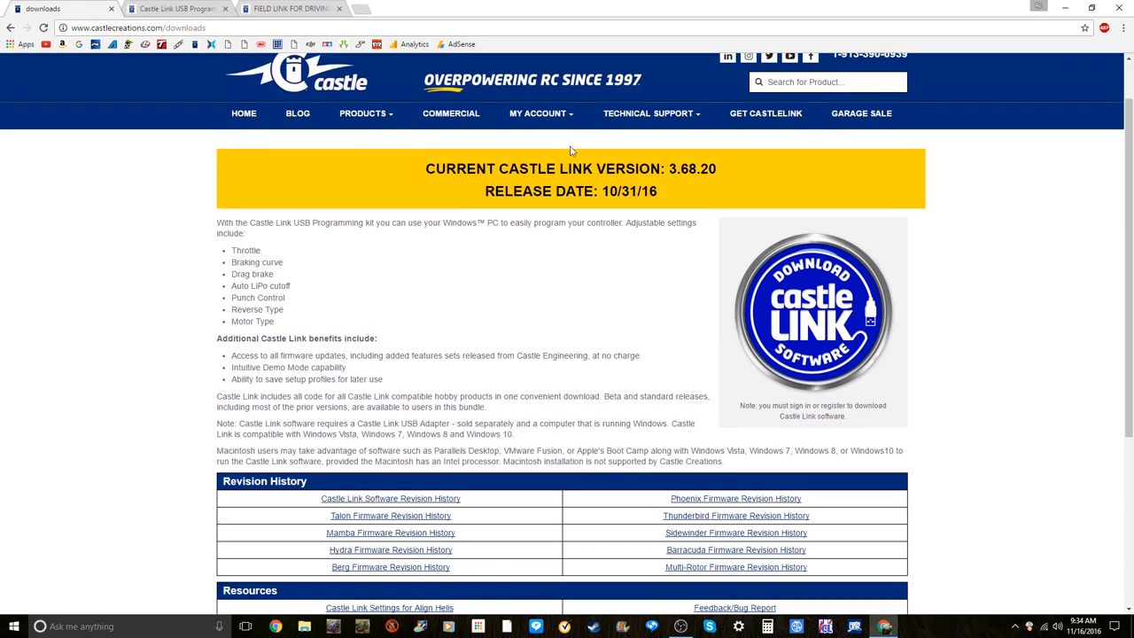
pyautogui.moveTo(715, 184)
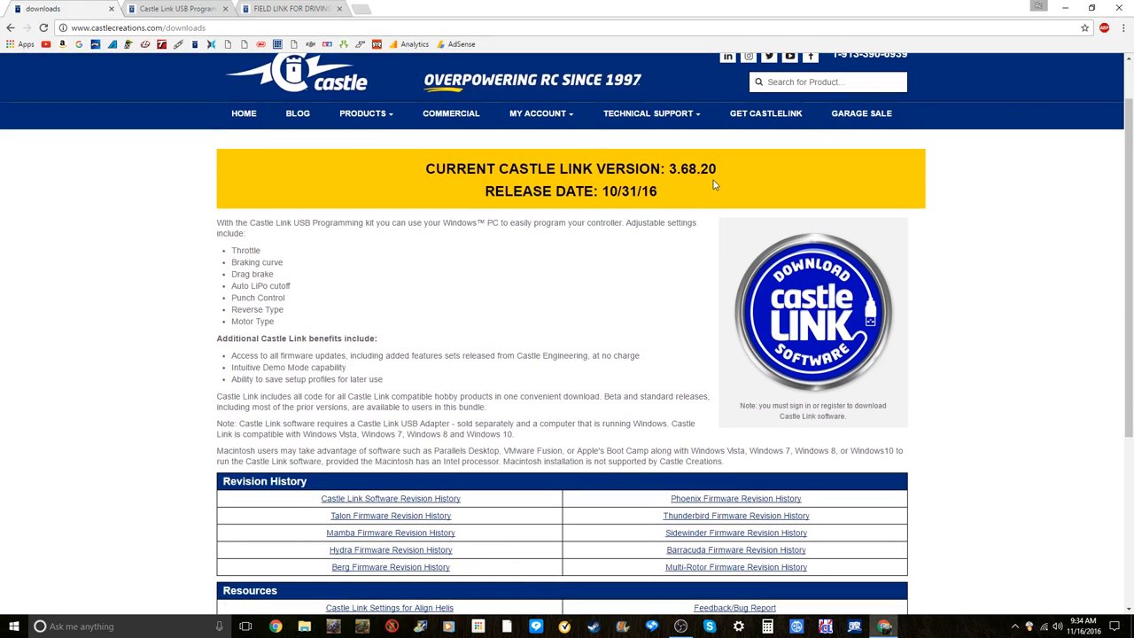
pyautogui.scroll(-3)
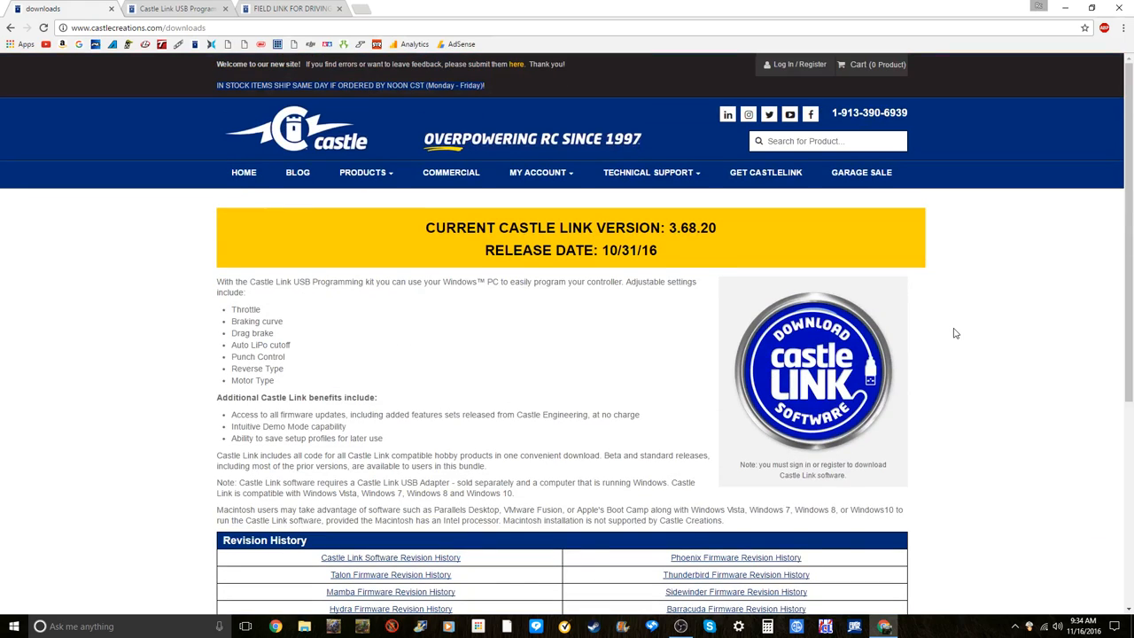
pyautogui.moveTo(754, 274)
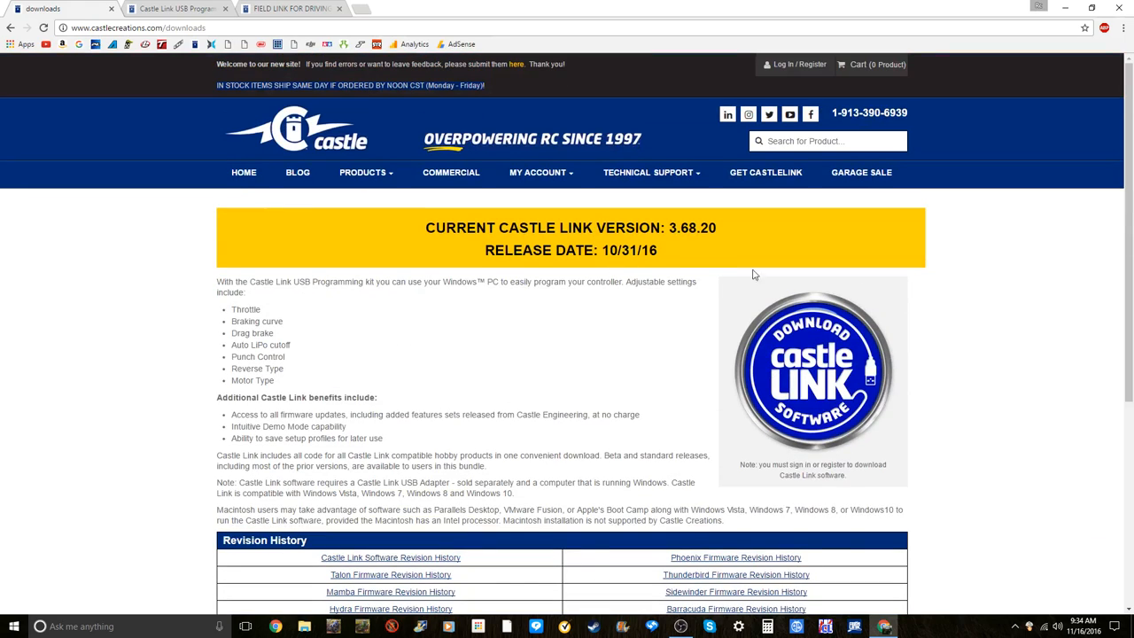
pyautogui.scroll(-3)
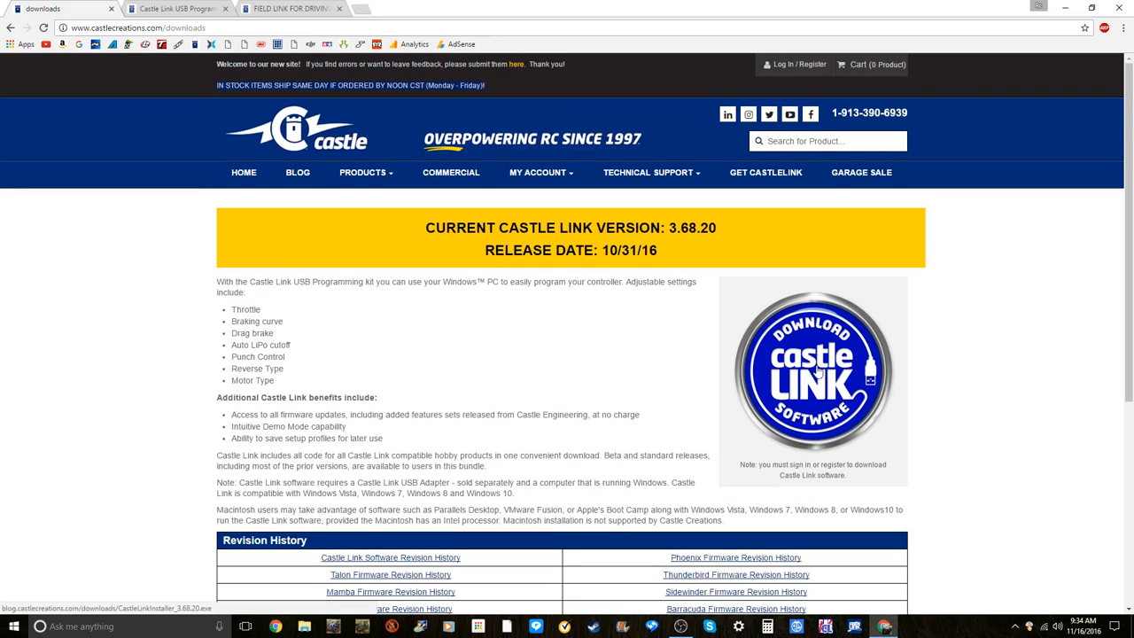
pyautogui.moveTo(855, 368)
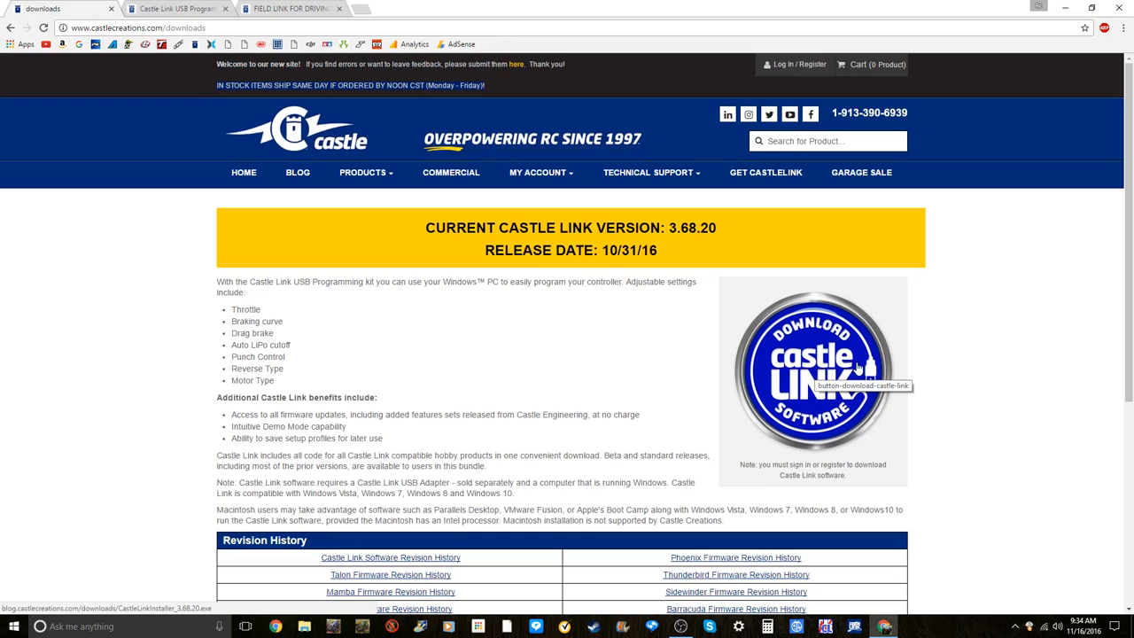
pyautogui.moveTo(651, 172)
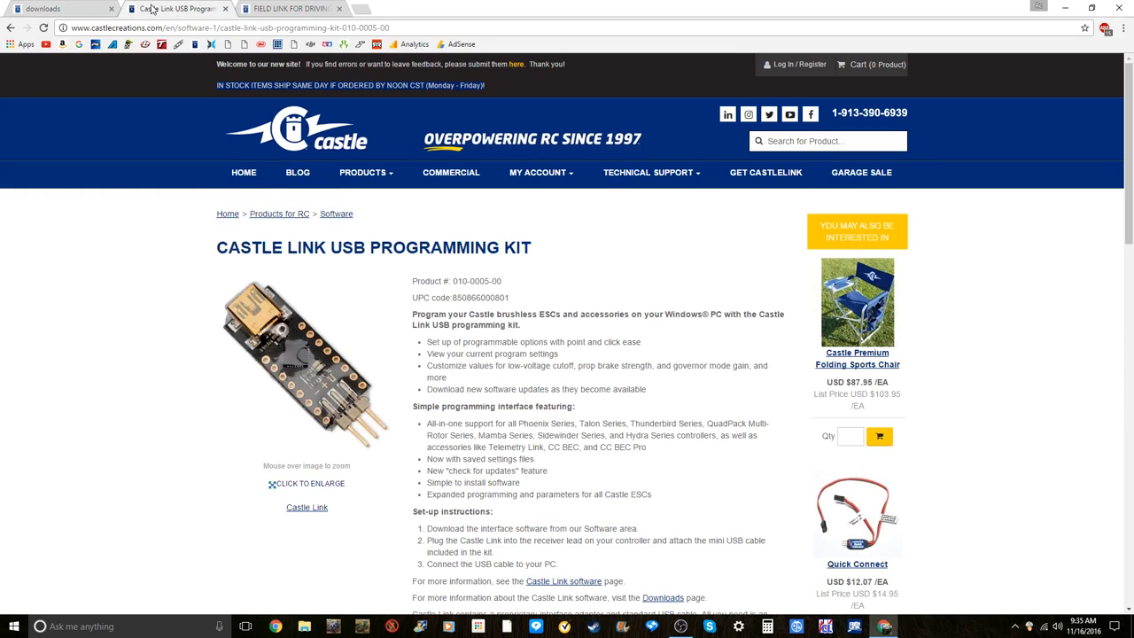
pyautogui.moveTo(285, 330)
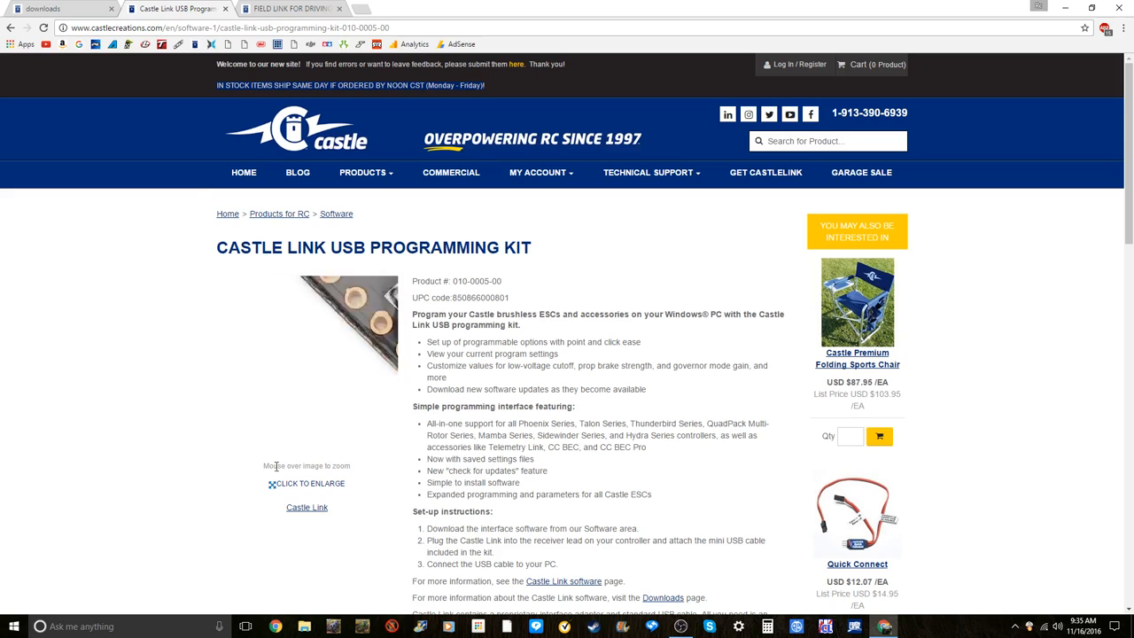
pyautogui.moveTo(260, 296)
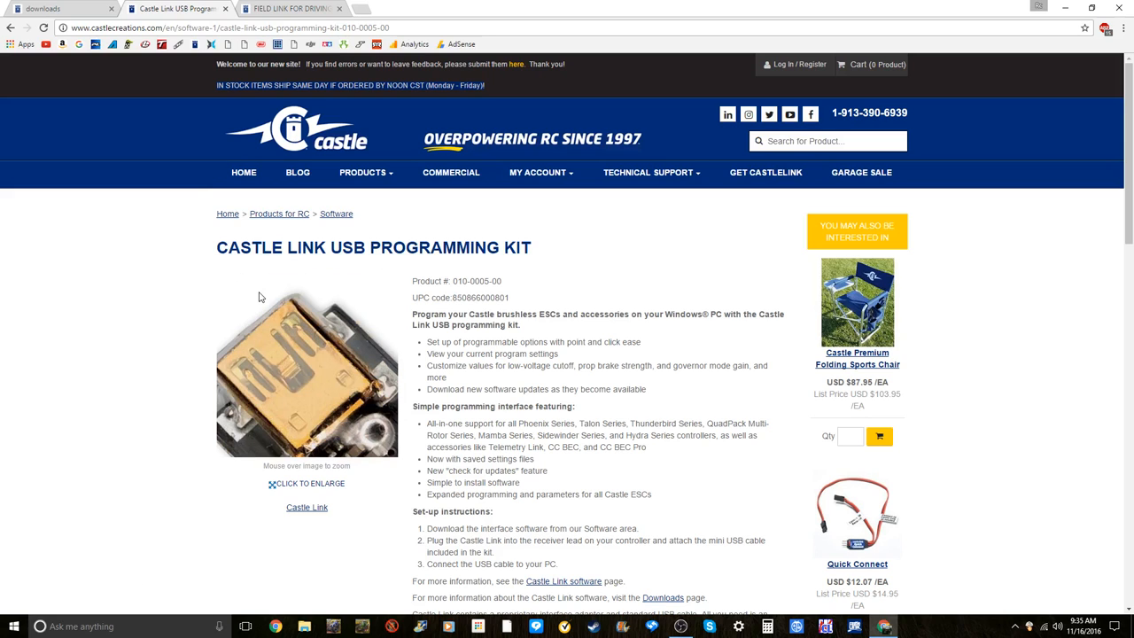
# - Look over the Castle Link USB Programming Kit product page's images and lower listings
pyautogui.scroll(-3)
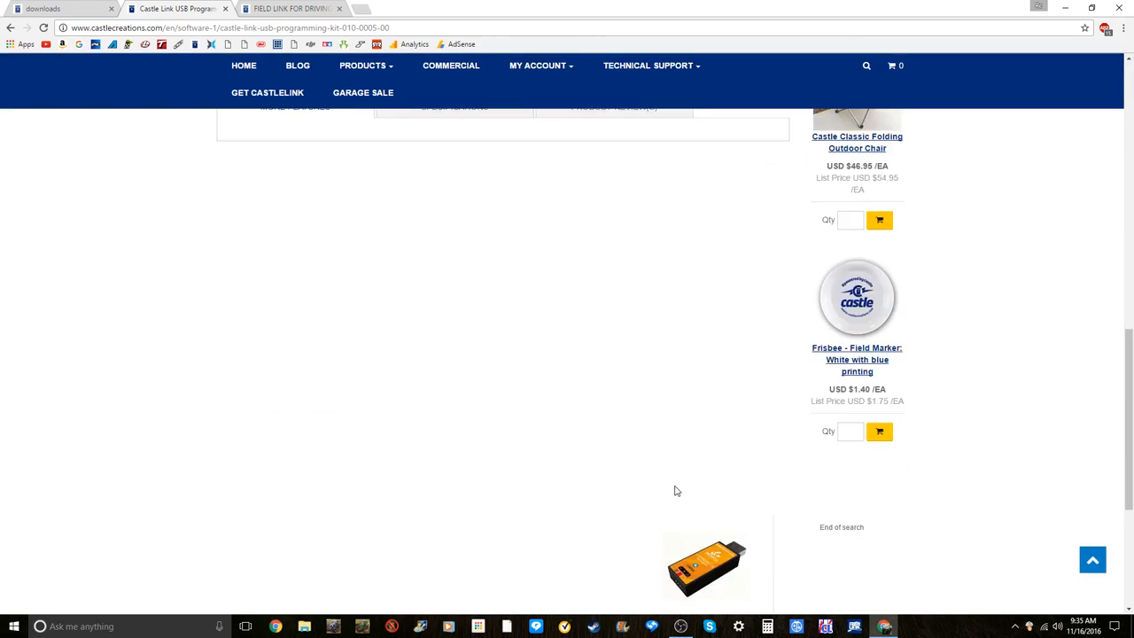
pyautogui.scroll(3)
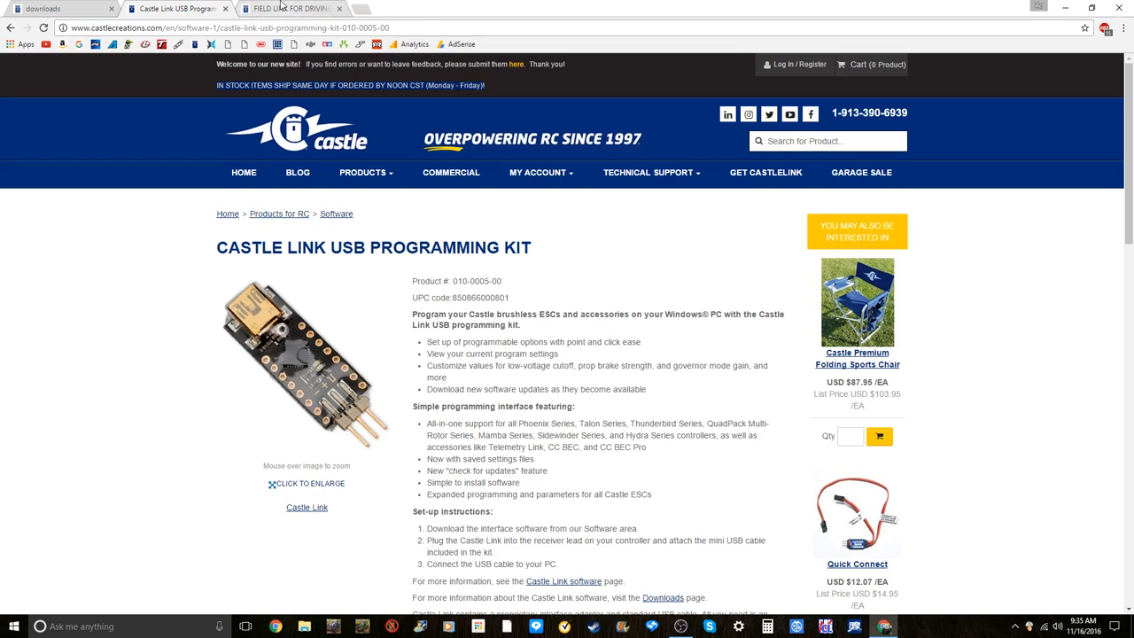
# - Switch to the Field Link for Driving coupon item page priced USD $34.95
pyautogui.click(290, 8)
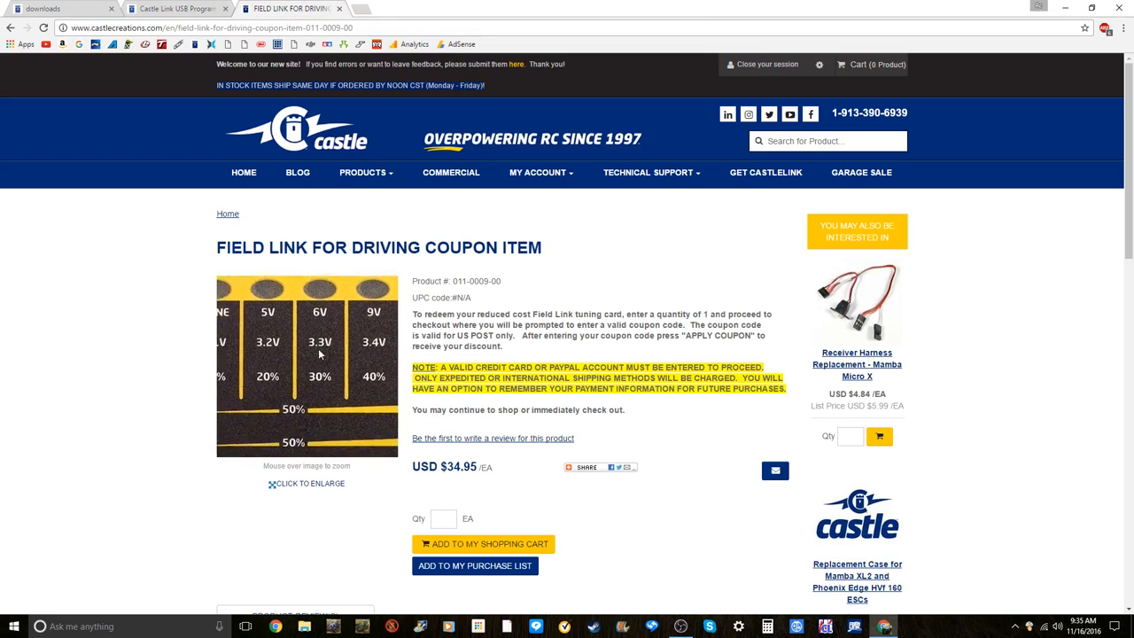
pyautogui.moveTo(133, 504)
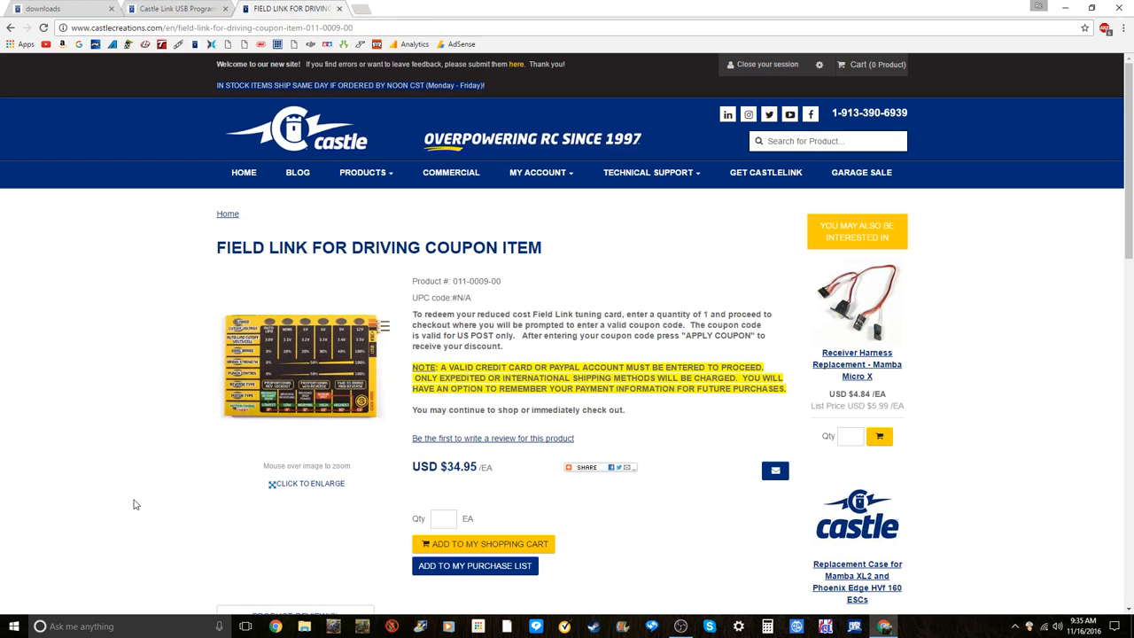
pyautogui.moveTo(210, 343)
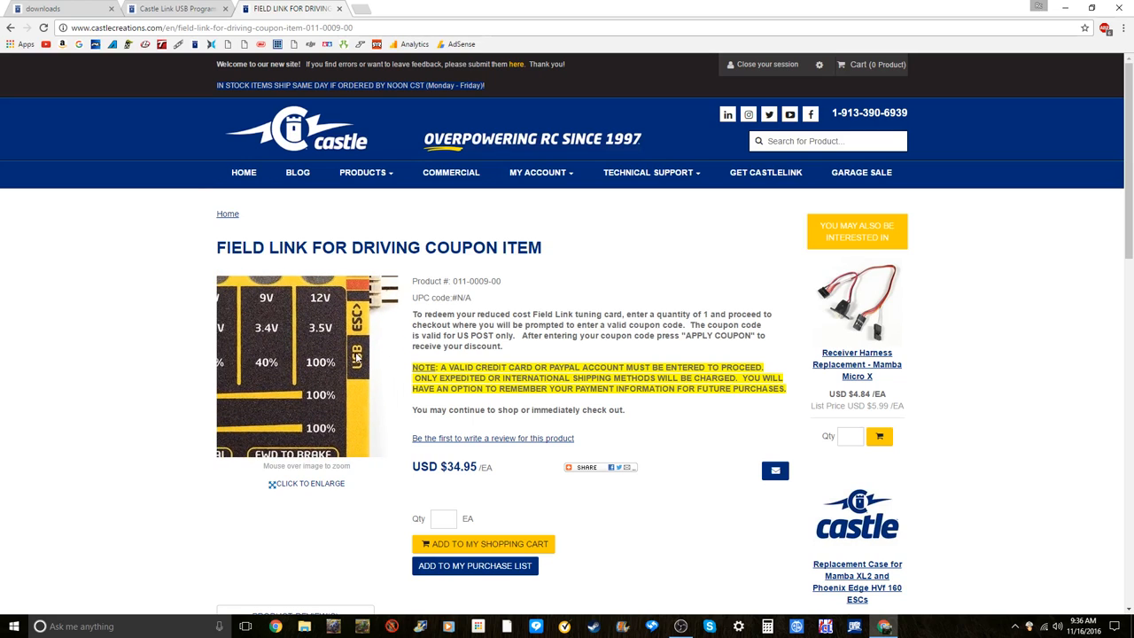
pyautogui.moveTo(364, 361)
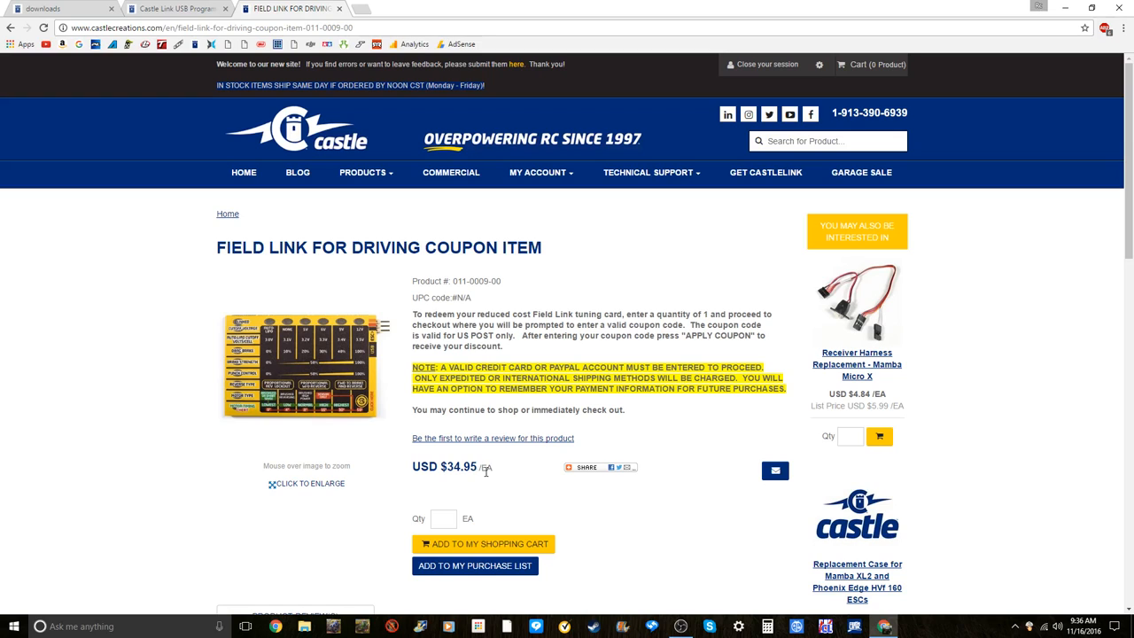
pyautogui.moveTo(669, 503)
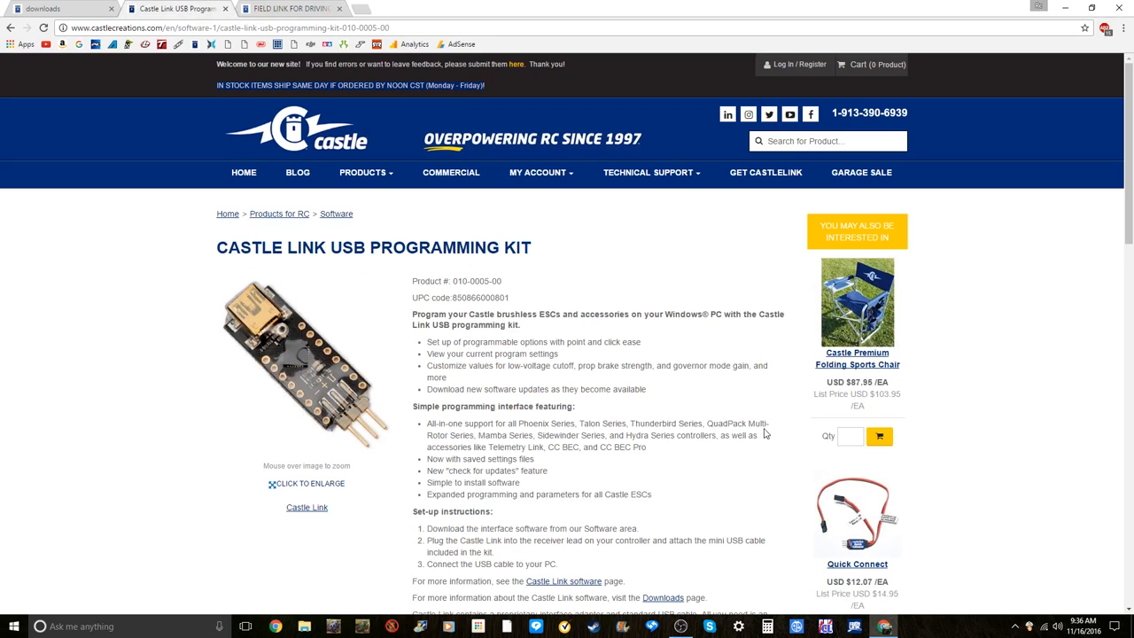
pyautogui.scroll(-3)
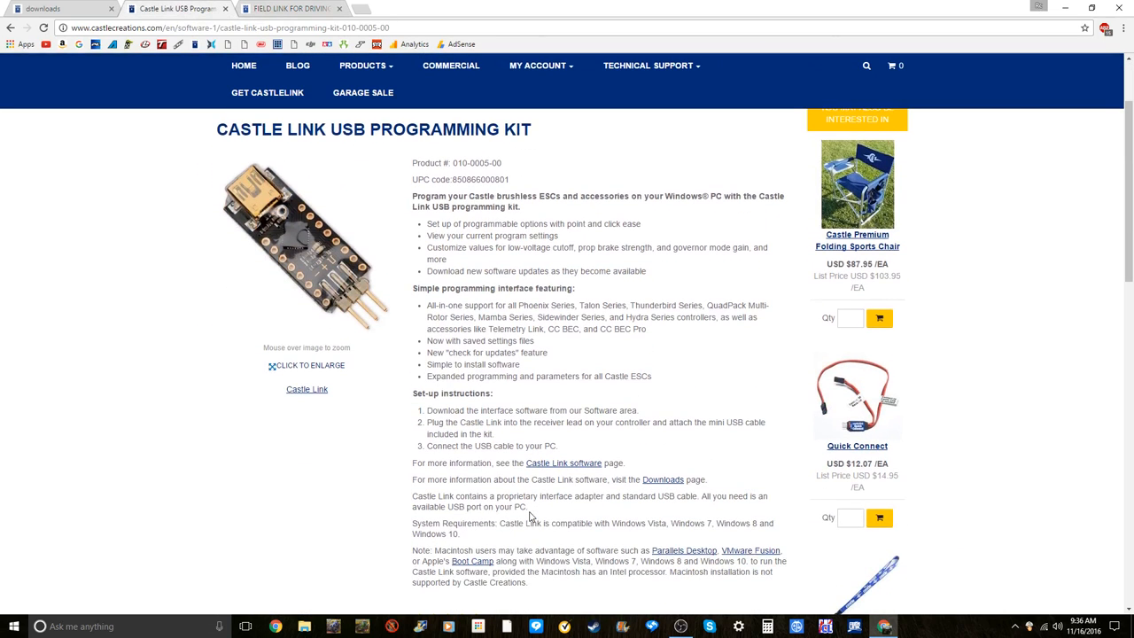
pyautogui.scroll(-3)
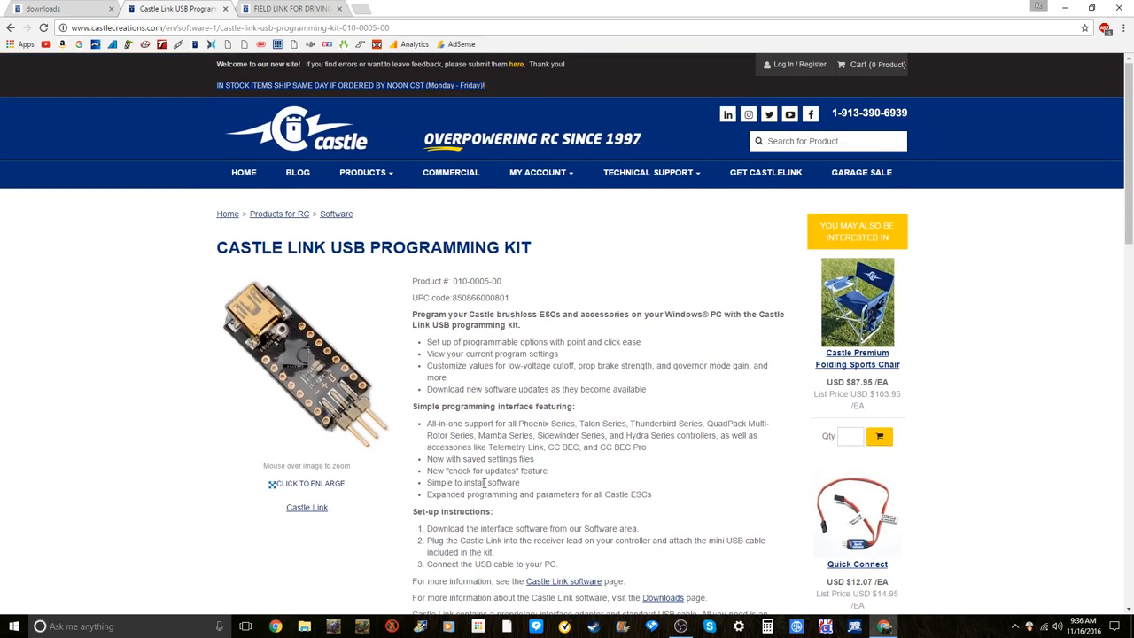
pyautogui.moveTo(308, 363)
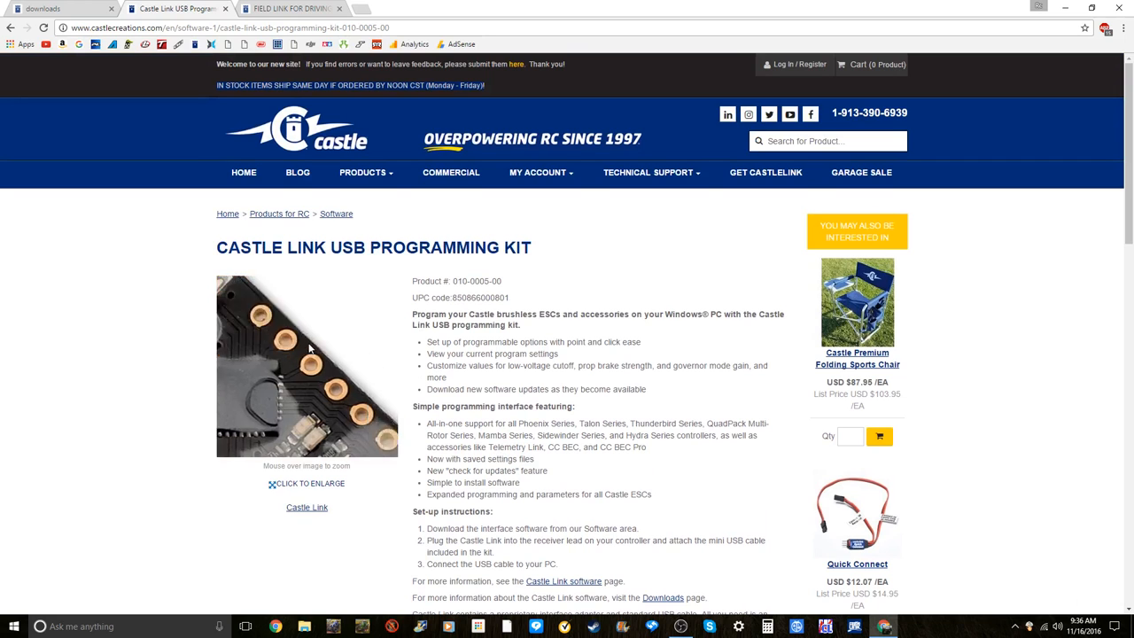
pyautogui.click(283, 8)
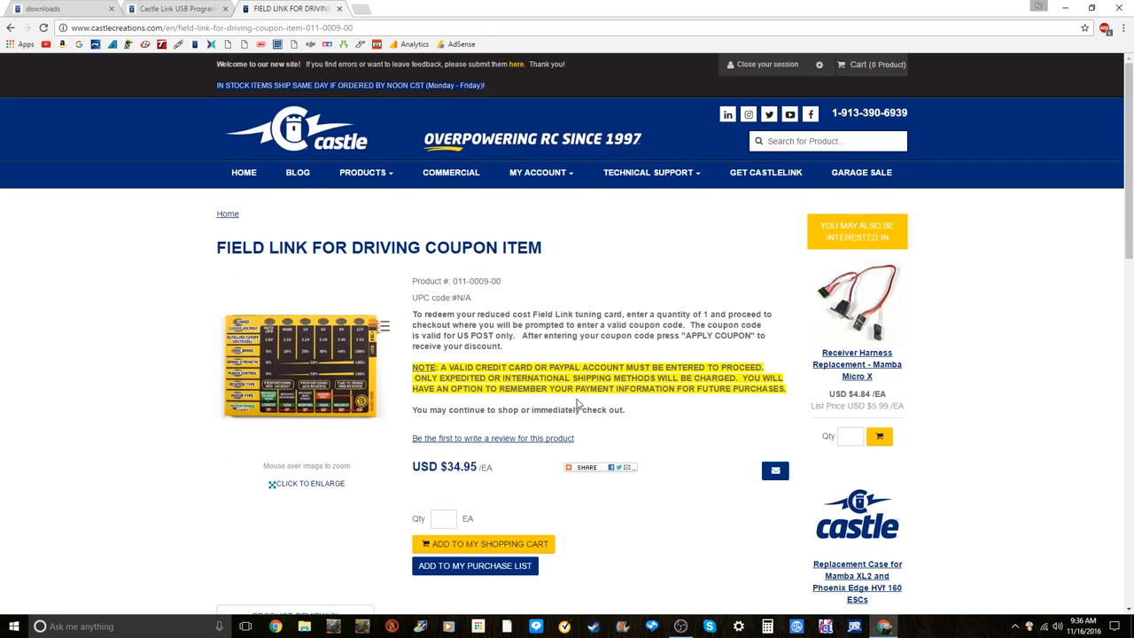
pyautogui.moveTo(596, 410)
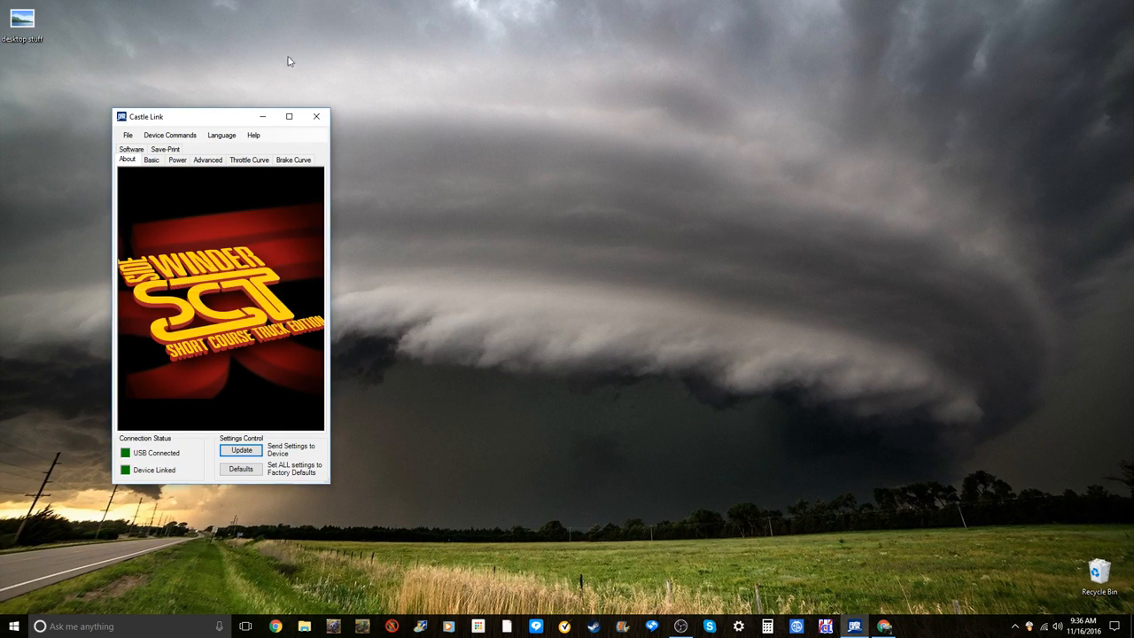
# - Launch Castle Link from the taskbar, showing USB not connected and device not linked
pyautogui.click(316, 116)
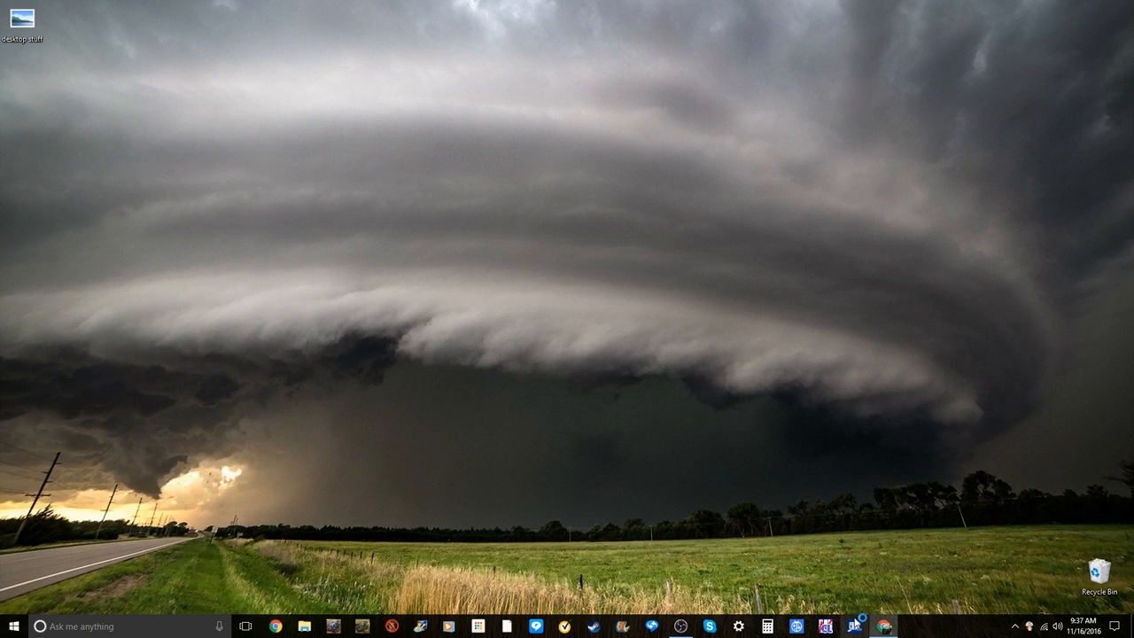
pyautogui.click(853, 626)
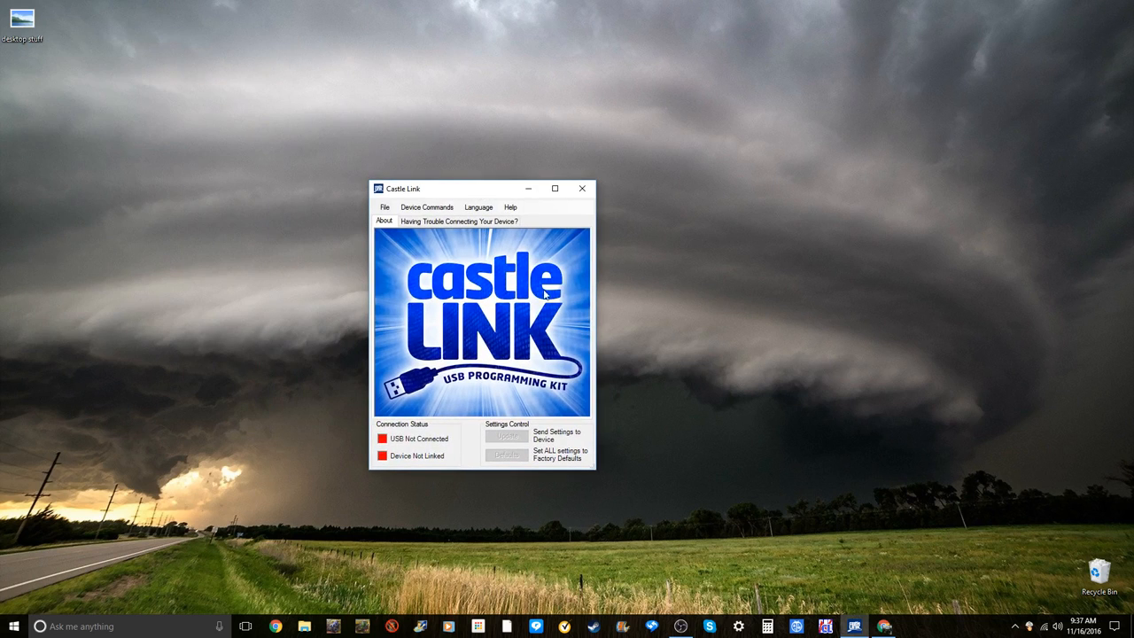
pyautogui.moveTo(343, 250)
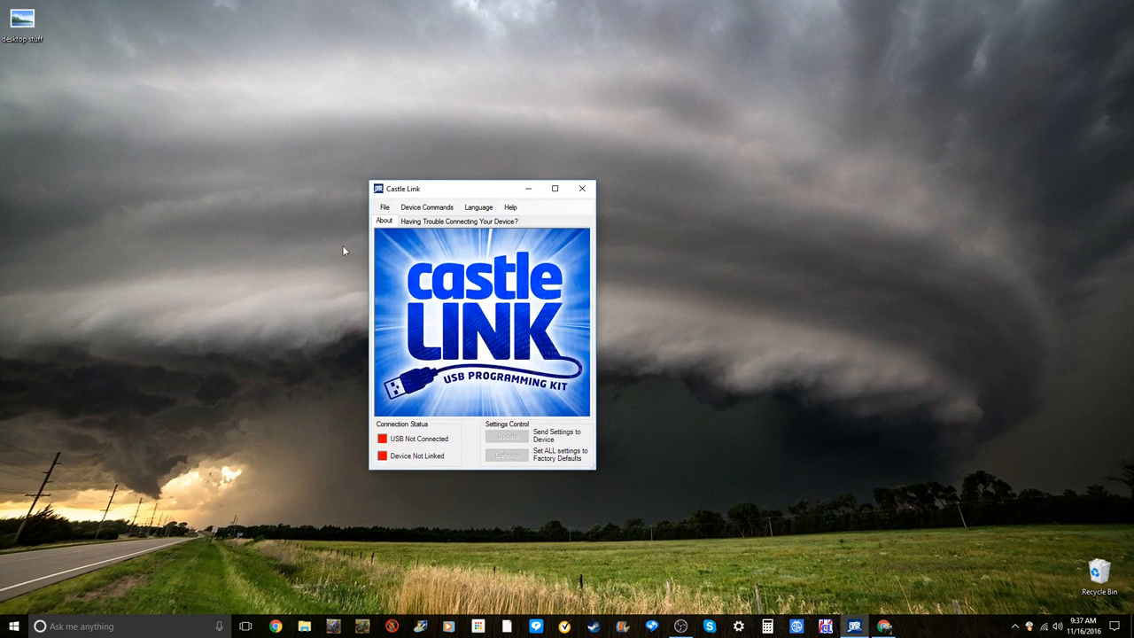
# - Show the 'Having Trouble Connecting Your Device?' troubleshooting guidance
pyautogui.click(459, 221)
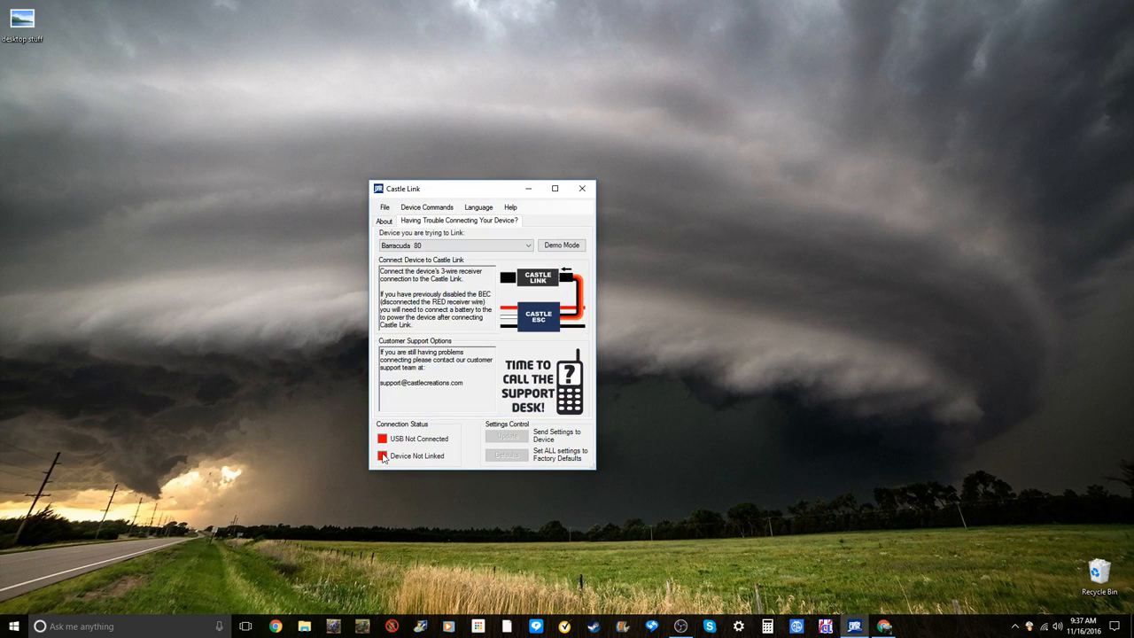
pyautogui.moveTo(388, 443)
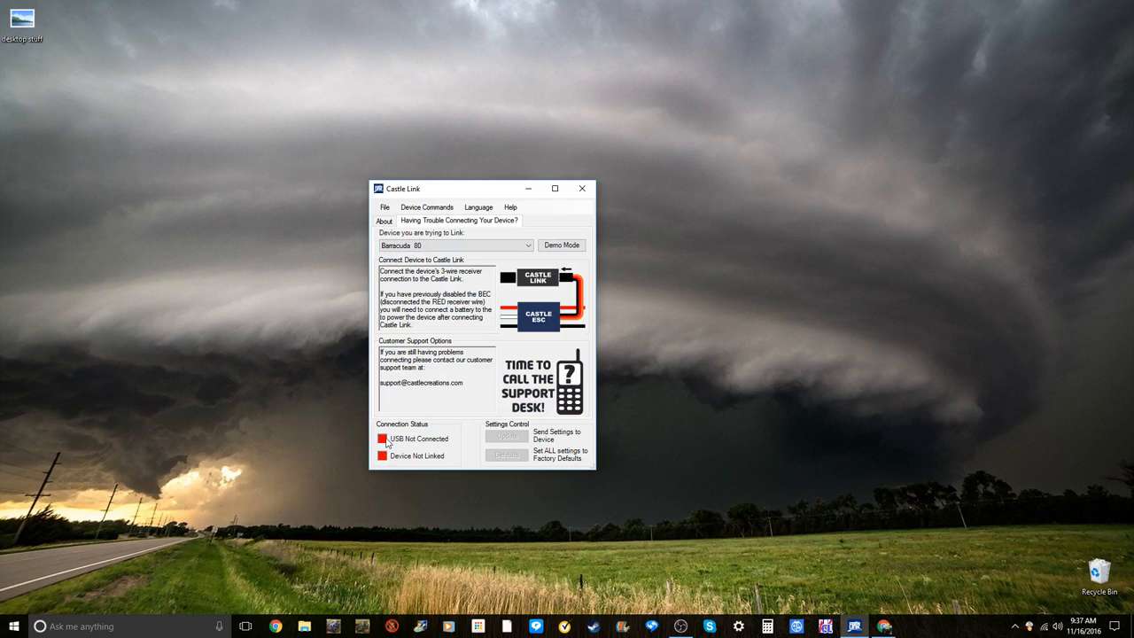
pyautogui.moveTo(388, 448)
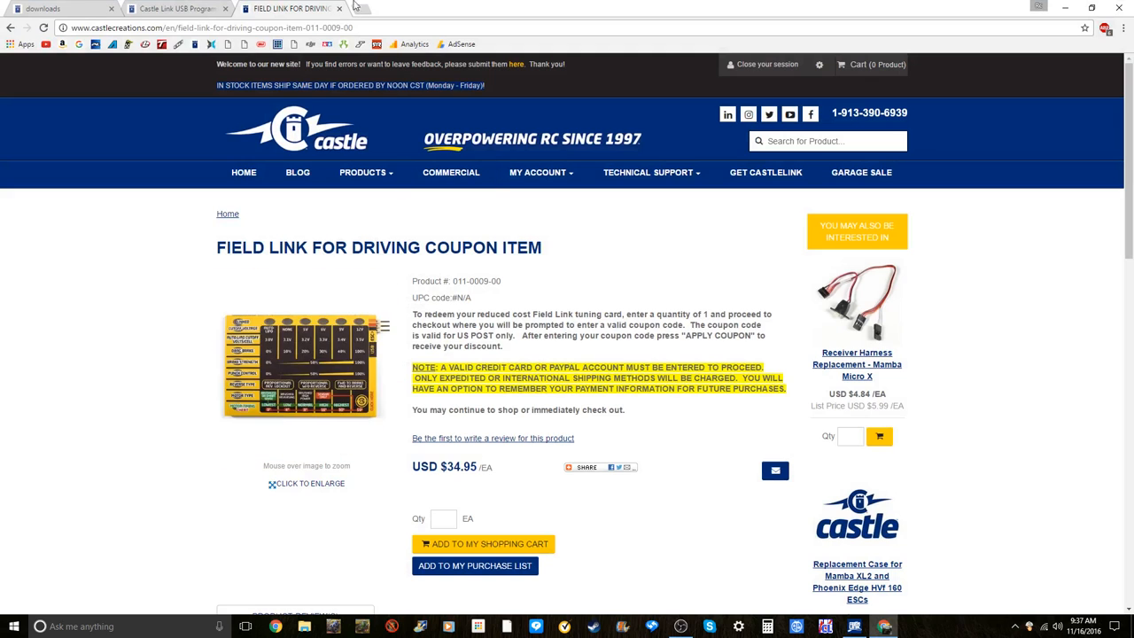
# - Put the Chrome window away and return to Castle Link, now with USB connected
pyautogui.click(178, 8)
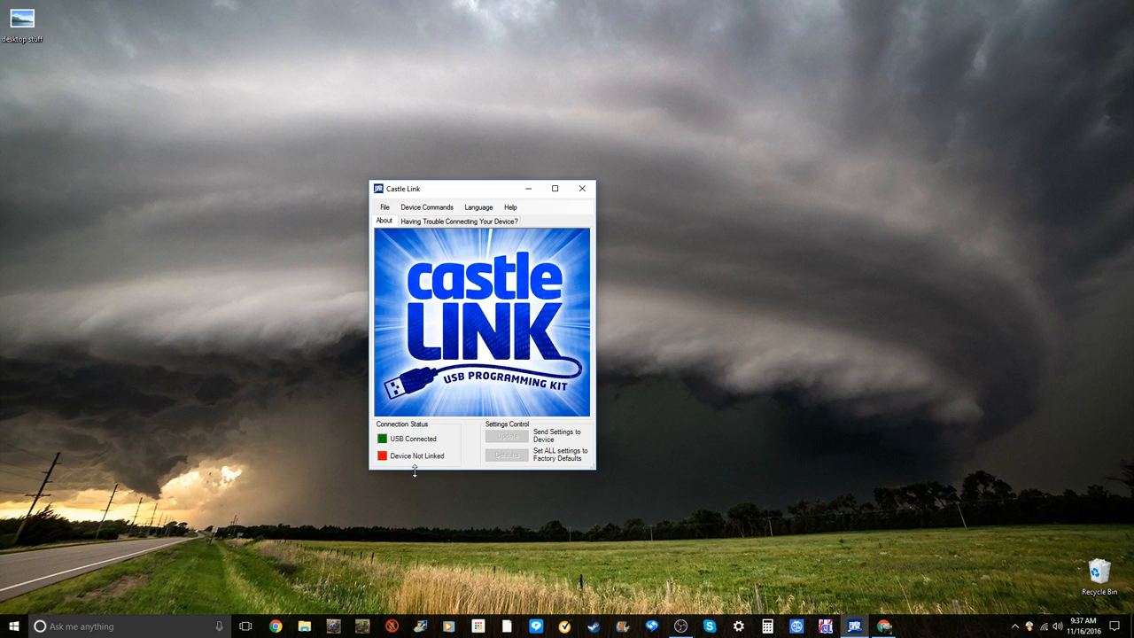
pyautogui.moveTo(425, 467)
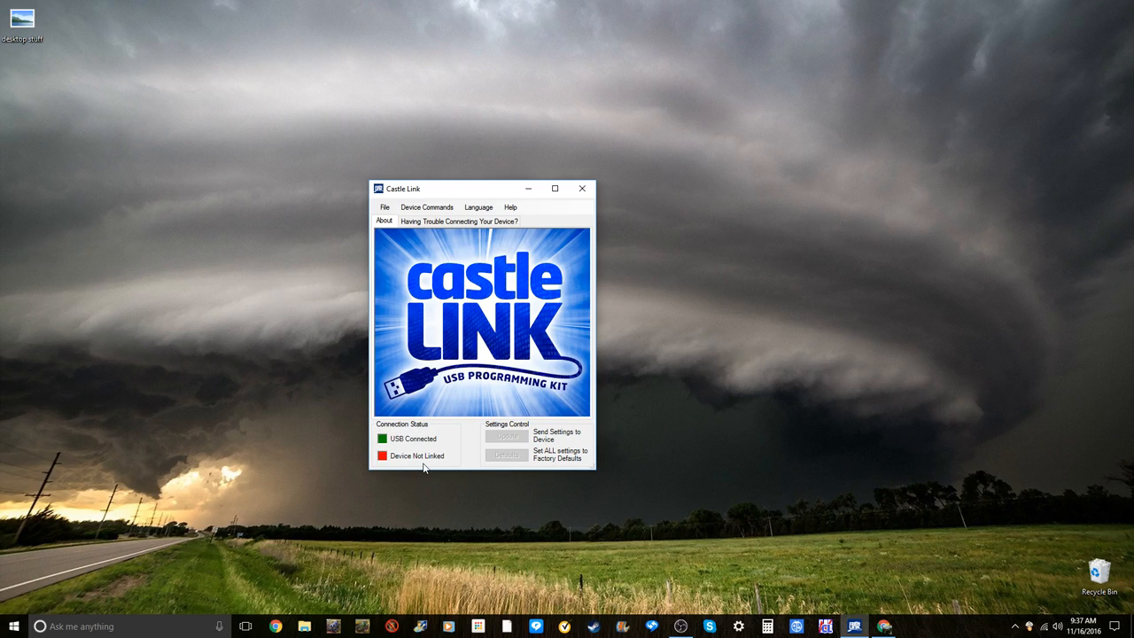
pyautogui.moveTo(372, 461)
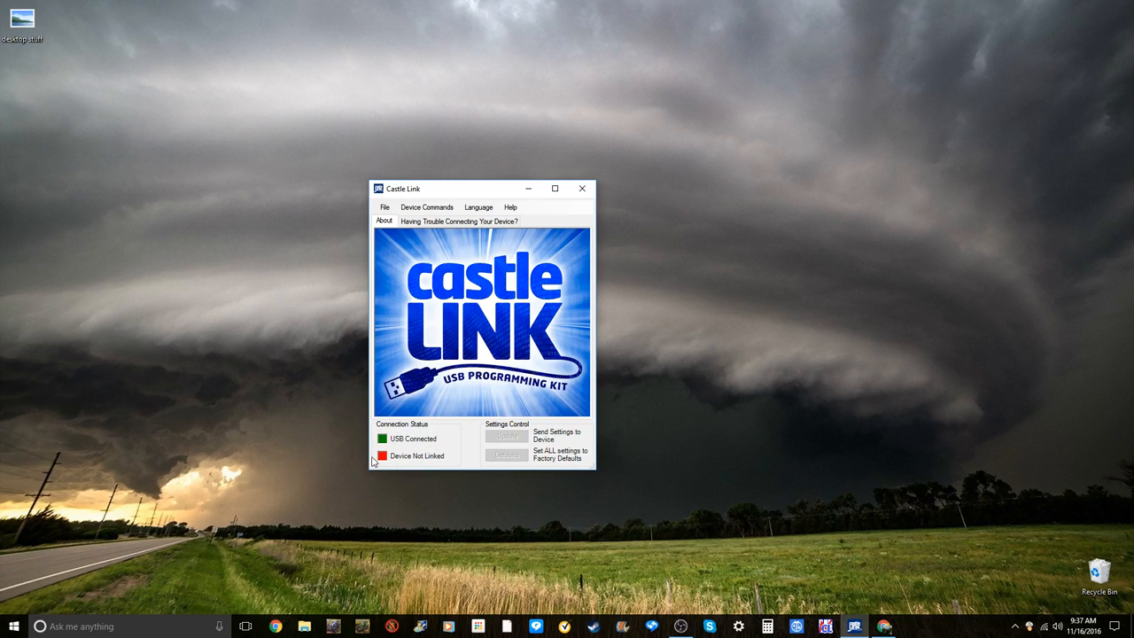
pyautogui.moveTo(378, 457)
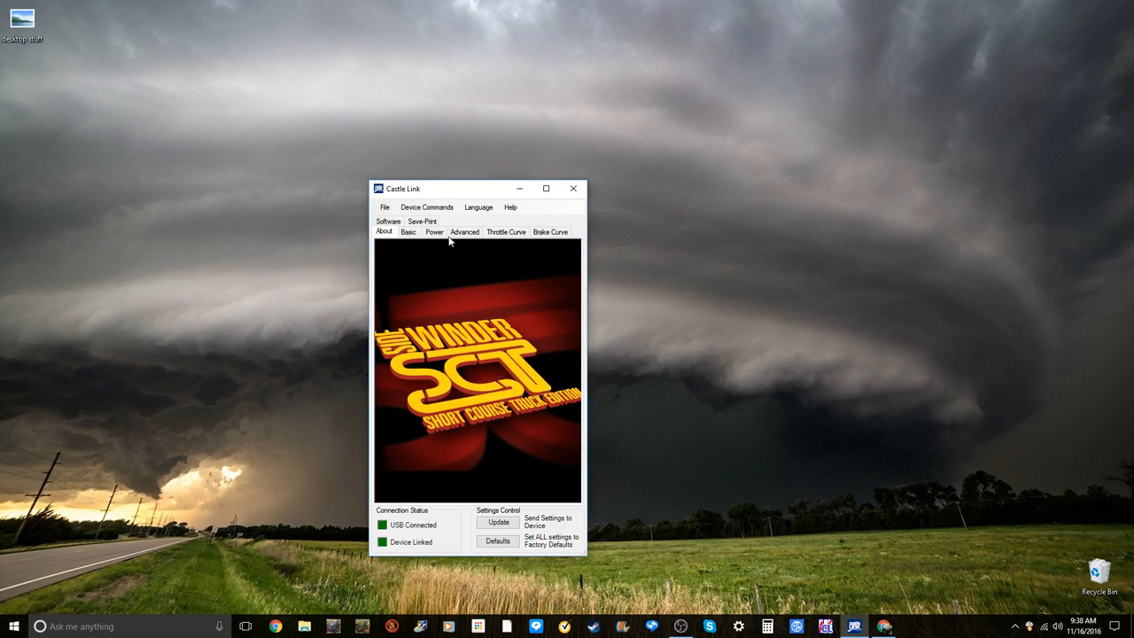
pyautogui.moveTo(559, 416)
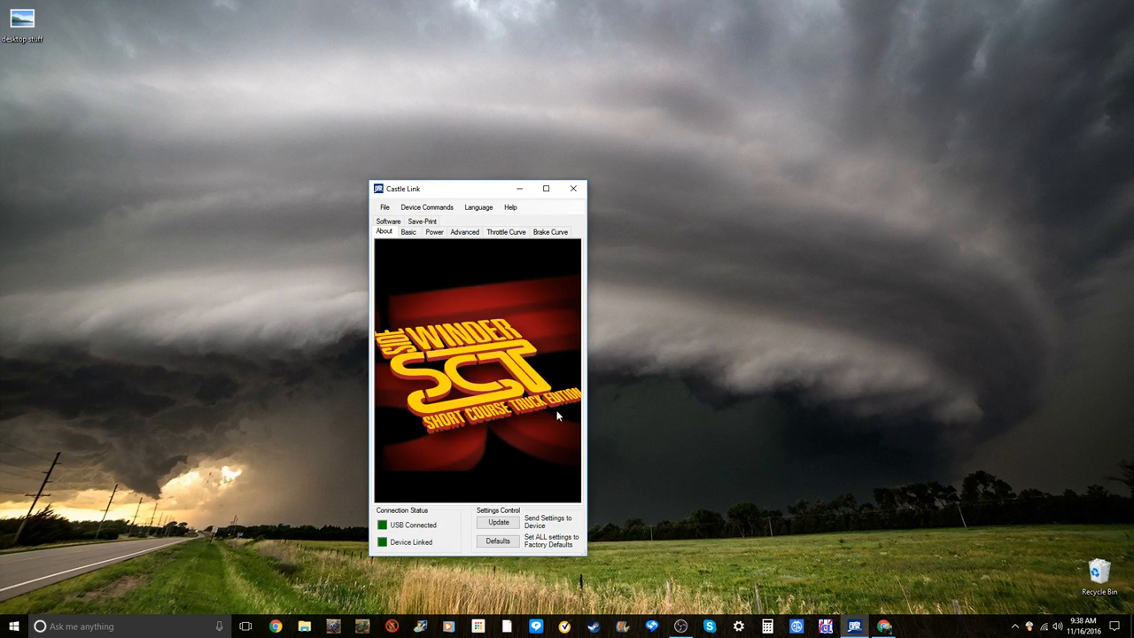
pyautogui.moveTo(488, 423)
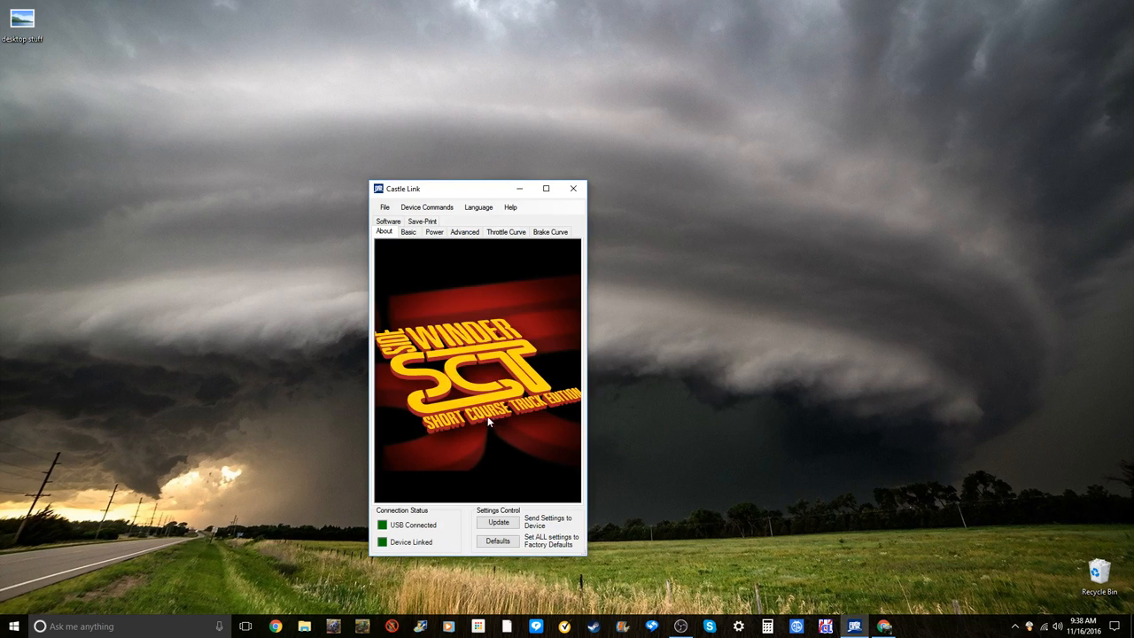
# - Show the Sidewinder SCT firmware page listing V 1.51 (Beta) as current
pyautogui.click(498, 522)
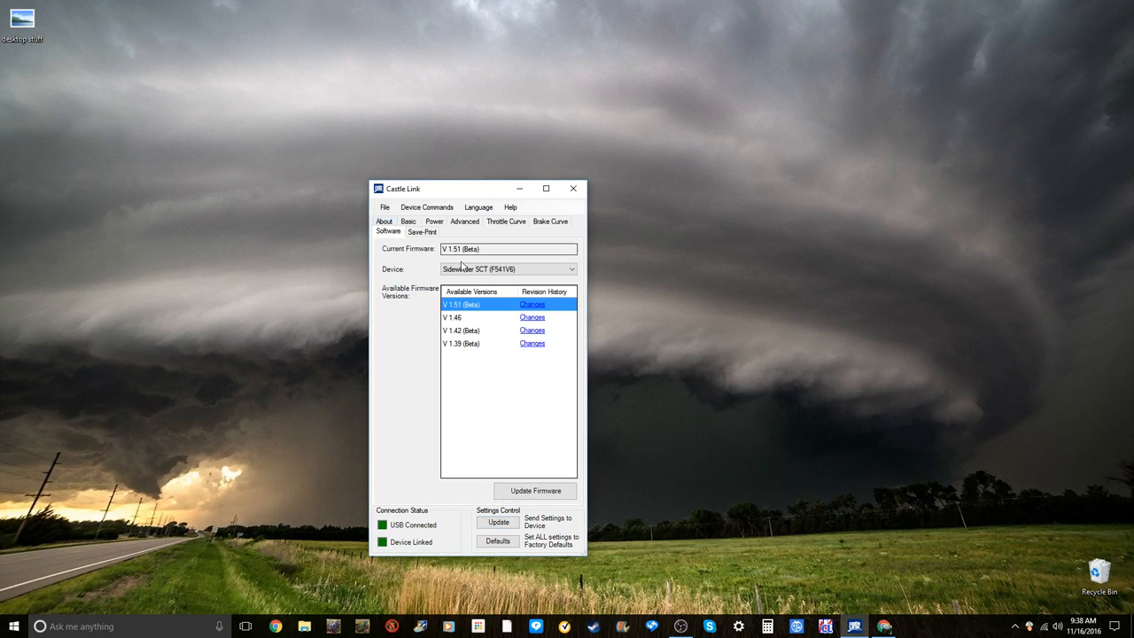
pyautogui.moveTo(523, 504)
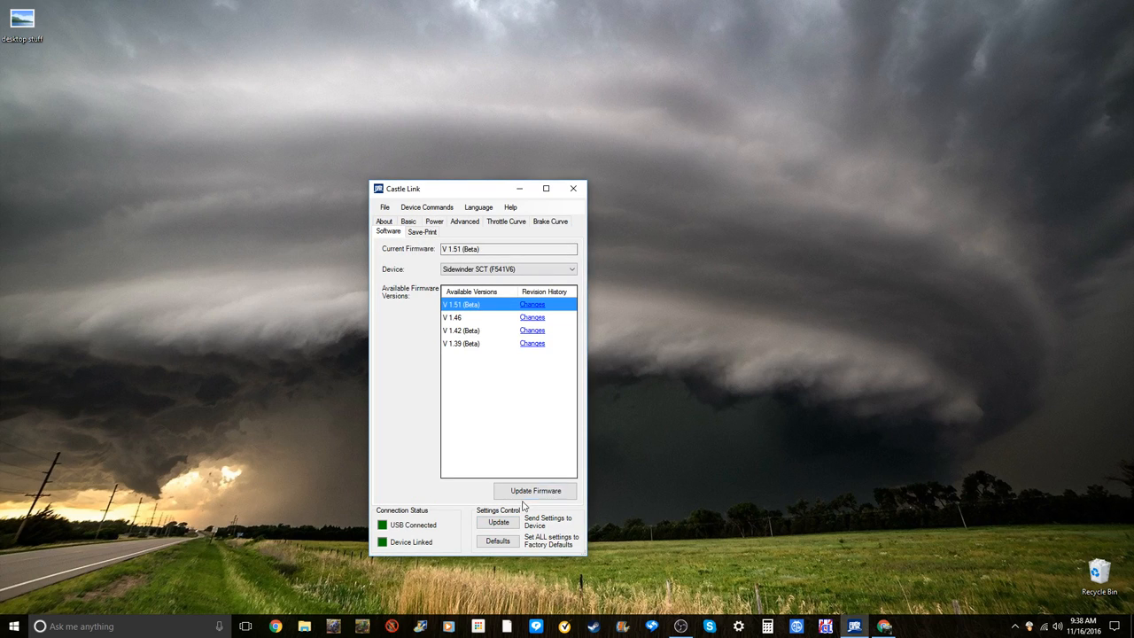
# - Start the firmware update with V 1.51 (Beta) selected, raising the proceed warning
pyautogui.click(535, 491)
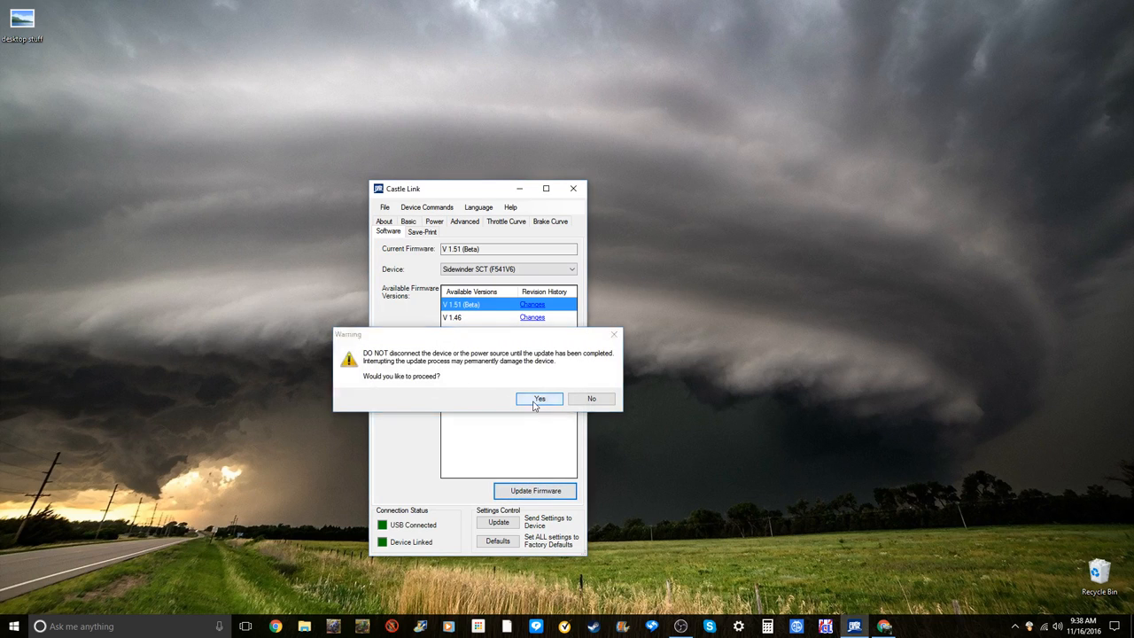
# - Confirm the warning so the firmware update runs through its two steps
pyautogui.click(539, 399)
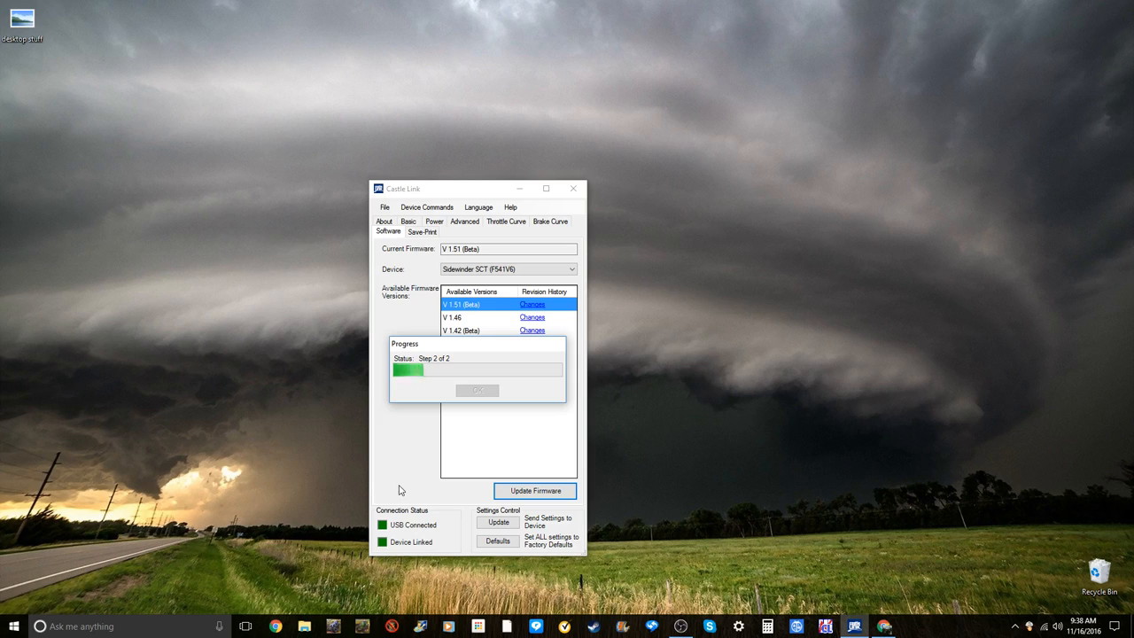
pyautogui.moveTo(619, 482)
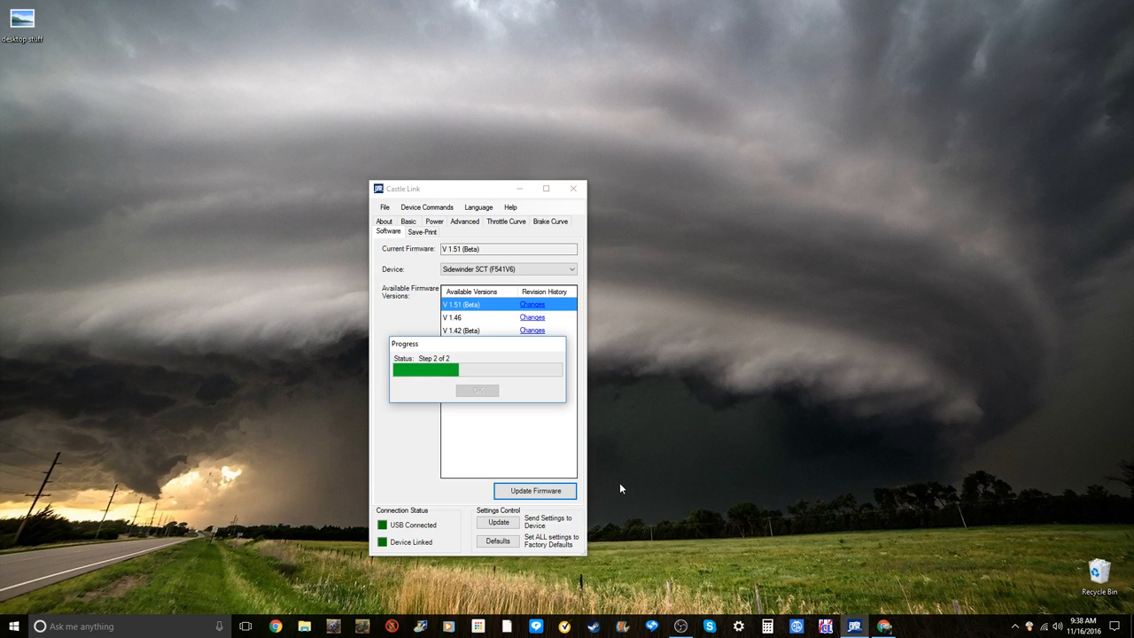
pyautogui.moveTo(634, 423)
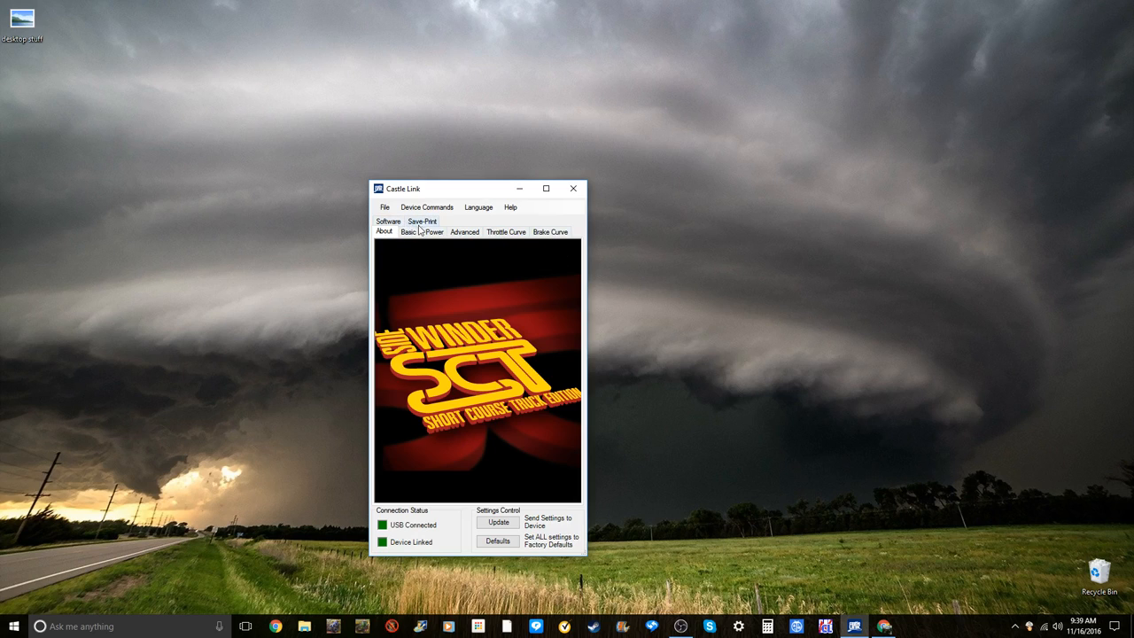
pyautogui.click(388, 231)
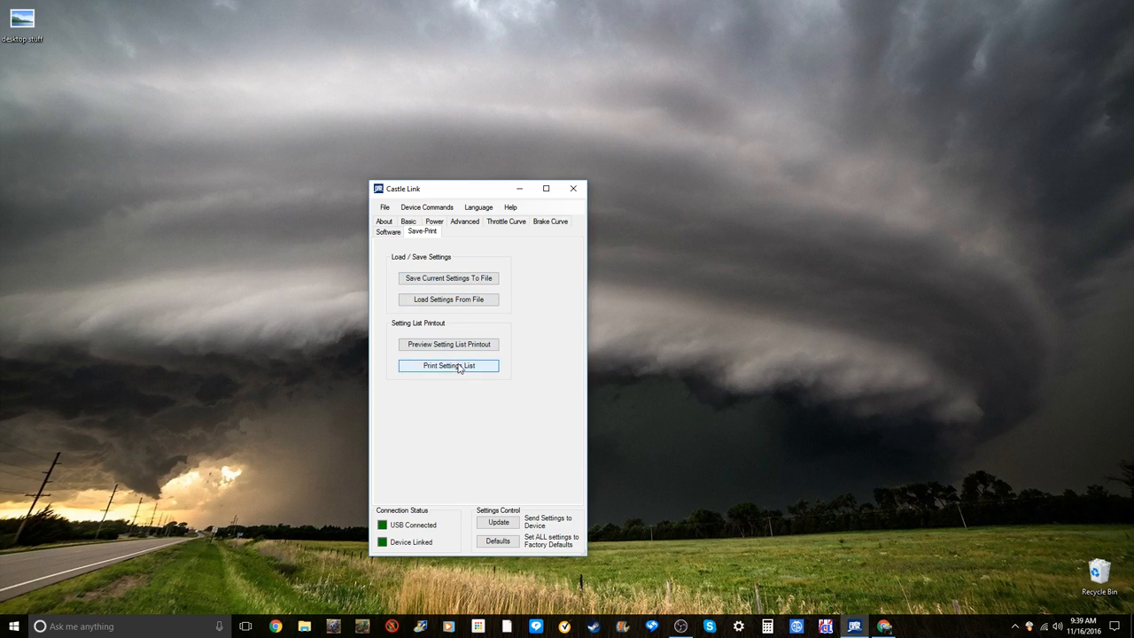
pyautogui.click(384, 231)
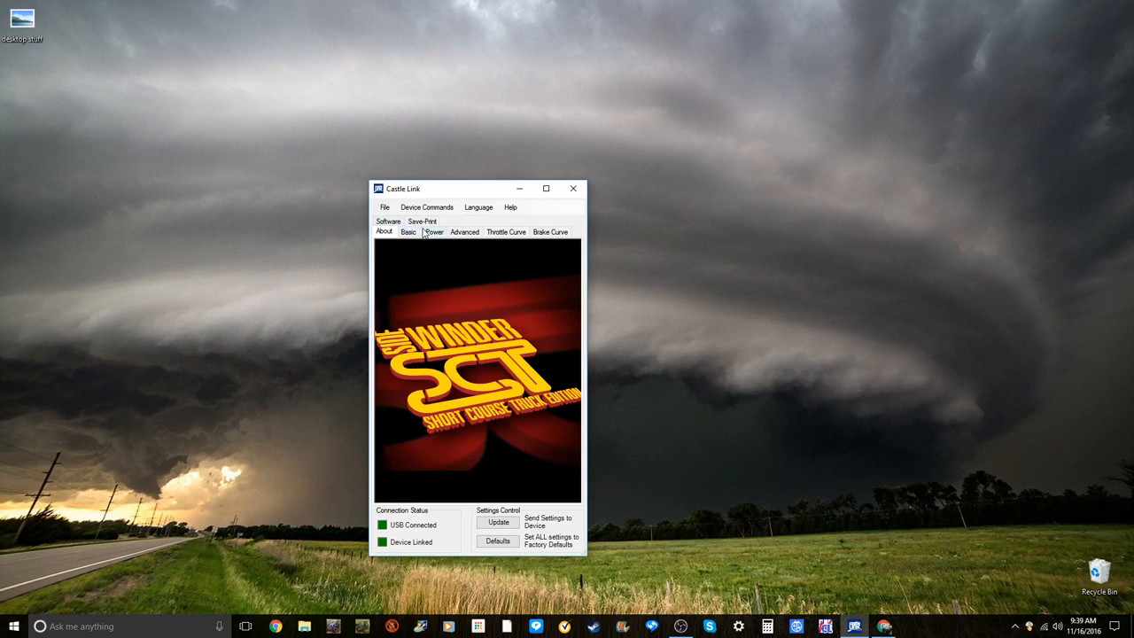
# - Review the Basic settings, keeping cutoff voltage at Auto-Lipo 3.3 Volts/Cell
pyautogui.click(408, 231)
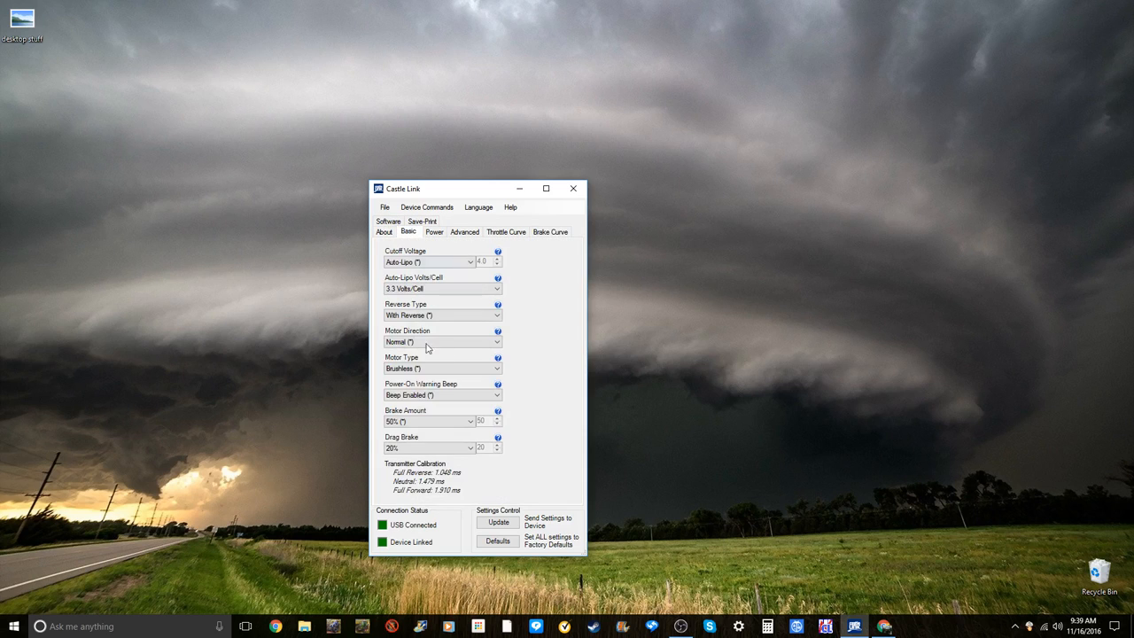
pyautogui.click(470, 261)
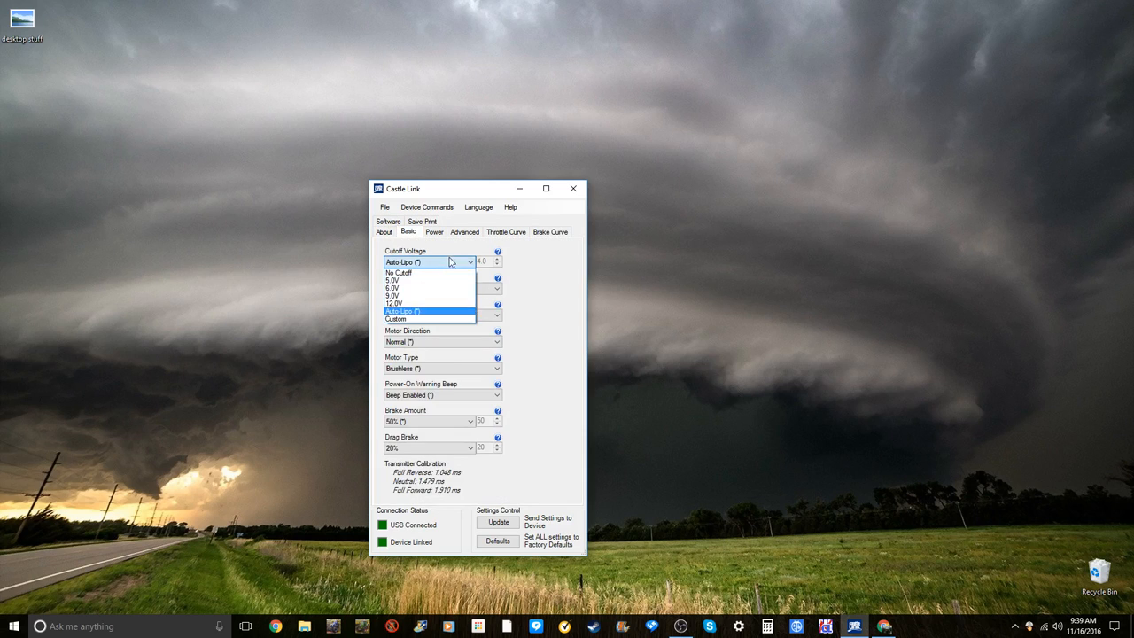
pyautogui.click(404, 311)
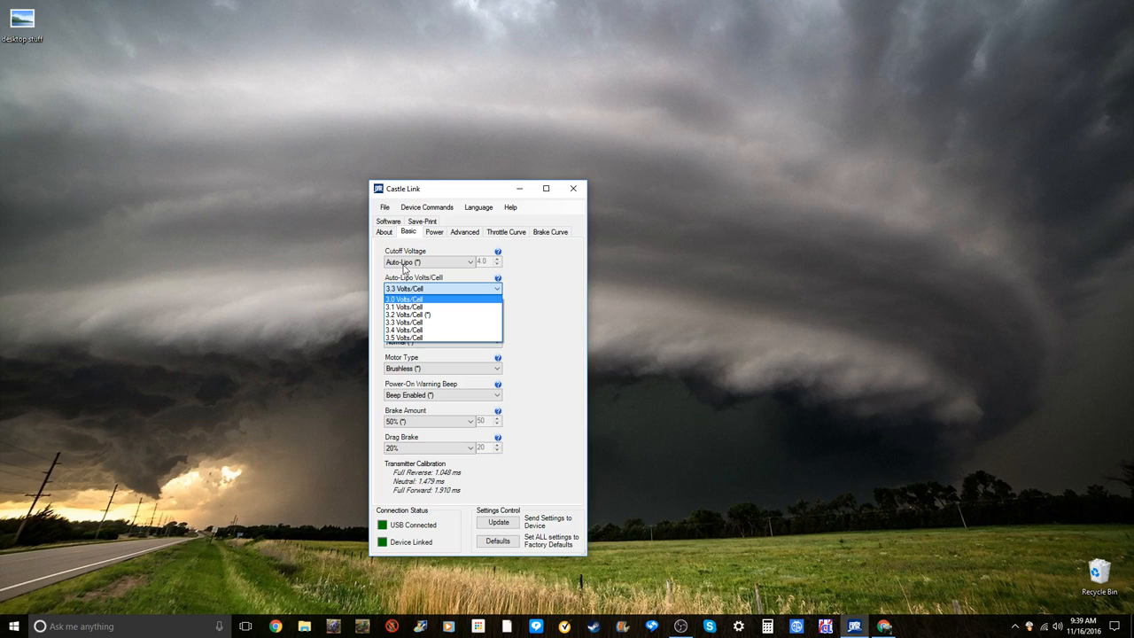
pyautogui.moveTo(404, 322)
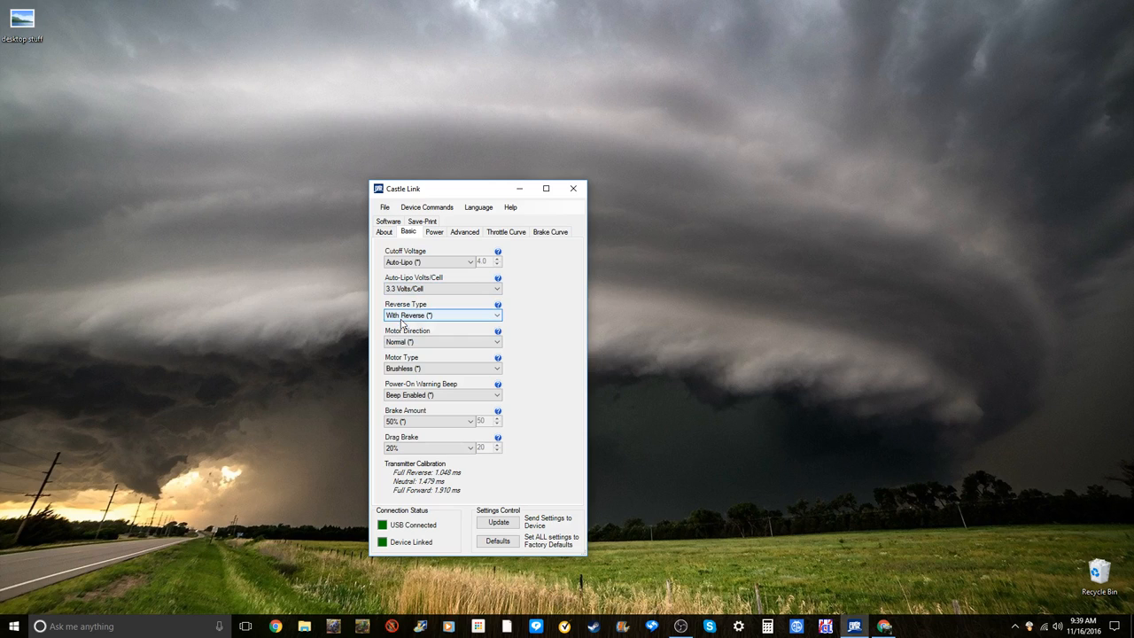
pyautogui.click(443, 316)
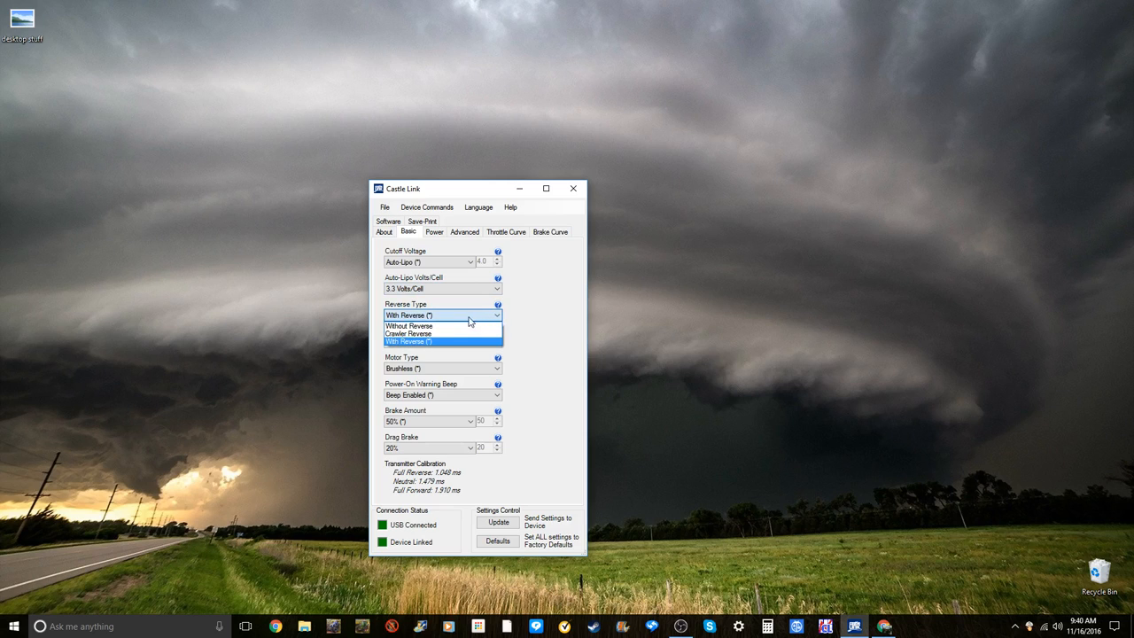
pyautogui.moveTo(433, 334)
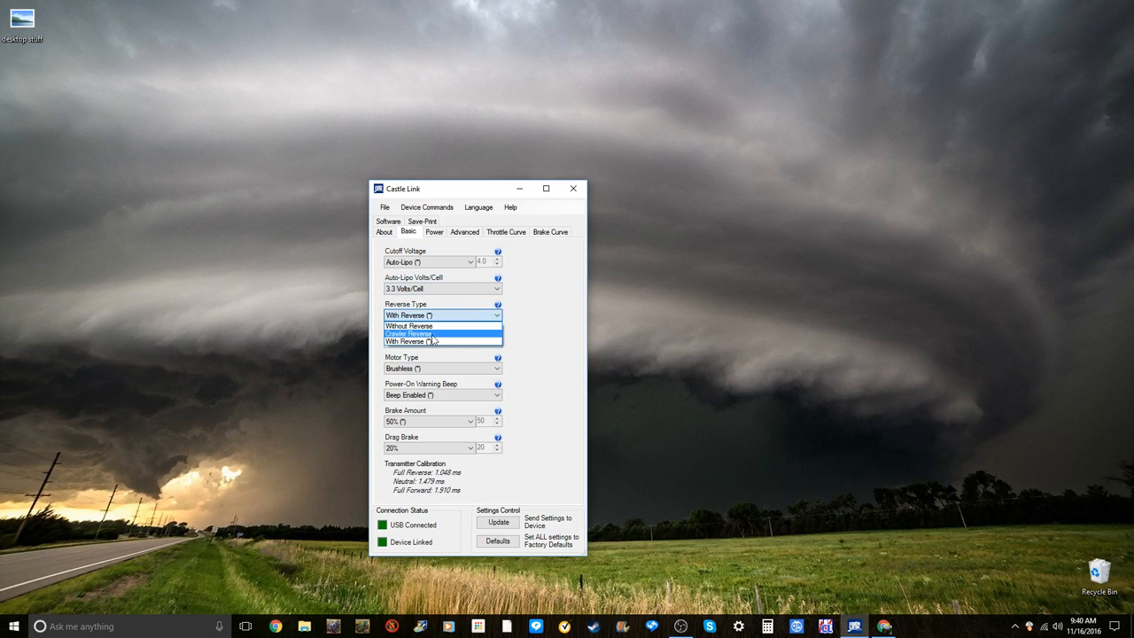
pyautogui.moveTo(435, 326)
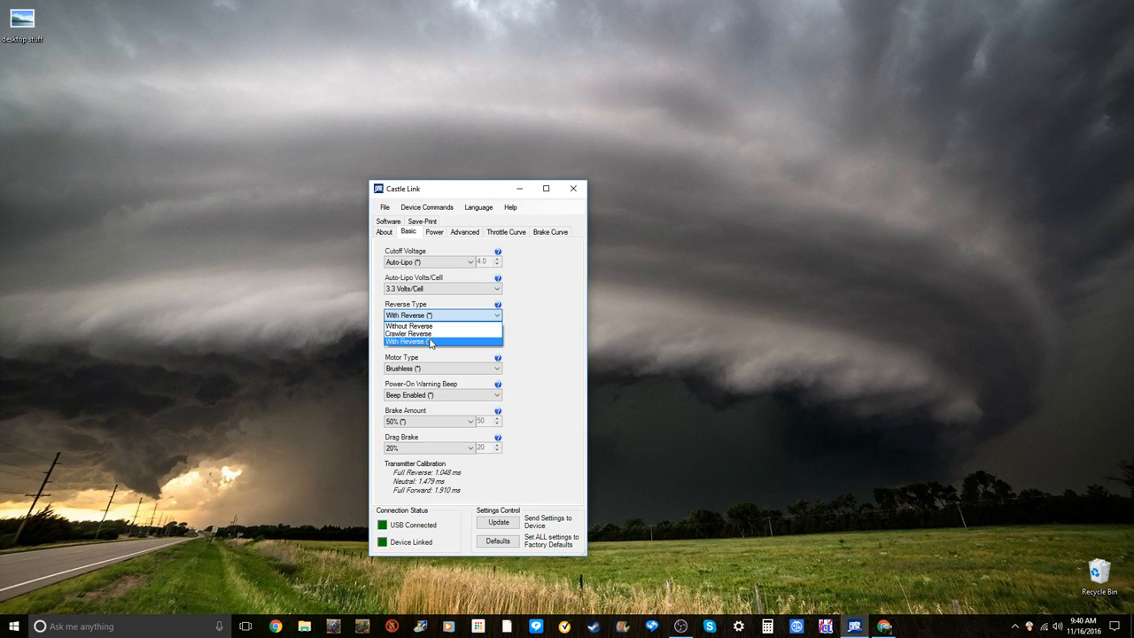
pyautogui.moveTo(443, 335)
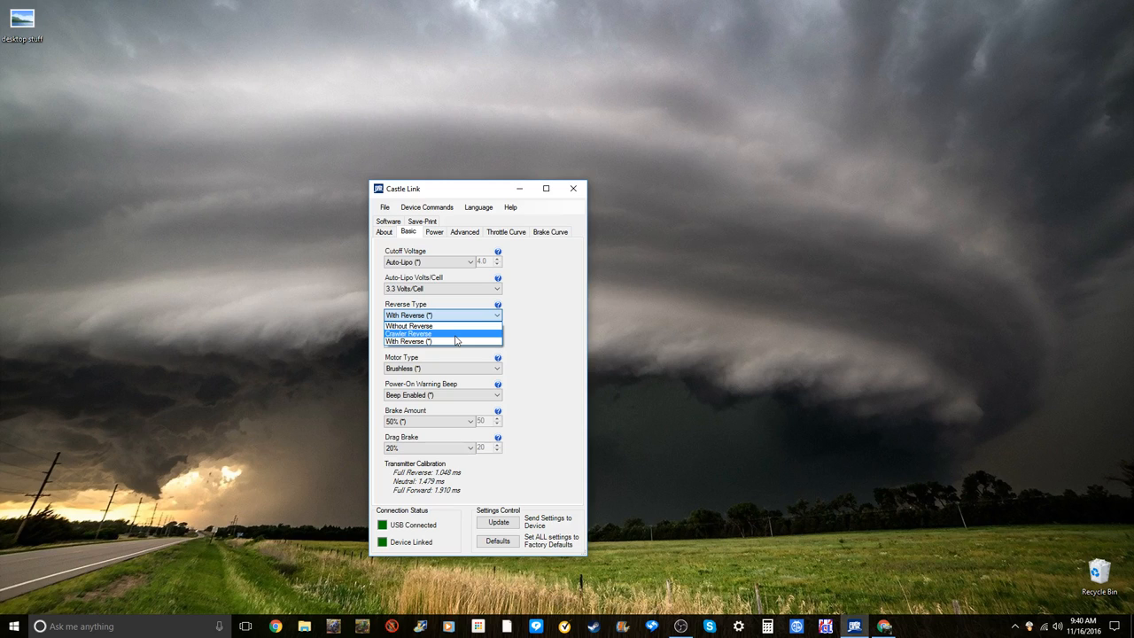
pyautogui.click(408, 341)
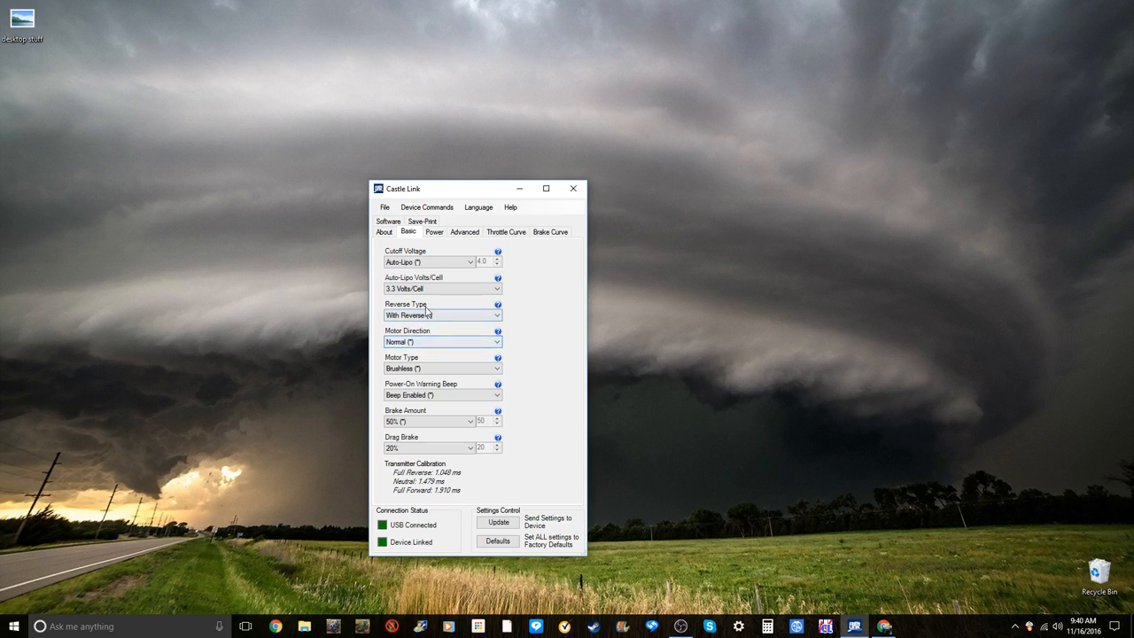
pyautogui.click(442, 342)
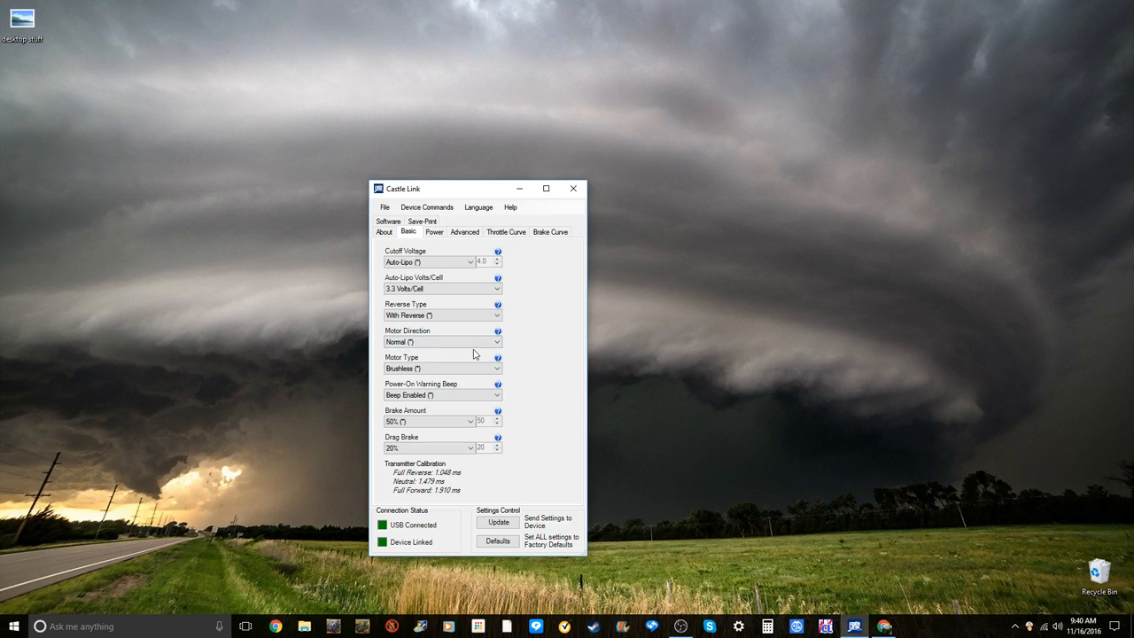
pyautogui.click(442, 368)
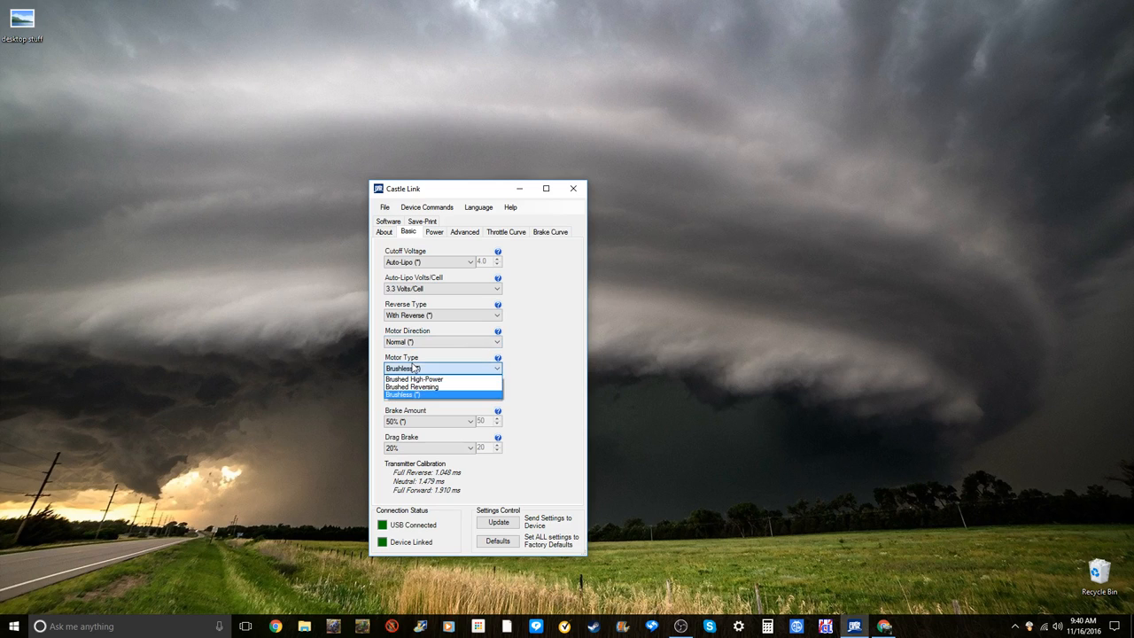
pyautogui.moveTo(443, 388)
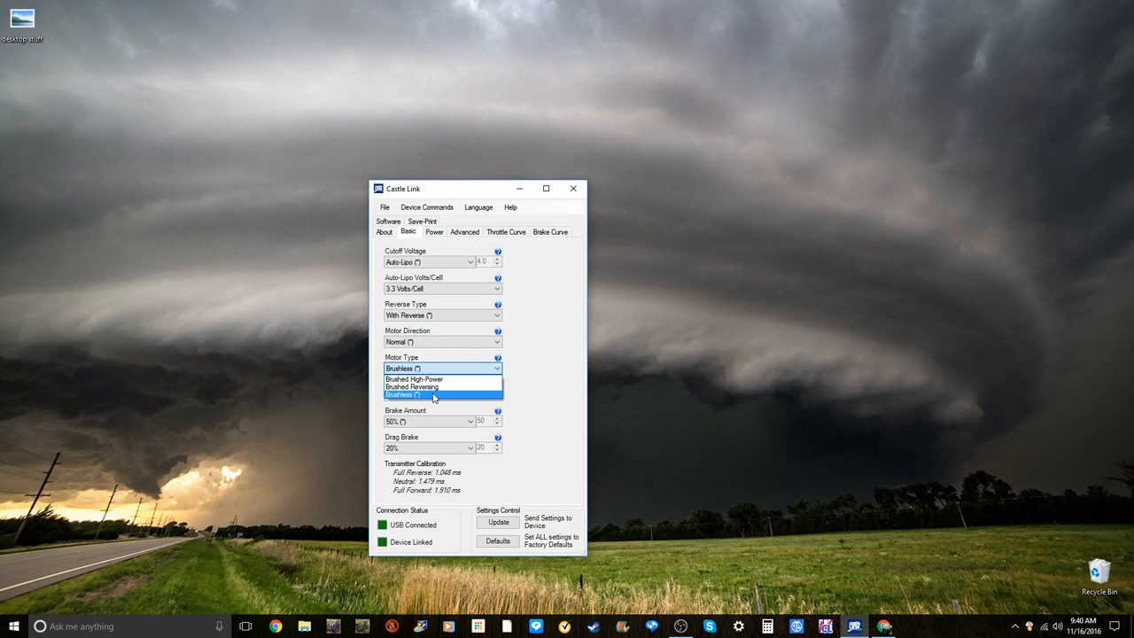
pyautogui.click(404, 395)
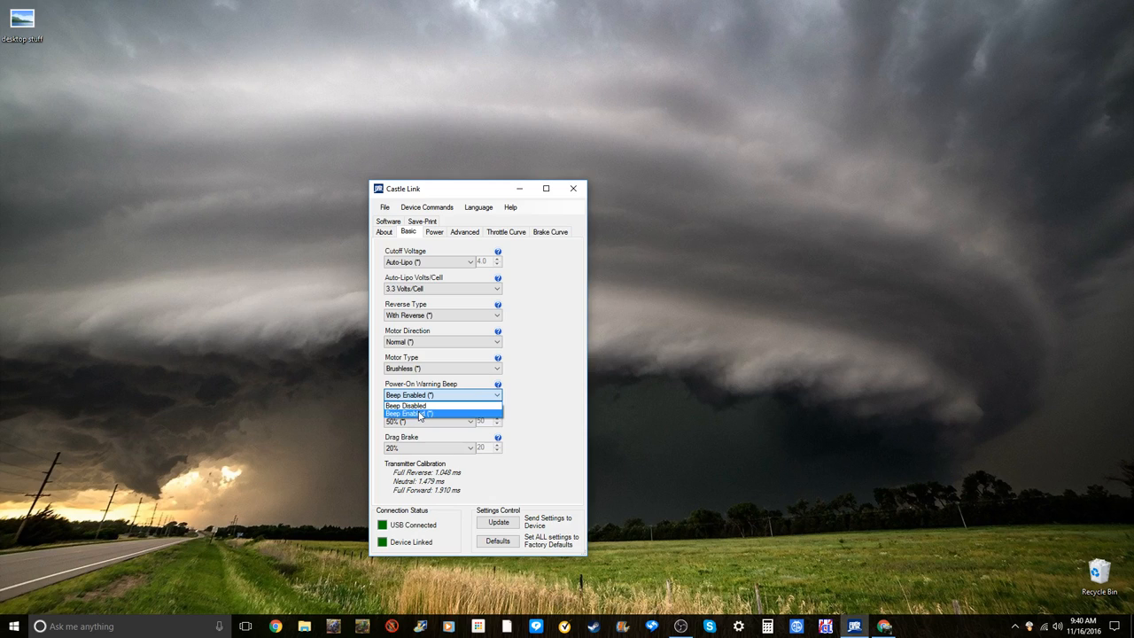
pyautogui.click(410, 414)
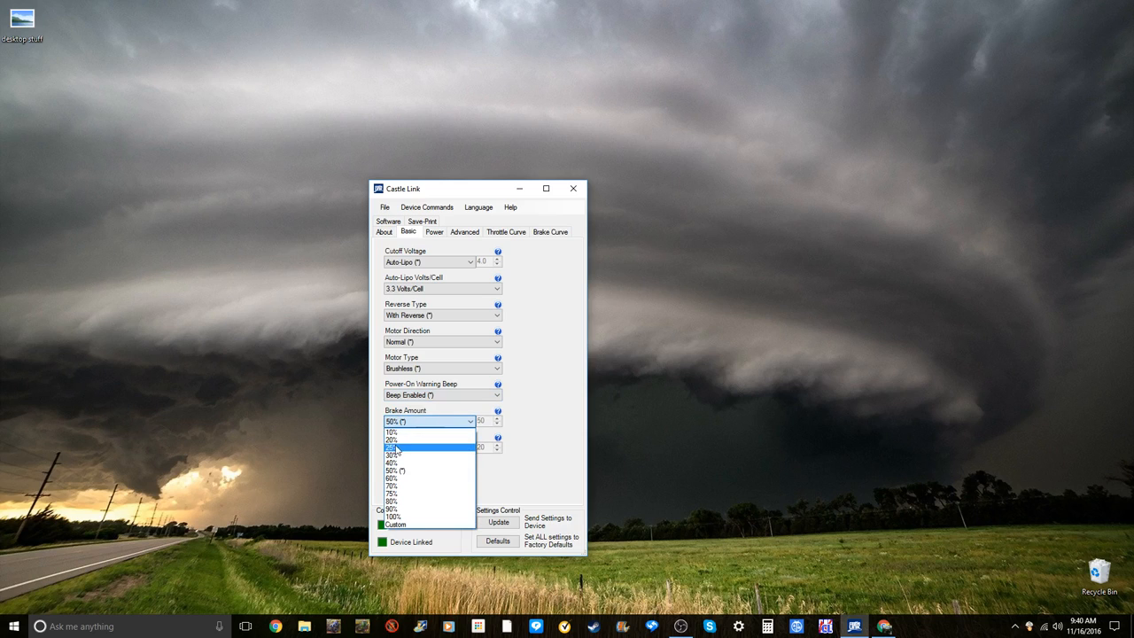
pyautogui.moveTo(397, 434)
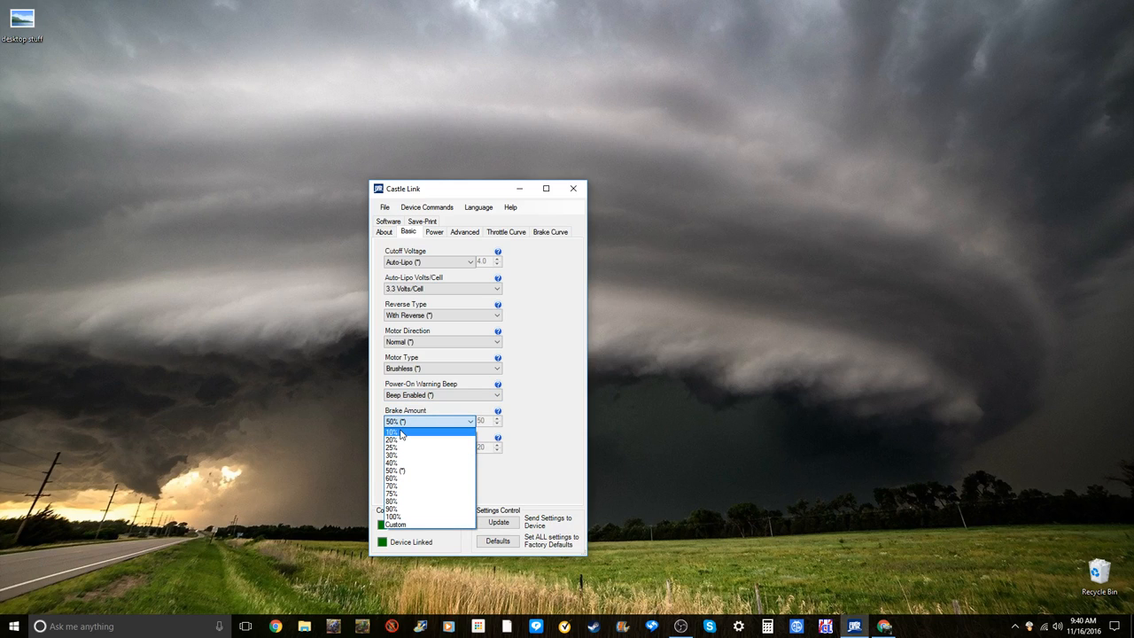
pyautogui.moveTo(415, 434)
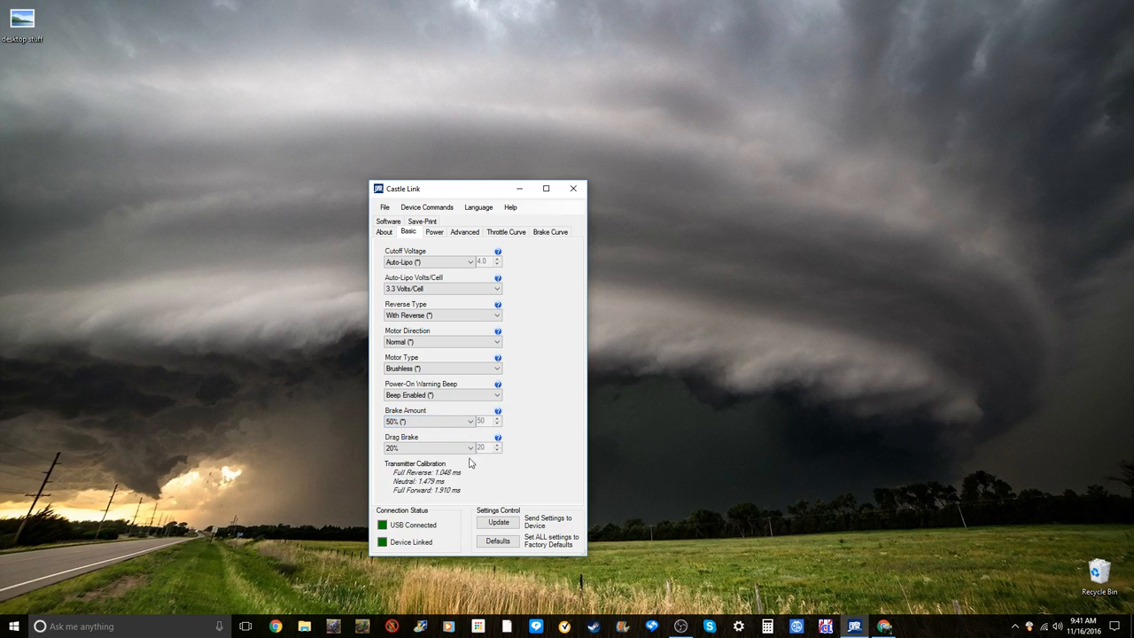
pyautogui.click(471, 447)
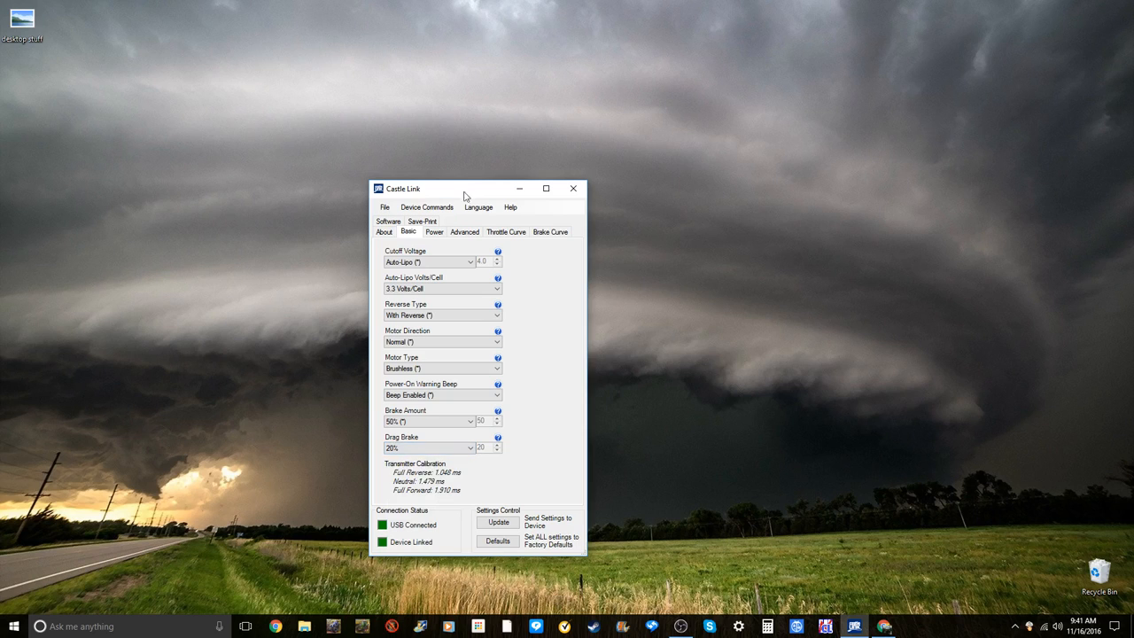
# - Review the Power settings, keeping max reverse power at 40%
pyautogui.click(434, 231)
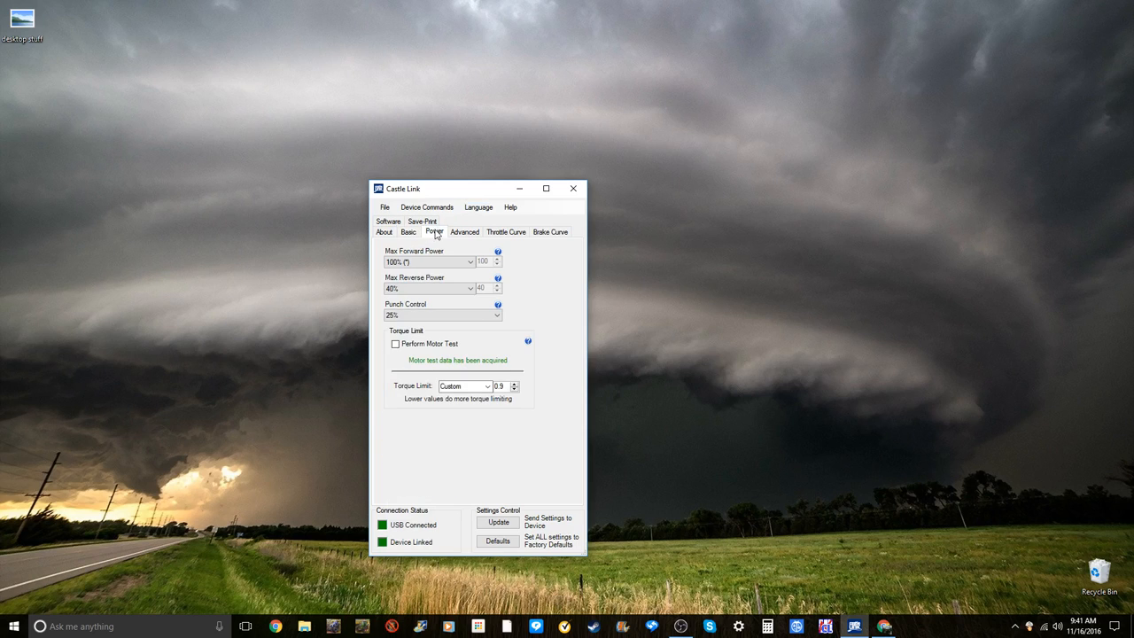
pyautogui.click(471, 262)
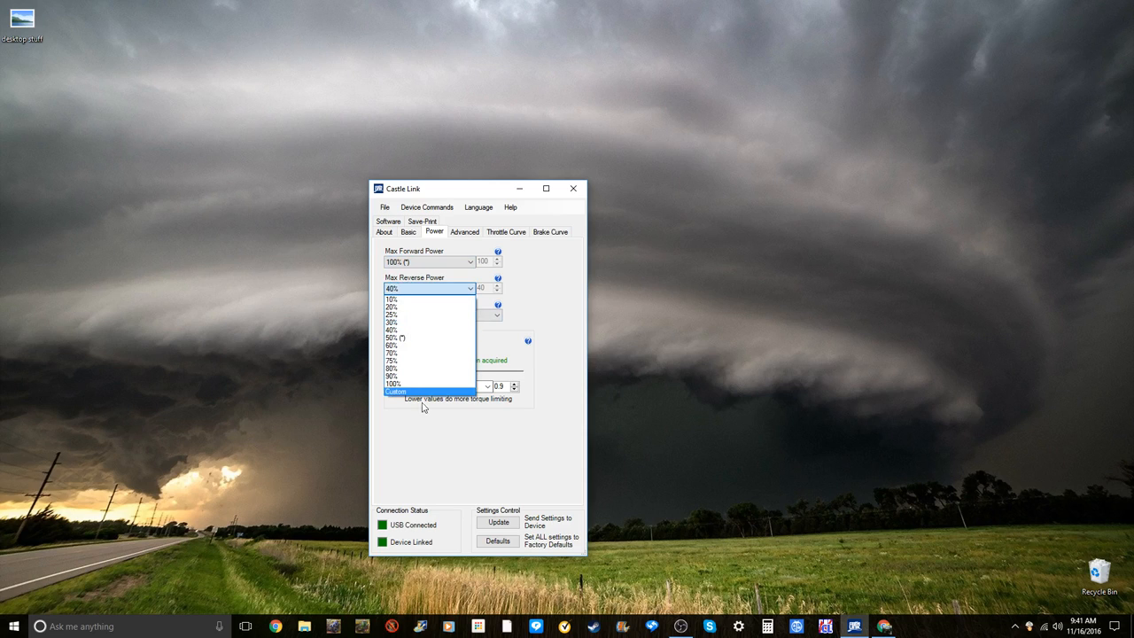
pyautogui.moveTo(410, 368)
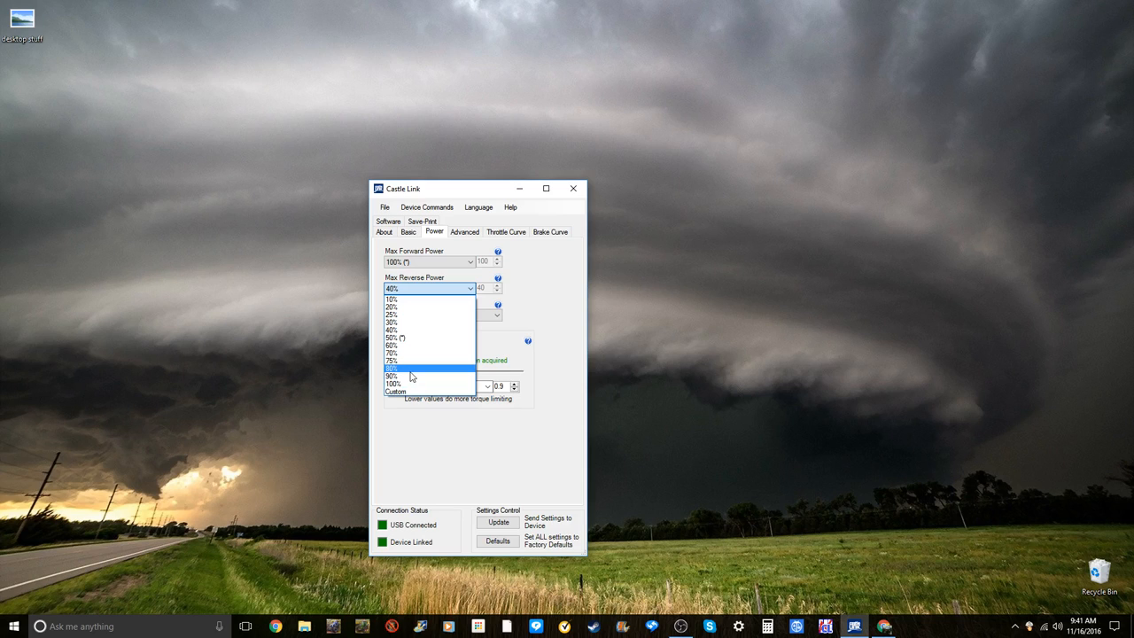
pyautogui.moveTo(411, 377)
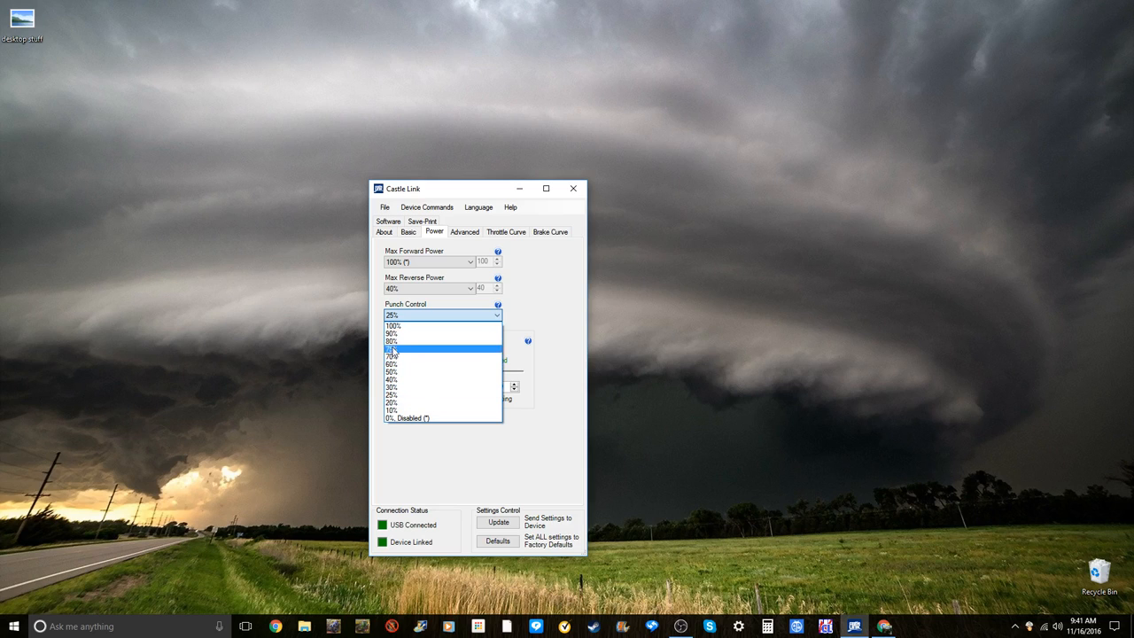
pyautogui.moveTo(392, 326)
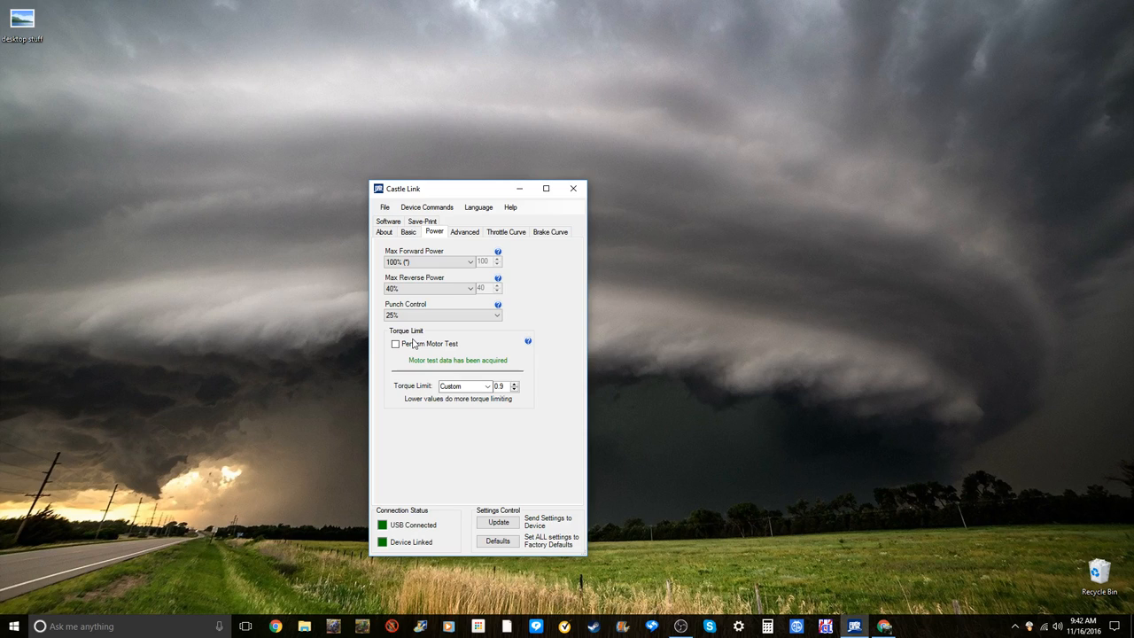
pyautogui.moveTo(450, 359)
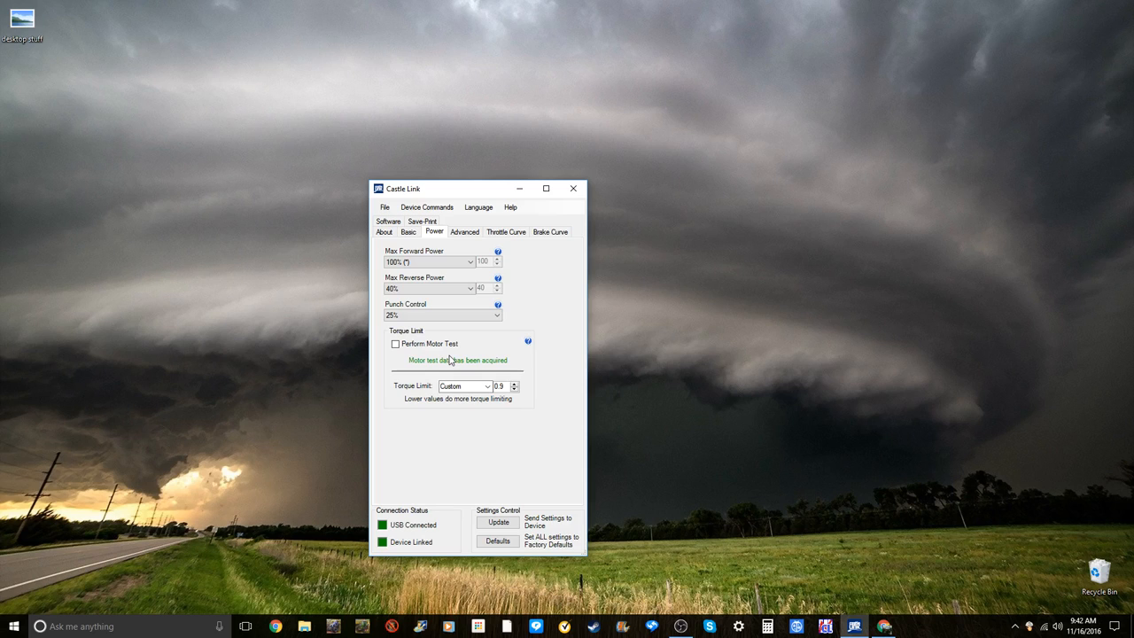
# - Set Torque Limit to Disabled and send the settings to the ESC
pyautogui.click(464, 386)
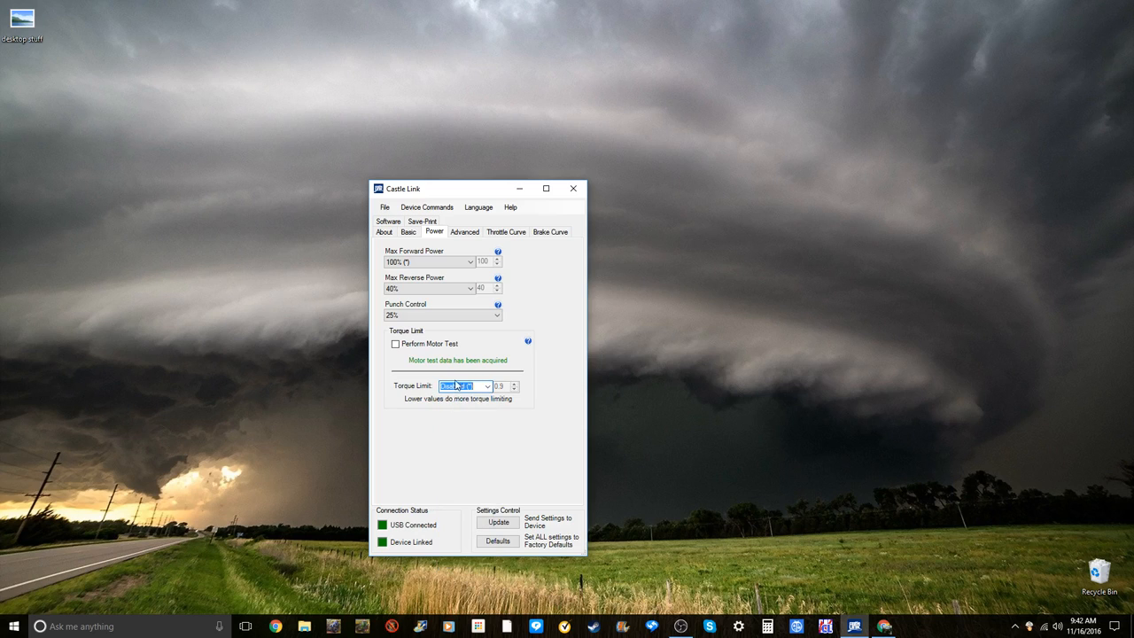
pyautogui.click(466, 385)
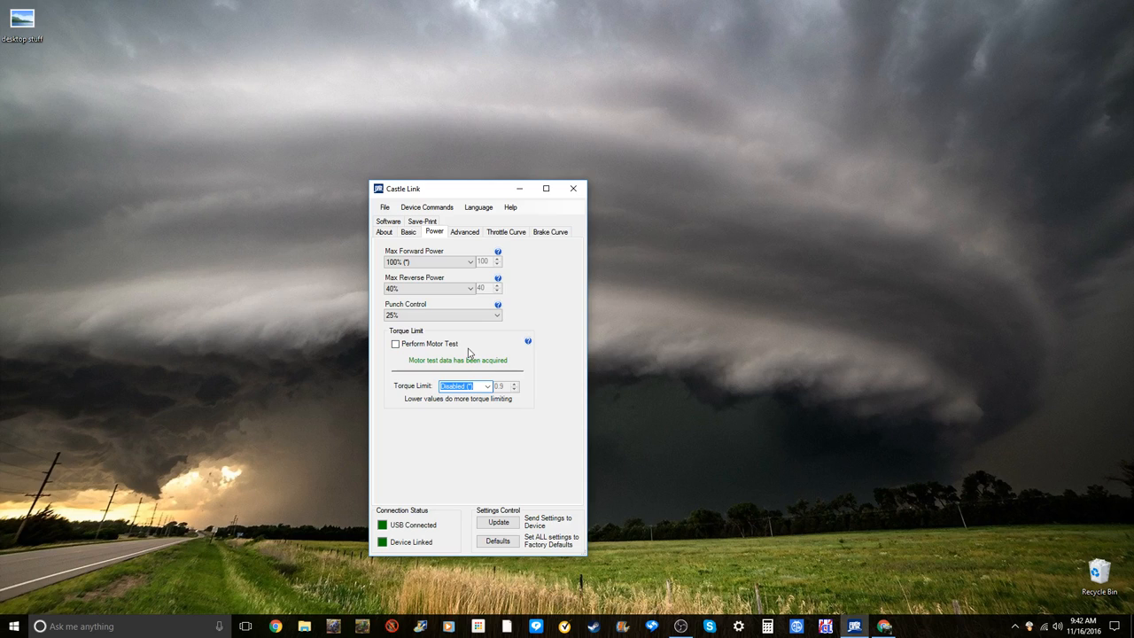
pyautogui.moveTo(483, 426)
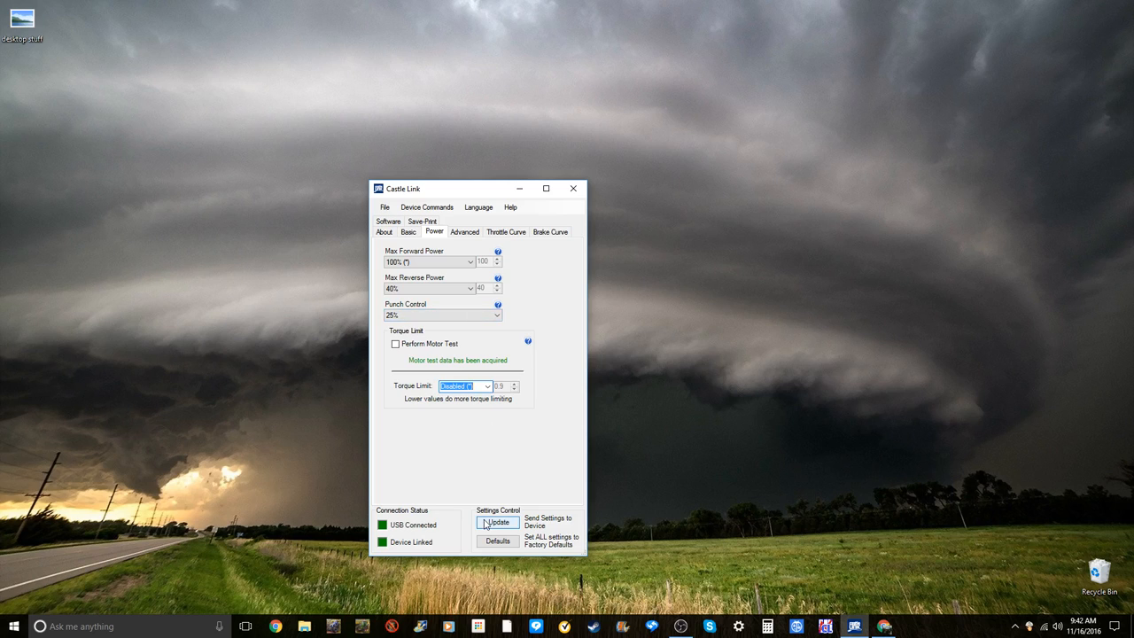
pyautogui.click(465, 231)
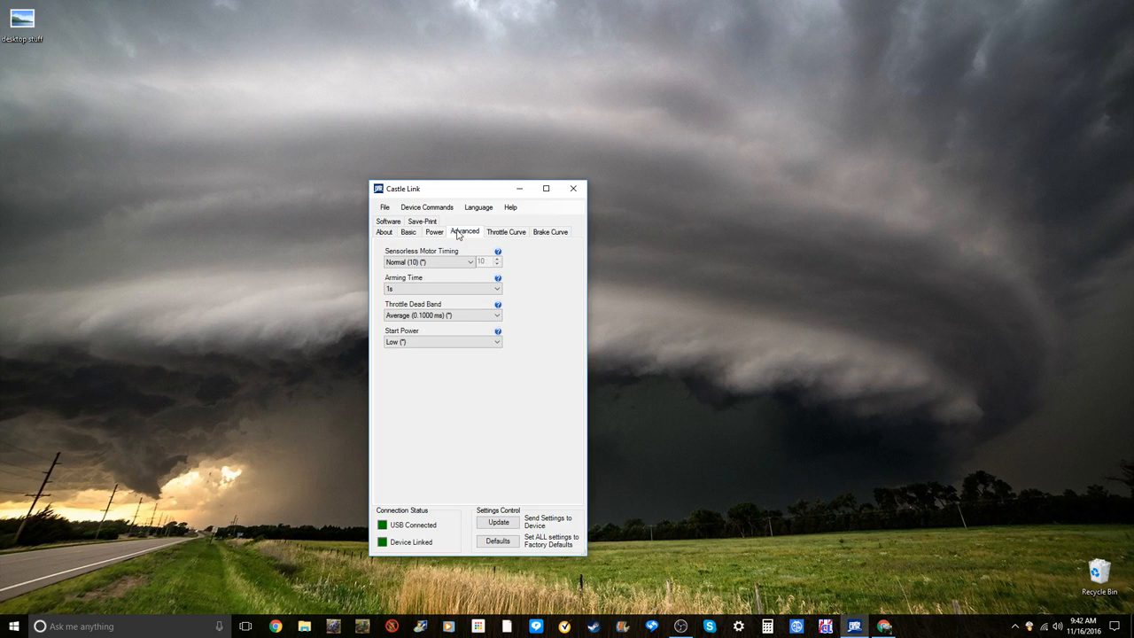
# - Keep Sensorless Motor Timing at Normal (10) and view its help explanation
pyautogui.click(442, 262)
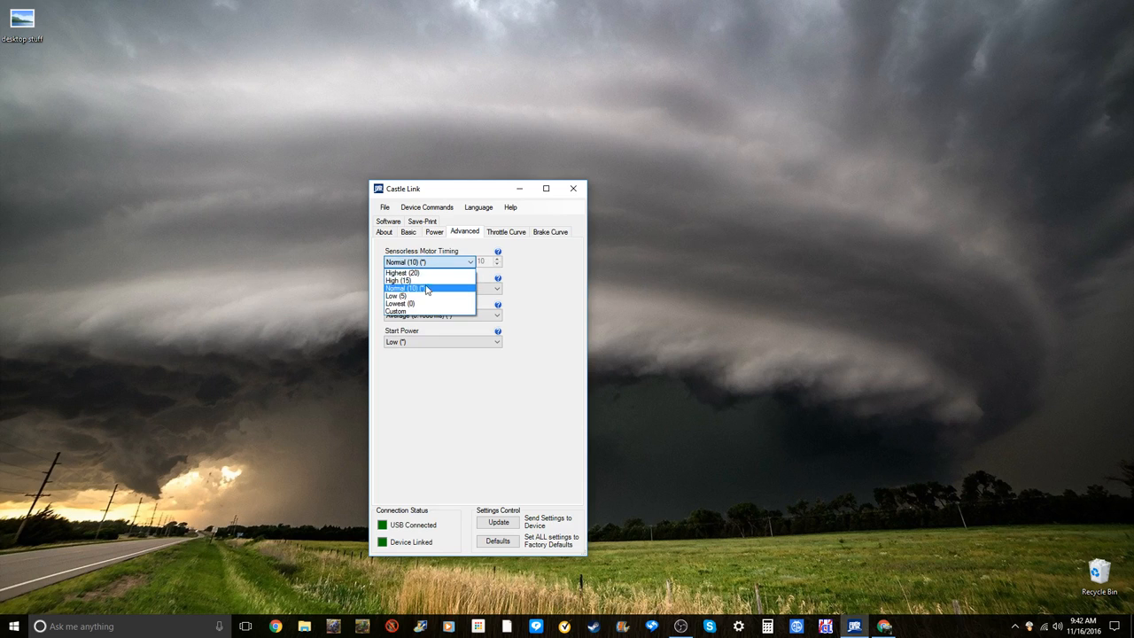
pyautogui.click(428, 288)
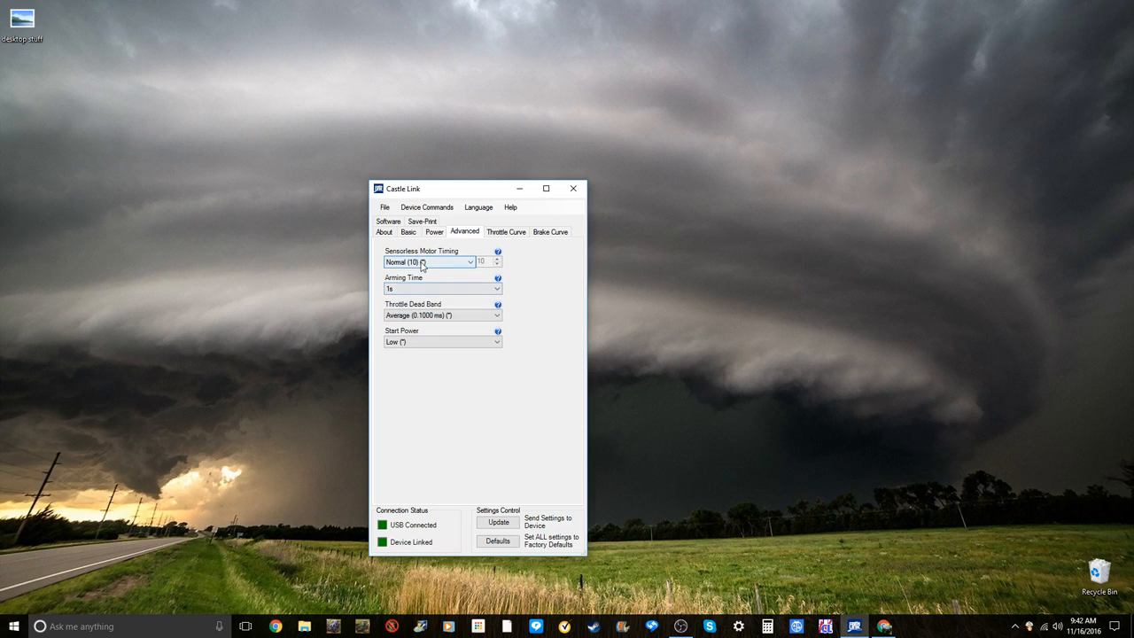
pyautogui.click(498, 252)
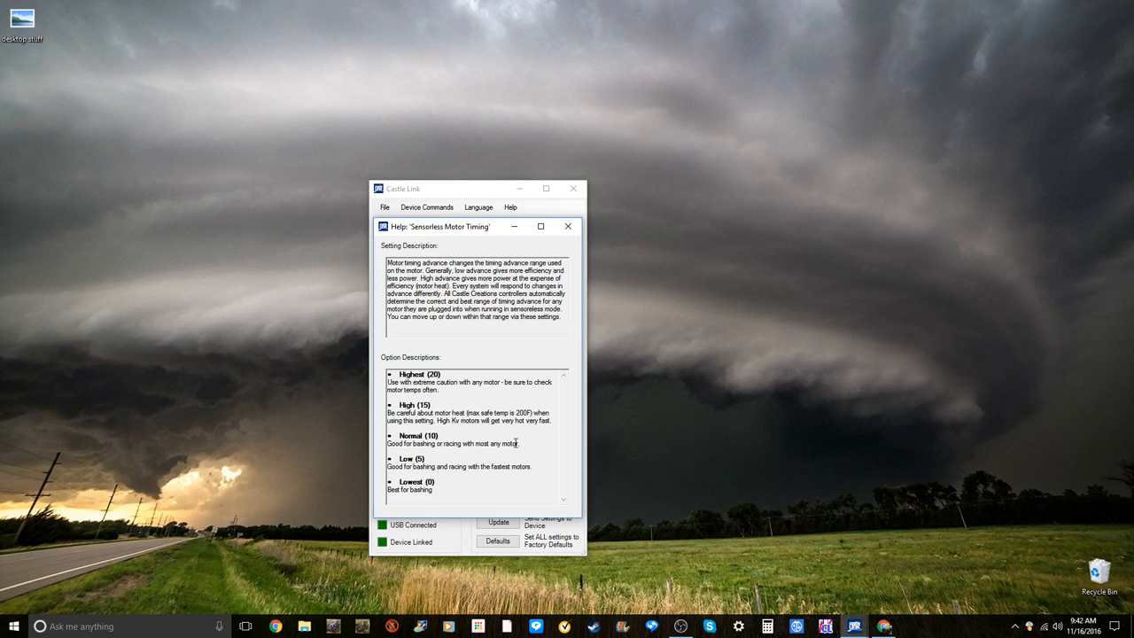
pyautogui.moveTo(448, 421)
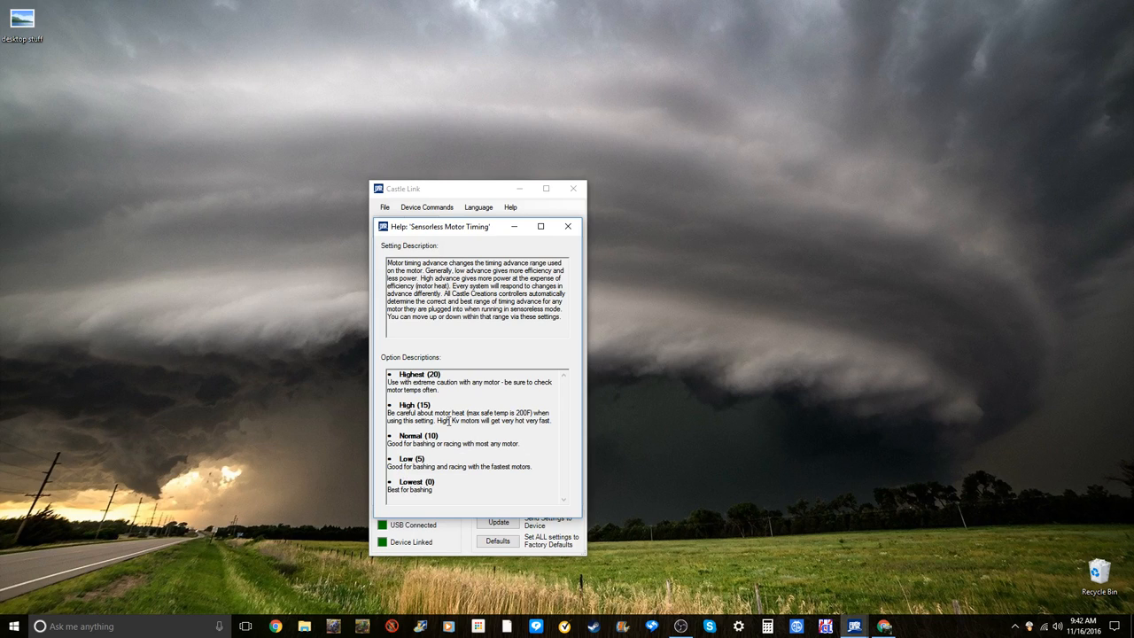
pyautogui.moveTo(568, 226)
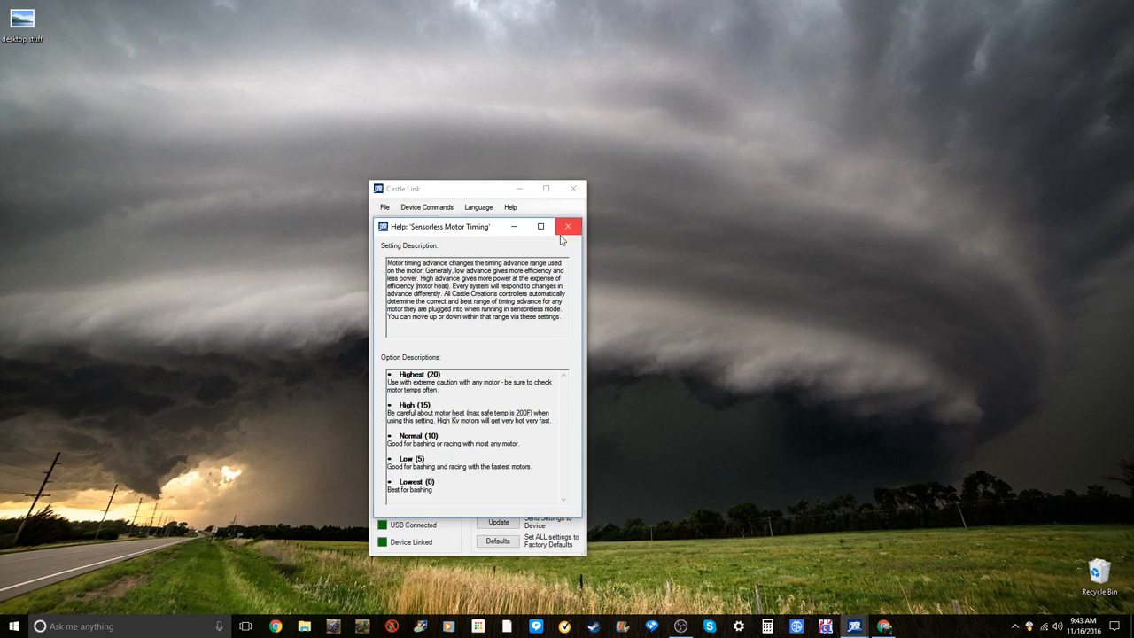
# - Leave arming time at 1s and dead band at Average, then show the Throttle Curve page
pyautogui.click(568, 226)
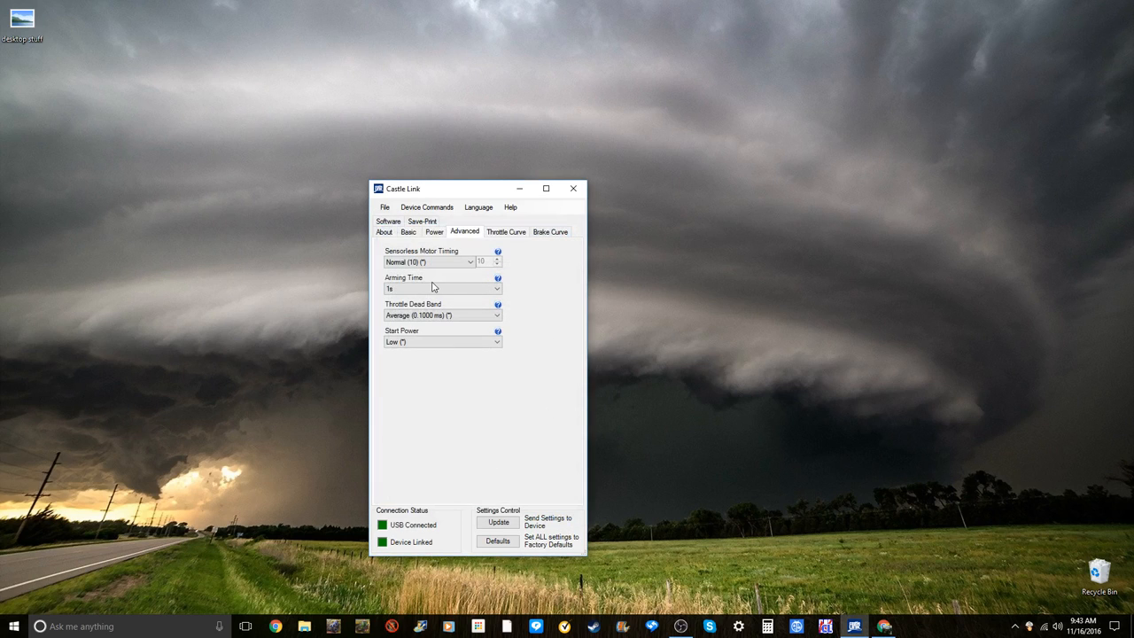
pyautogui.click(442, 288)
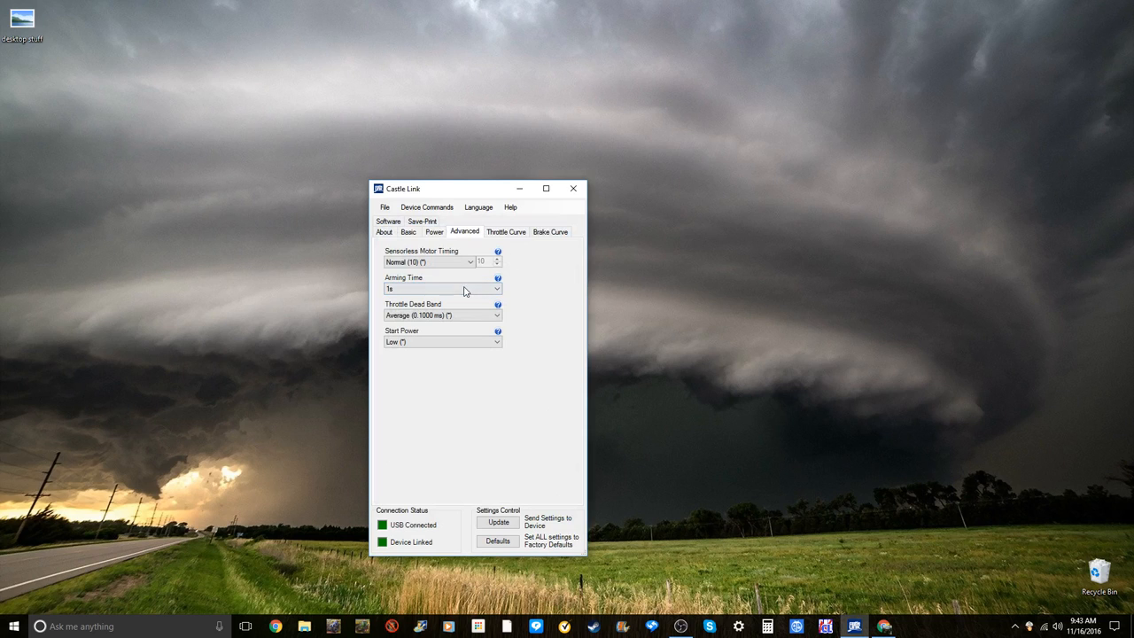
pyautogui.click(496, 288)
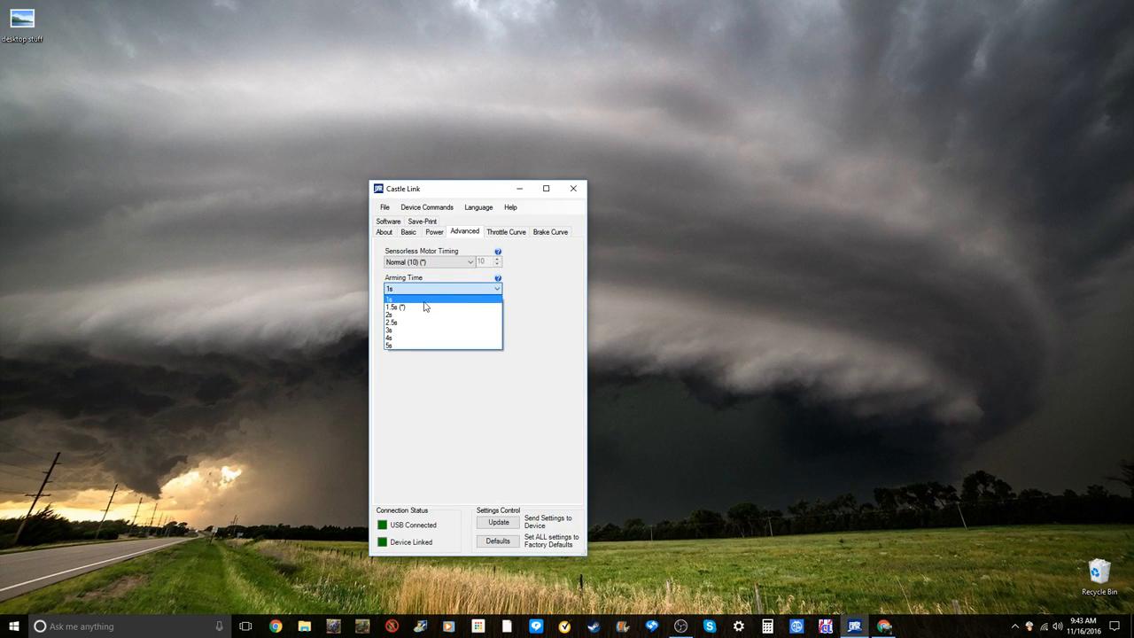
pyautogui.moveTo(405, 324)
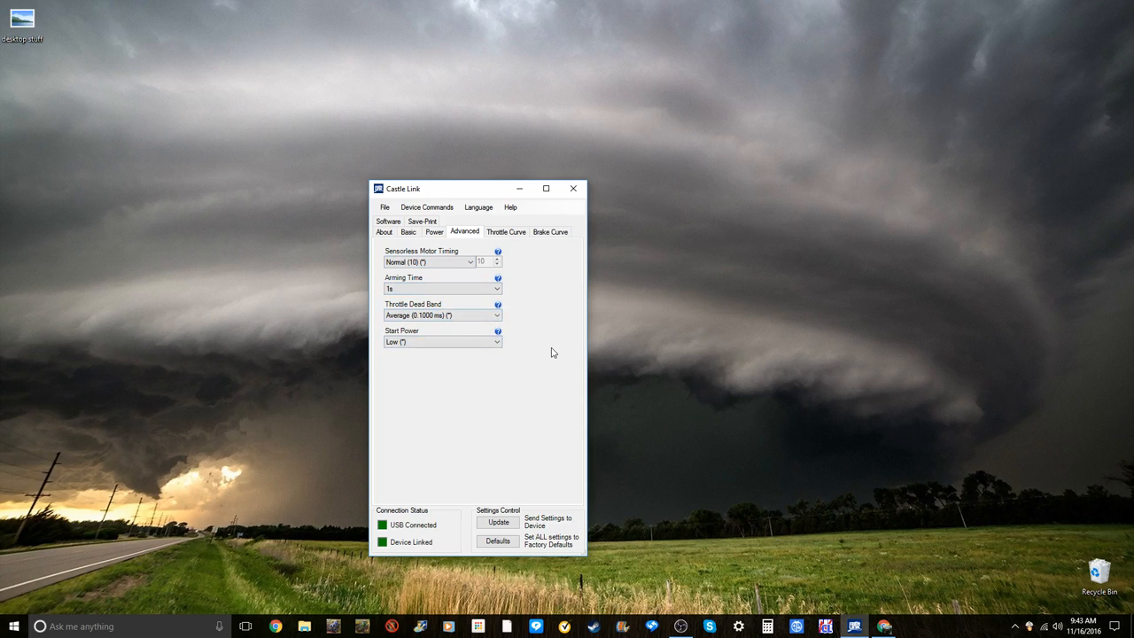
pyautogui.moveTo(515, 320)
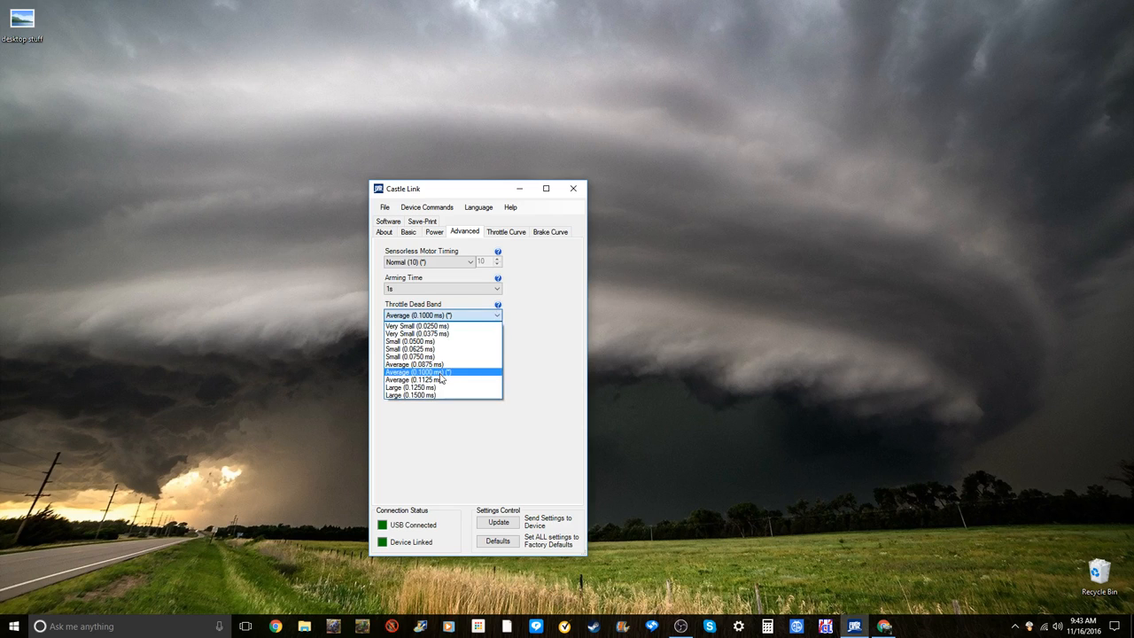
pyautogui.moveTo(412, 388)
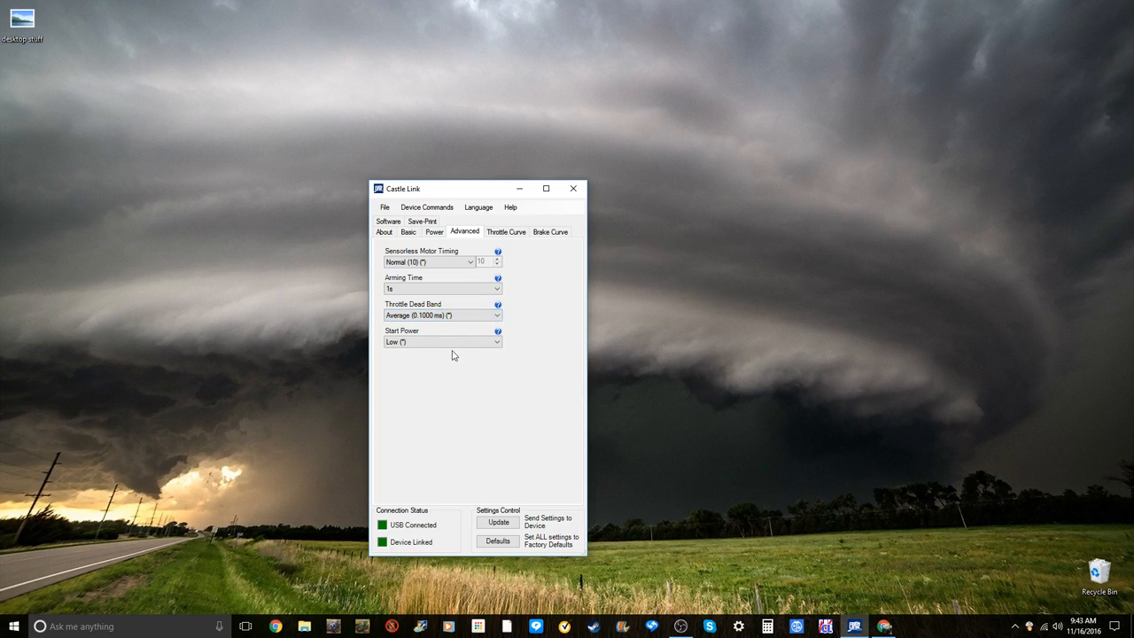
pyautogui.moveTo(413, 358)
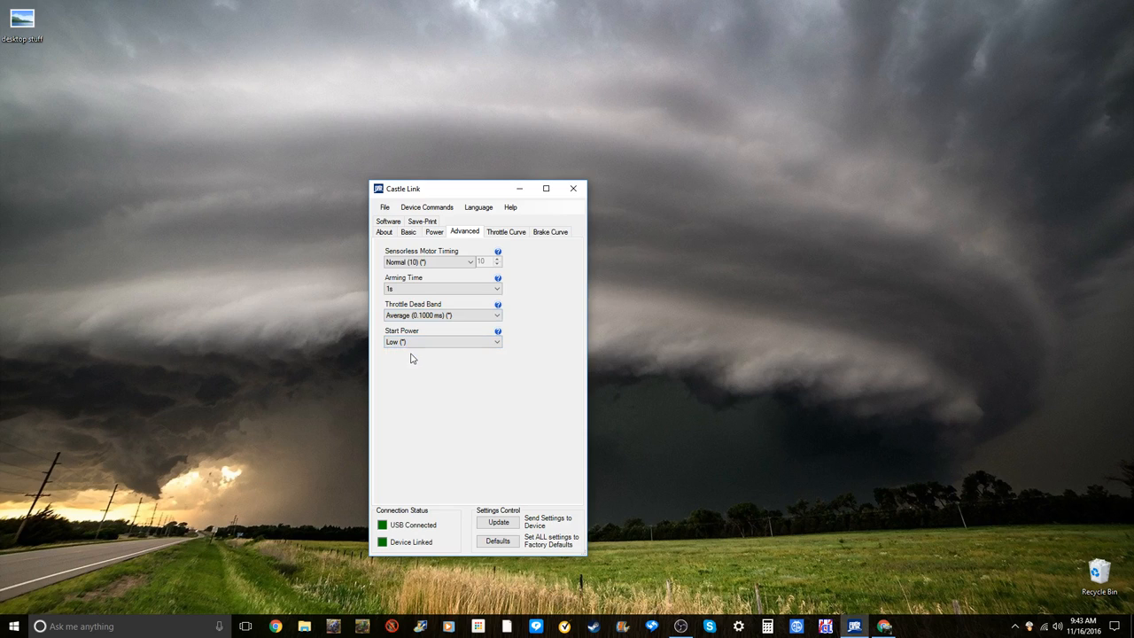
pyautogui.click(506, 232)
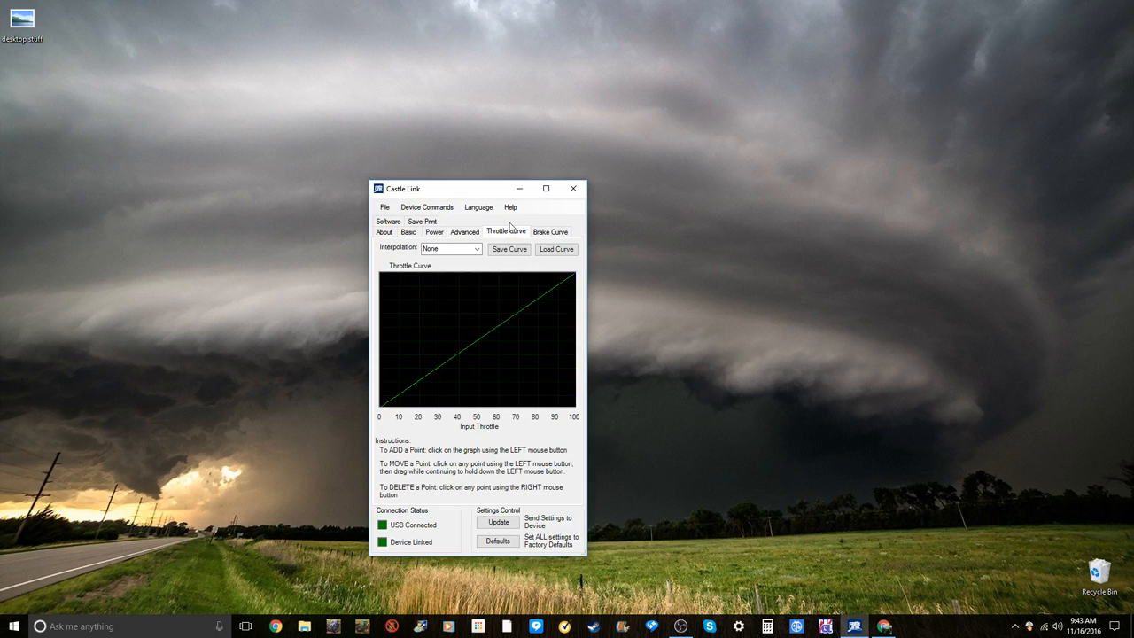
pyautogui.moveTo(494, 370)
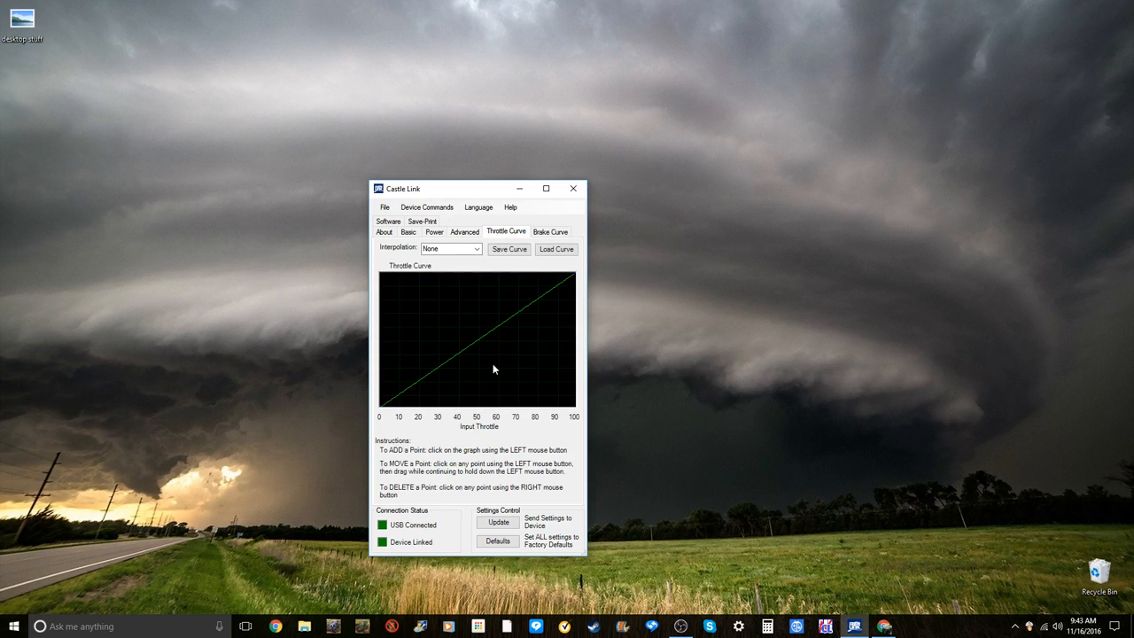
pyautogui.moveTo(629, 272)
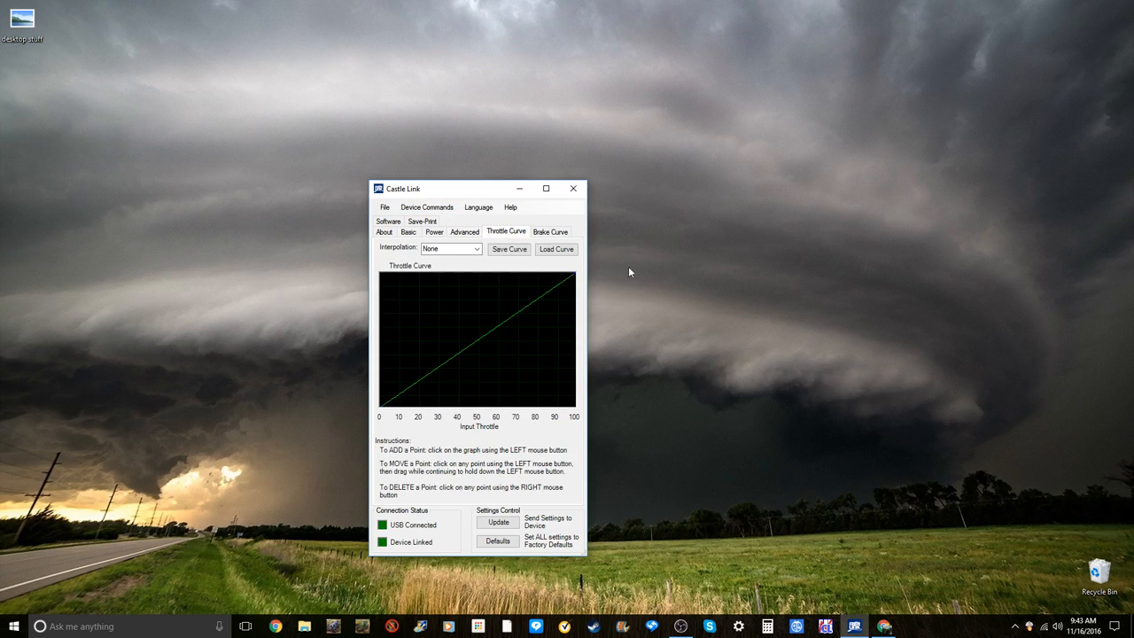
pyautogui.moveTo(461, 366)
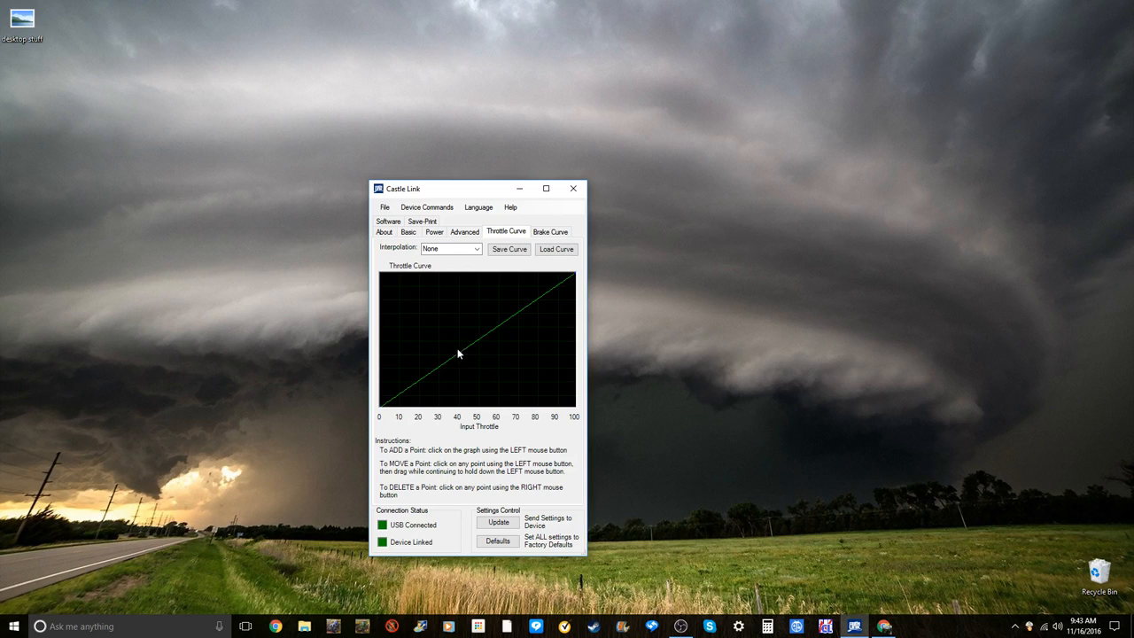
# - Set throttle interpolation to Curve, try reshaping the curve, and return it to a straight line
pyautogui.click(451, 248)
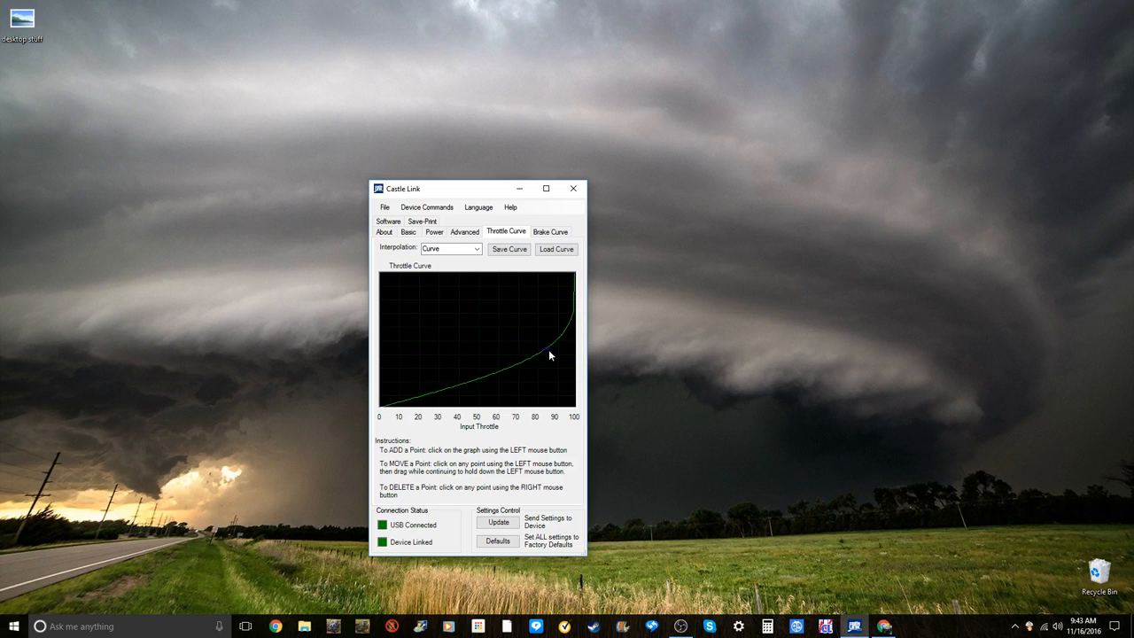
pyautogui.moveTo(550, 355); pyautogui.dragTo(523, 392)
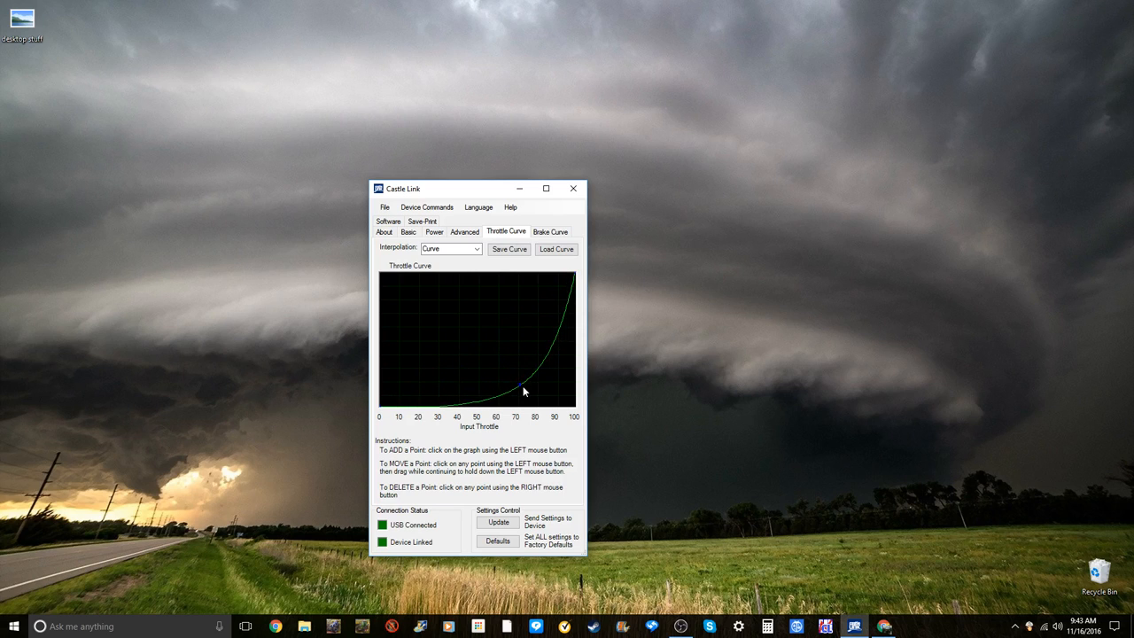
pyautogui.moveTo(523, 392); pyautogui.dragTo(465, 372)
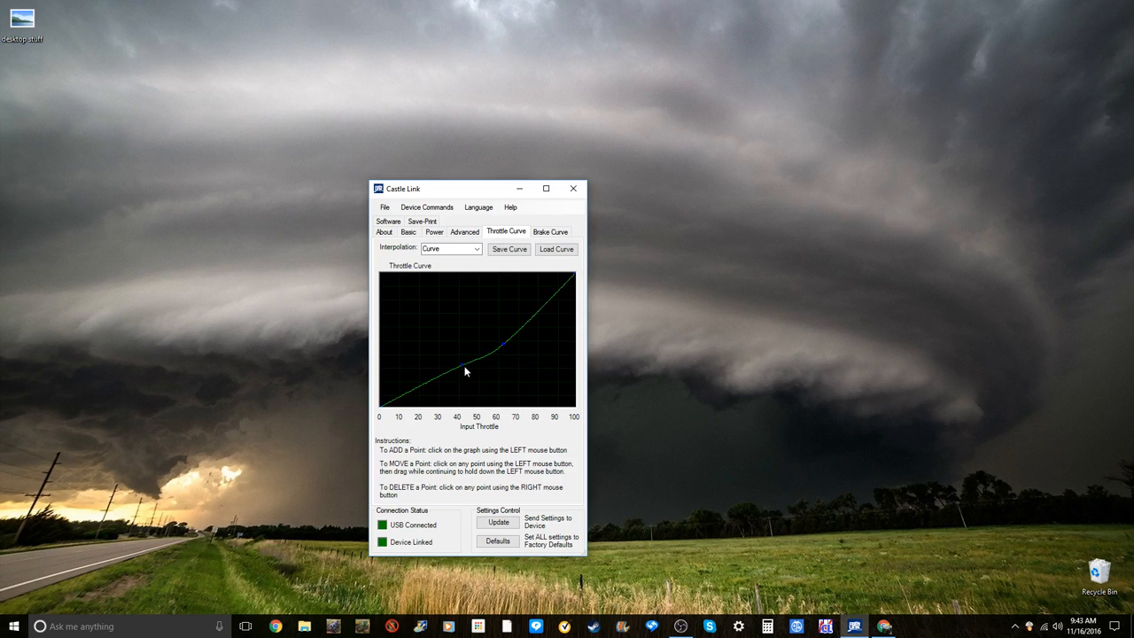
pyautogui.moveTo(465, 373); pyautogui.dragTo(418, 387)
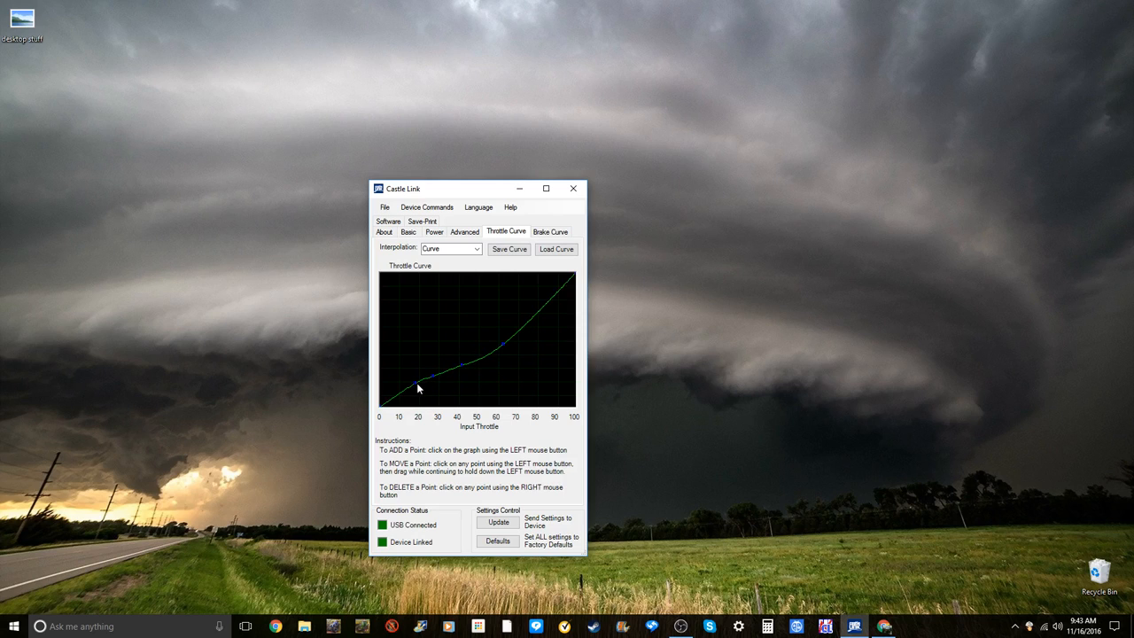
pyautogui.moveTo(419, 387); pyautogui.dragTo(434, 380)
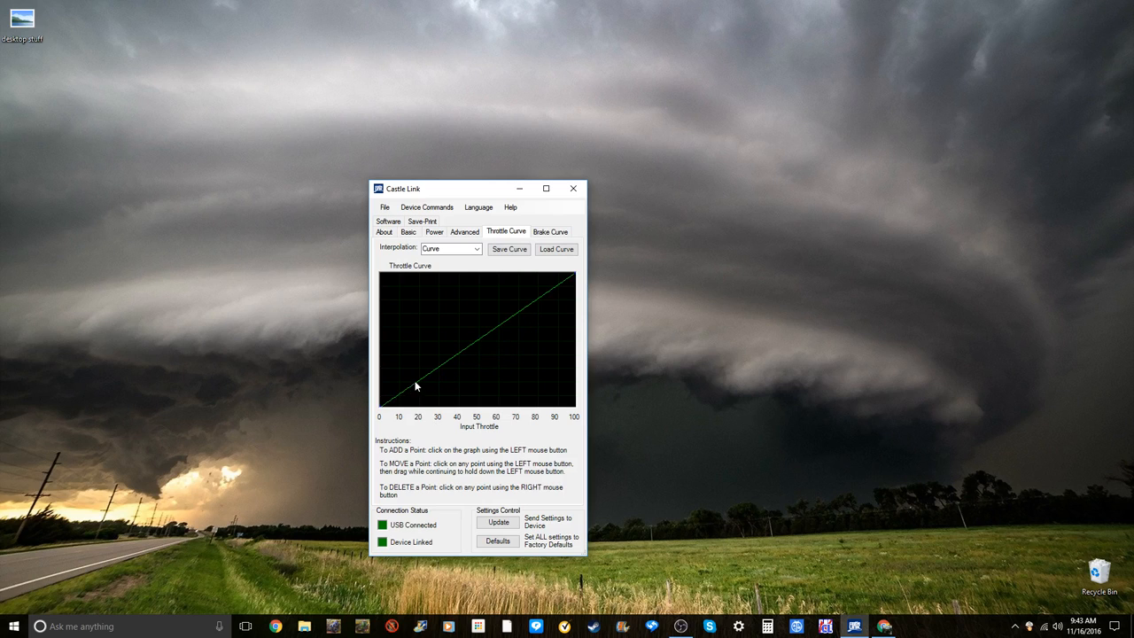
pyautogui.moveTo(417, 386); pyautogui.dragTo(447, 394)
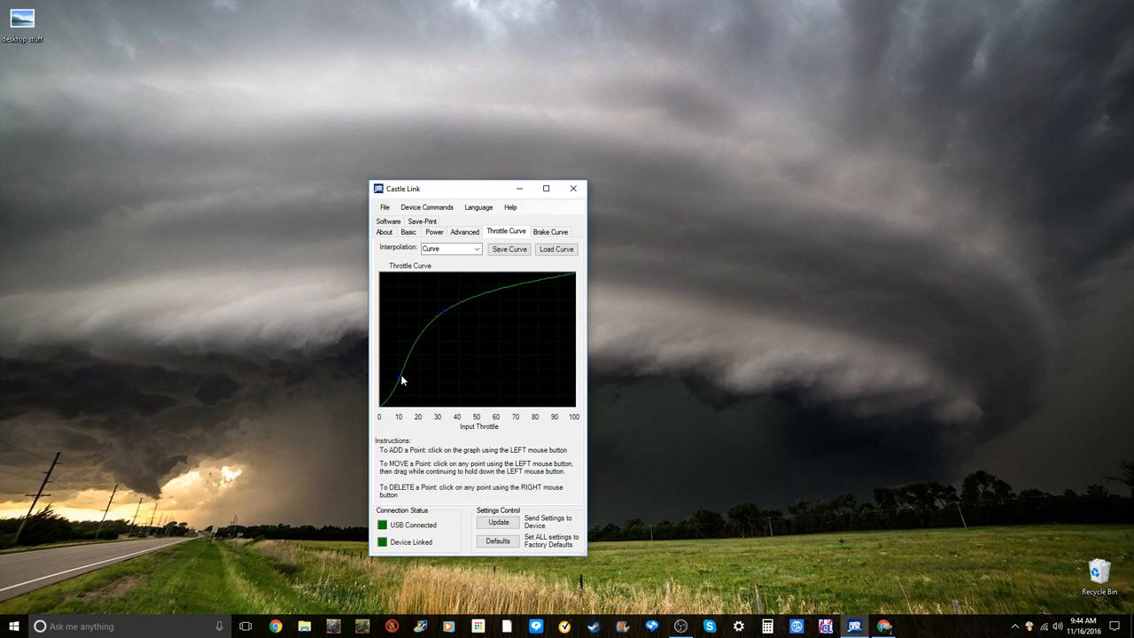
pyautogui.moveTo(400, 380); pyautogui.dragTo(400, 399)
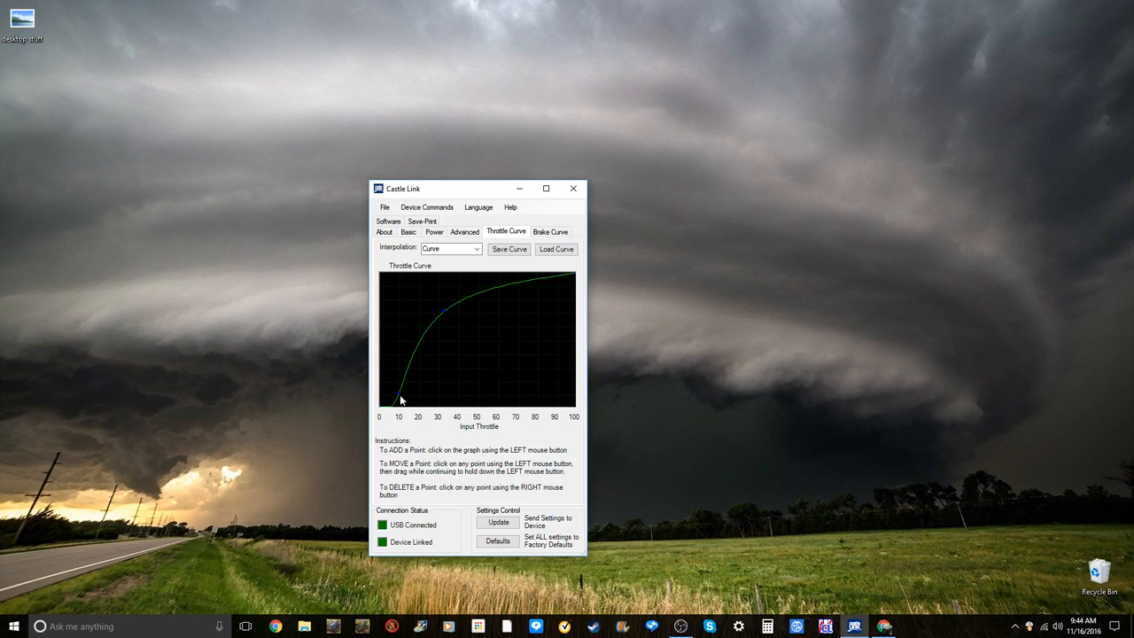
pyautogui.moveTo(486, 368)
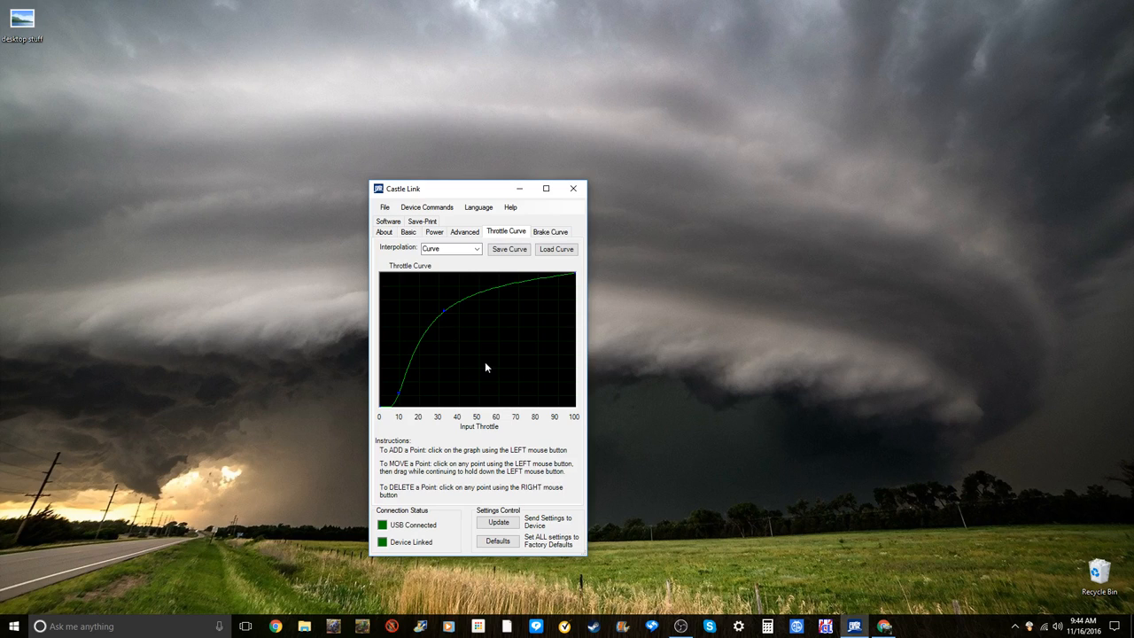
pyautogui.moveTo(446, 317)
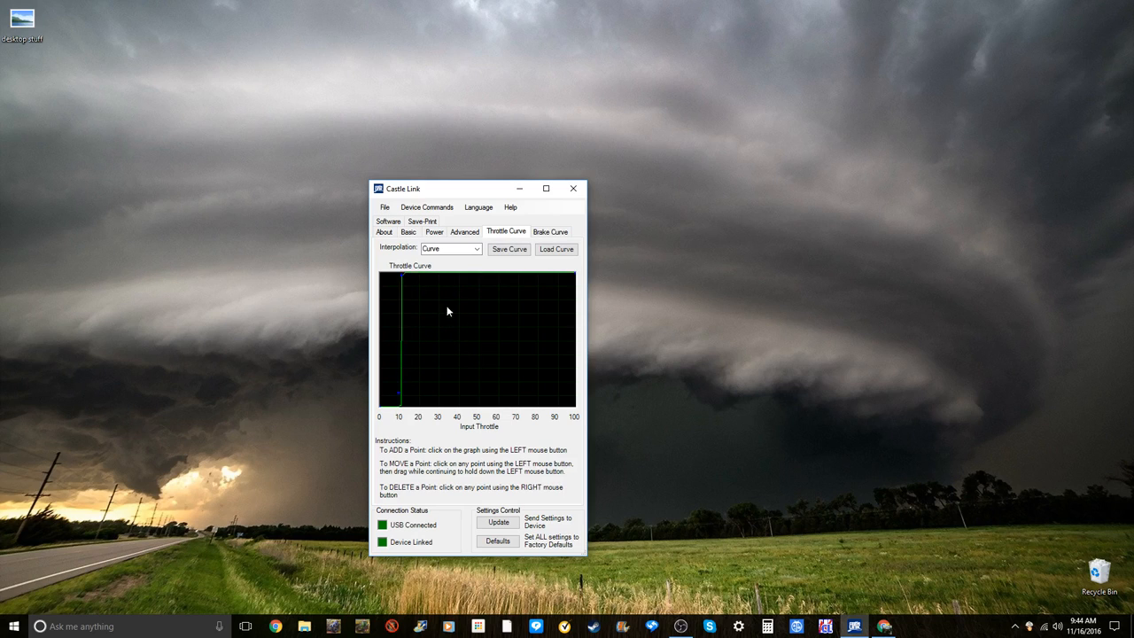
pyautogui.moveTo(403, 282)
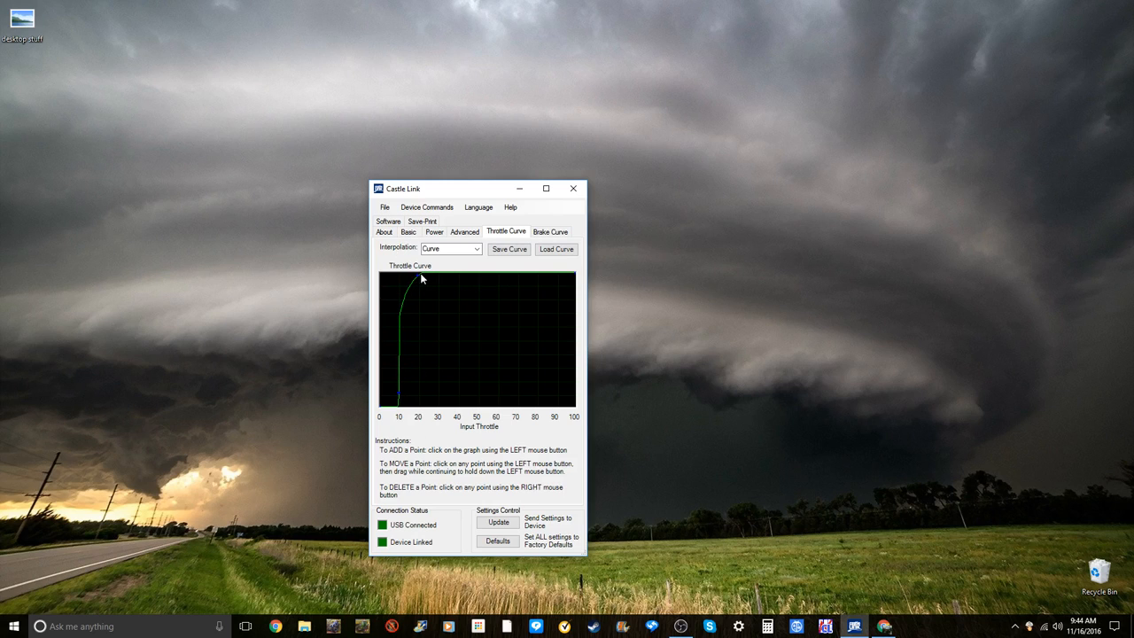
pyautogui.moveTo(446, 272)
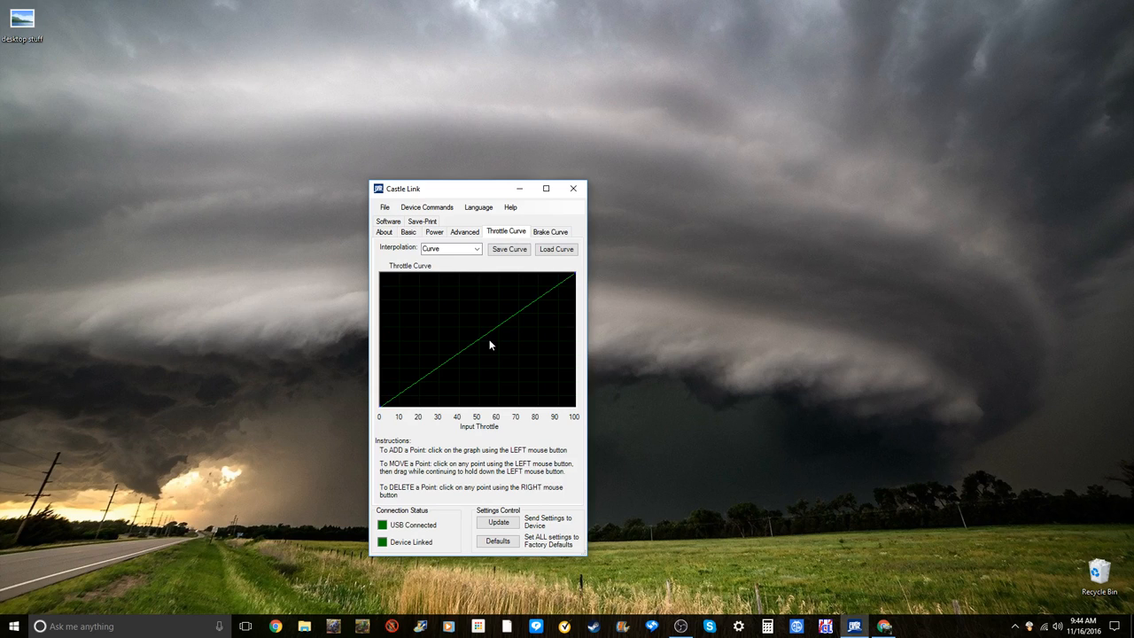
# - Show the Reverse/Brake Curve page and set its interpolation to Curve
pyautogui.click(550, 231)
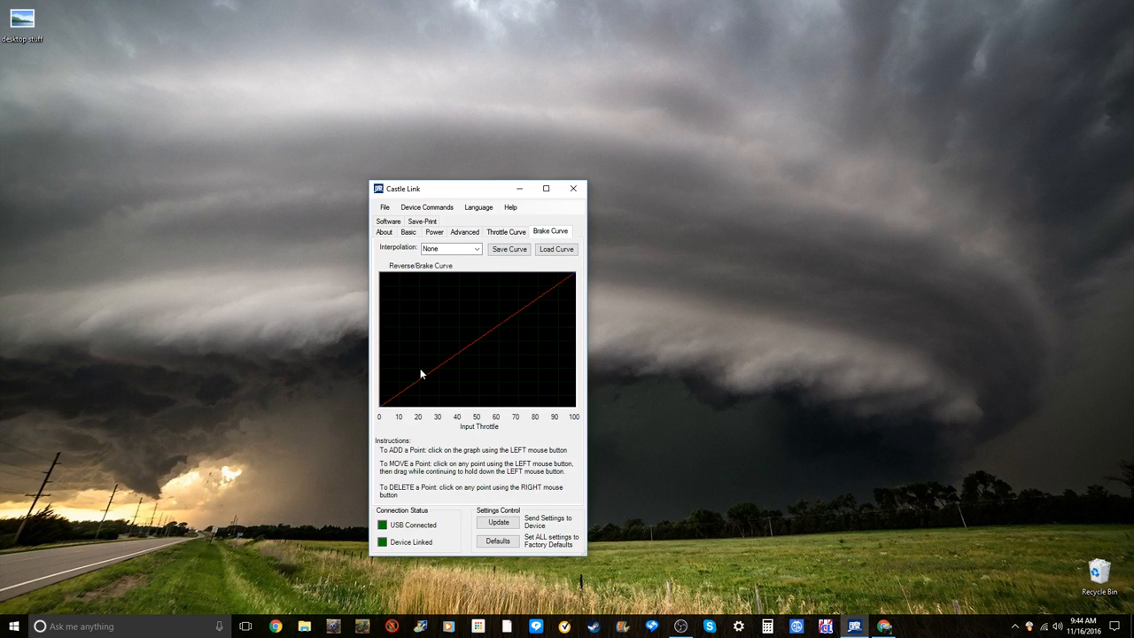
pyautogui.moveTo(449, 372)
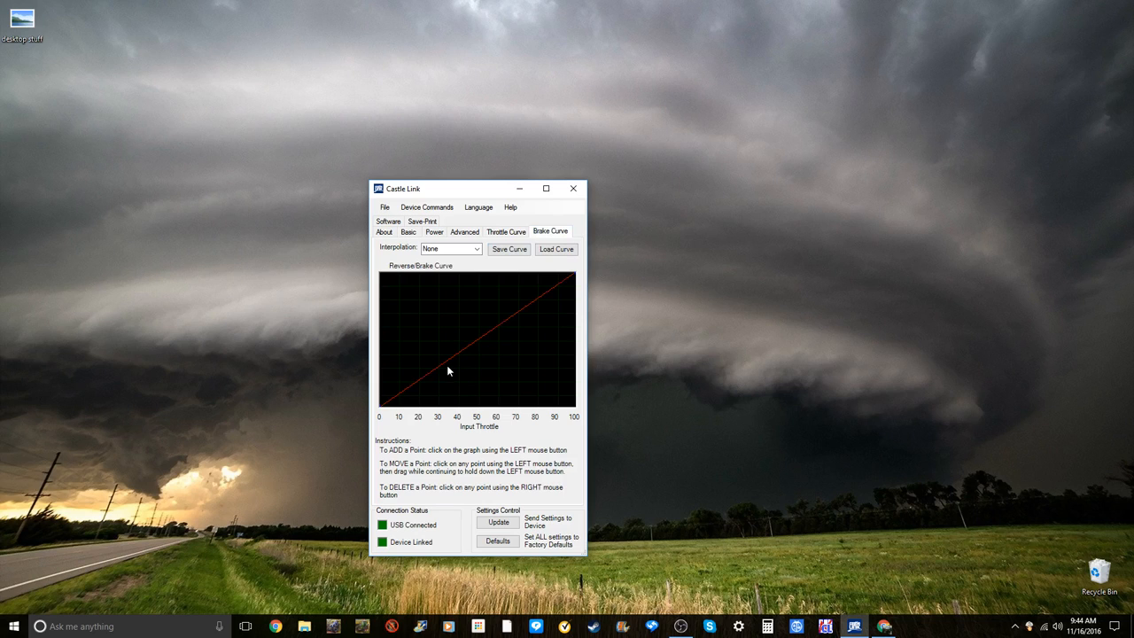
pyautogui.moveTo(417, 385)
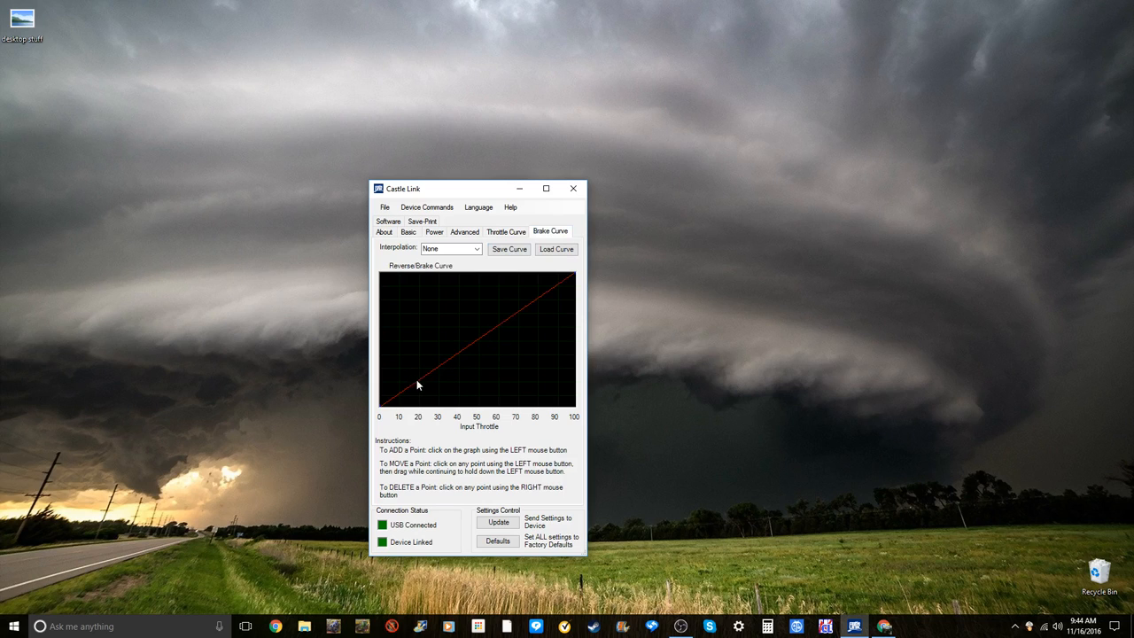
pyautogui.click(450, 248)
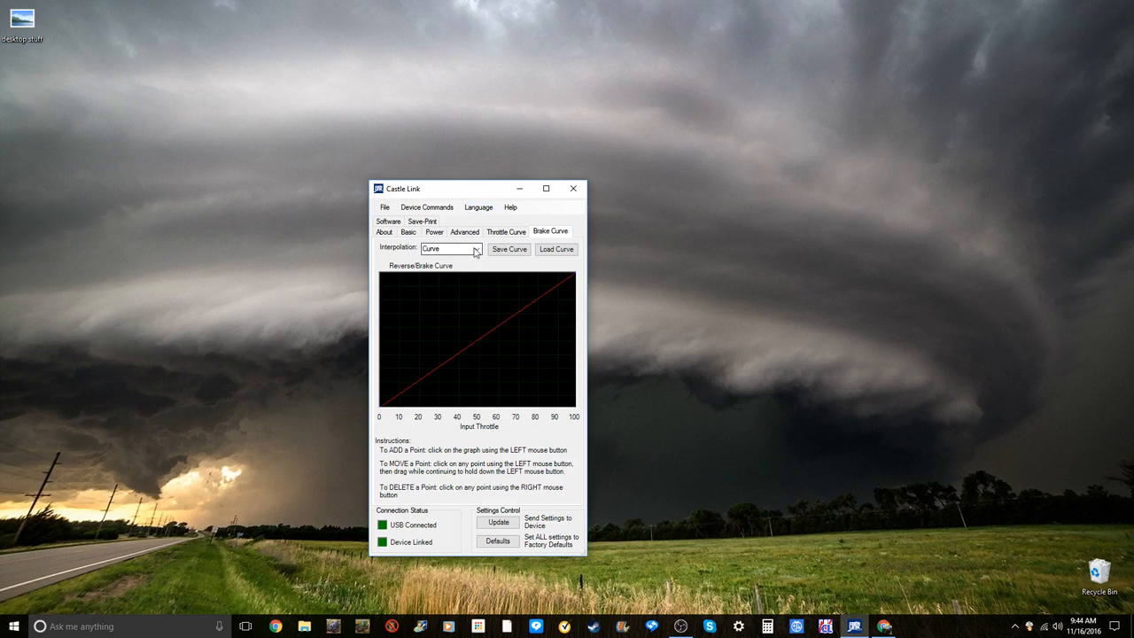
# - Visit the About page, then return to the Basic settings with values unchanged
pyautogui.click(384, 231)
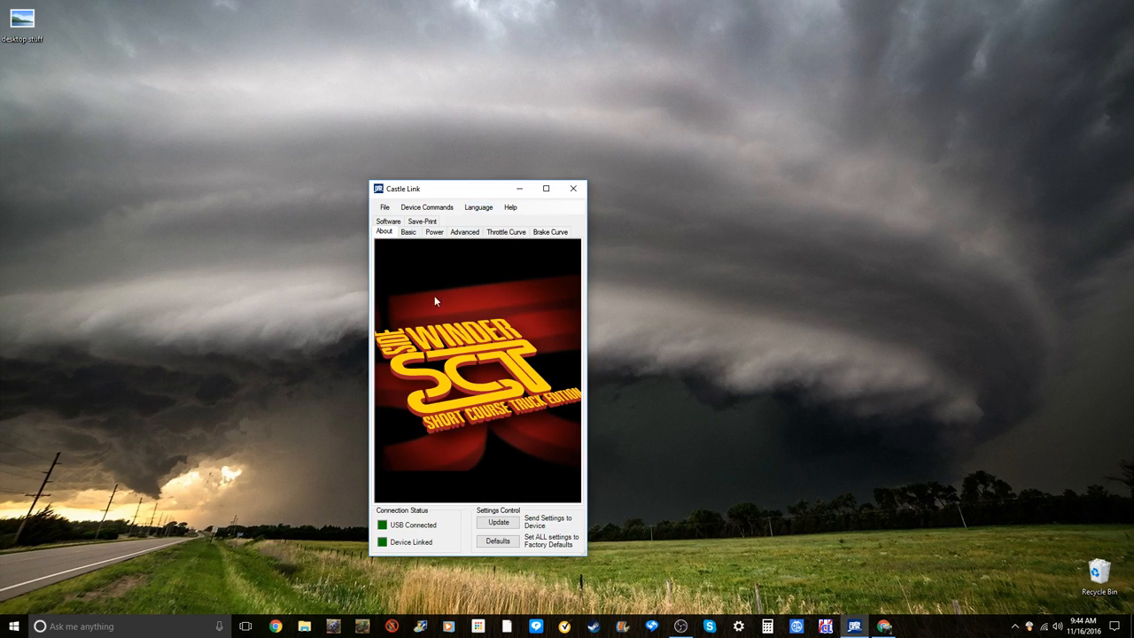
pyautogui.moveTo(560, 420)
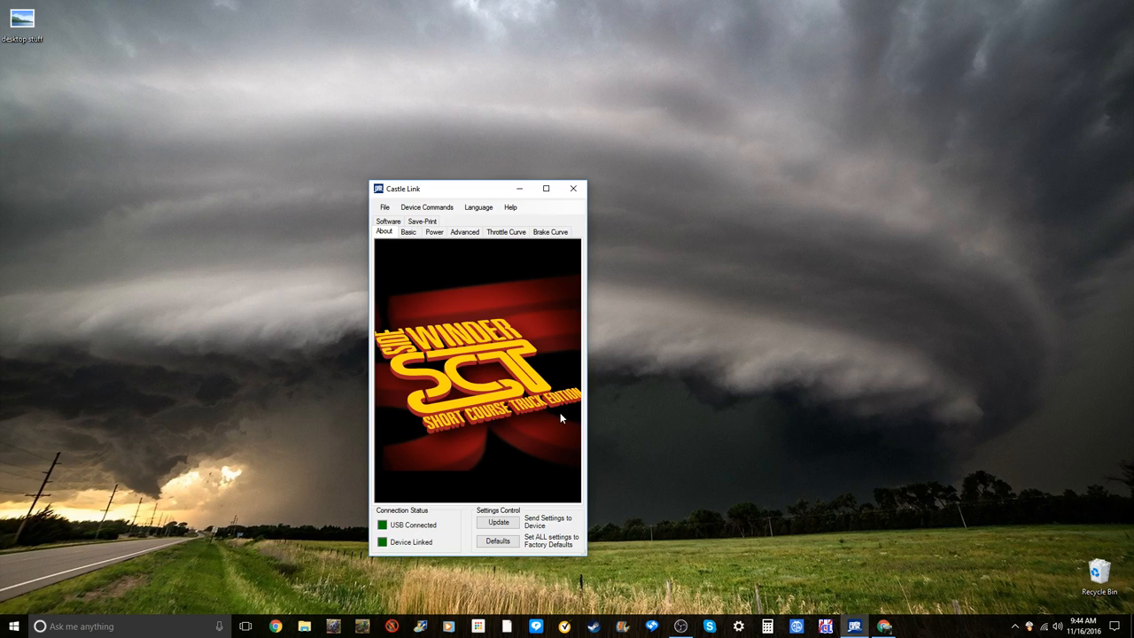
pyautogui.moveTo(620, 542)
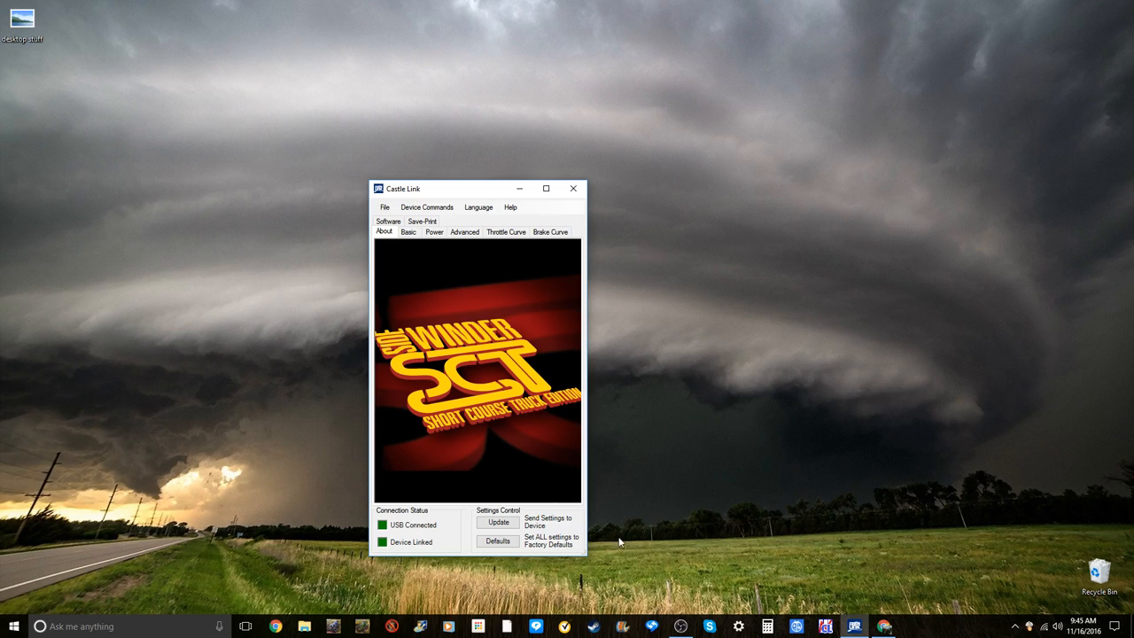
pyautogui.click(408, 231)
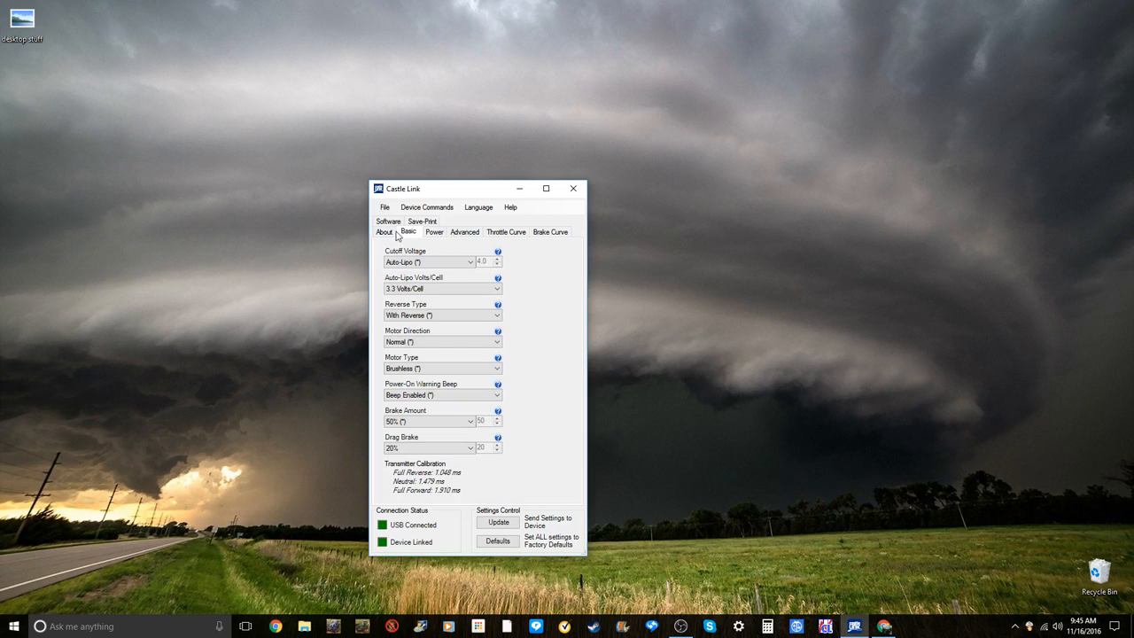
# - From the About page, send all settings to the Sidewinder SCT and dismiss the completion dialog
pyautogui.click(384, 231)
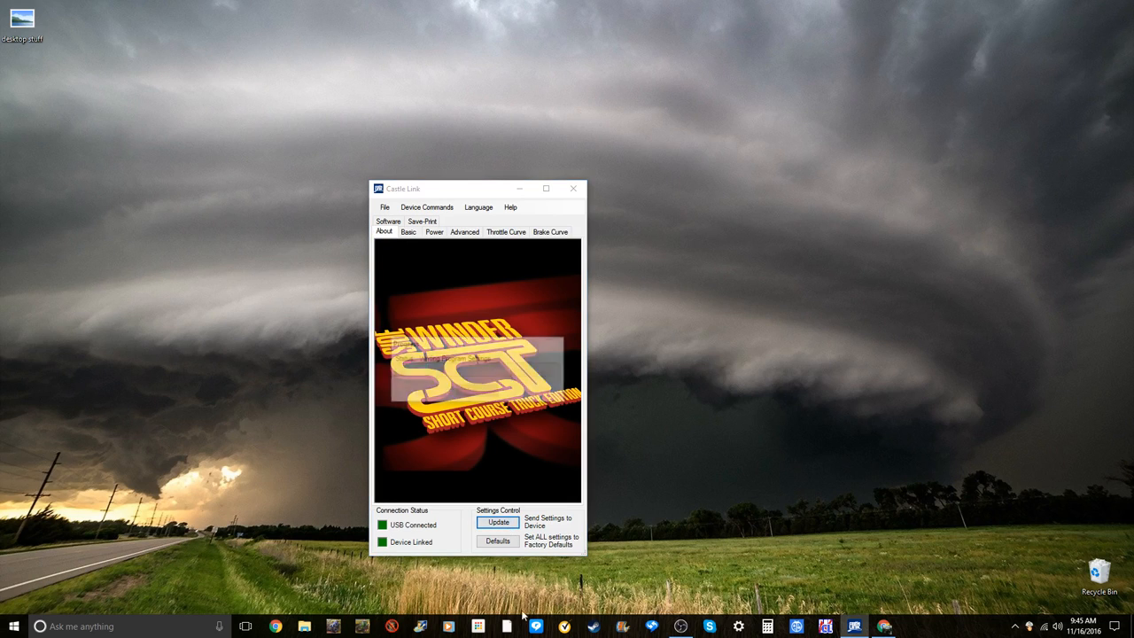
pyautogui.click(498, 522)
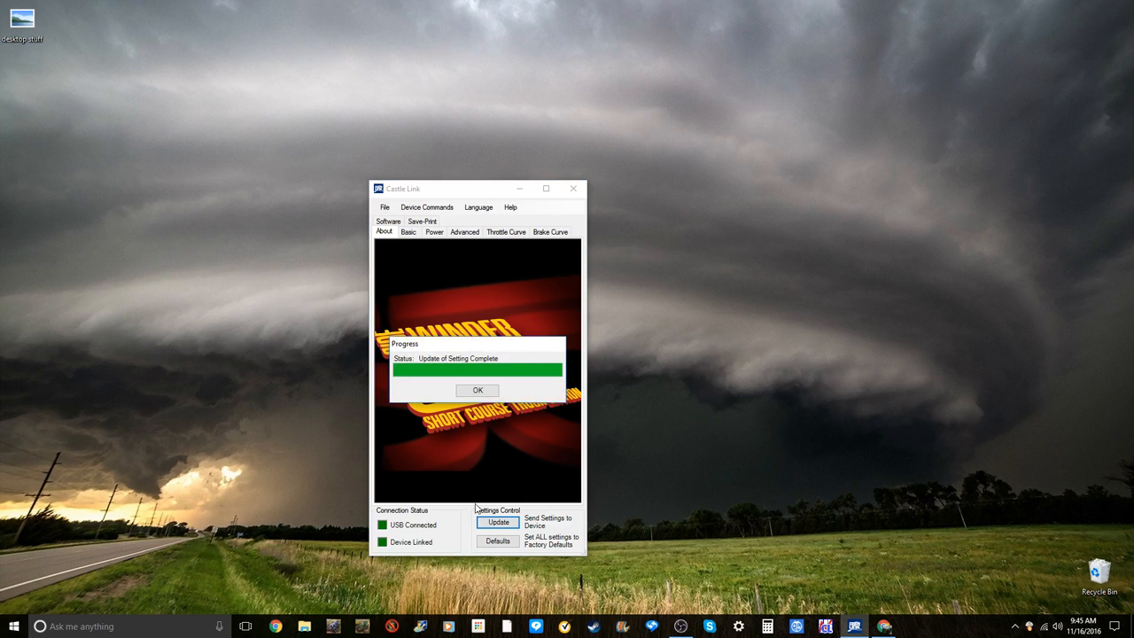
pyautogui.click(477, 390)
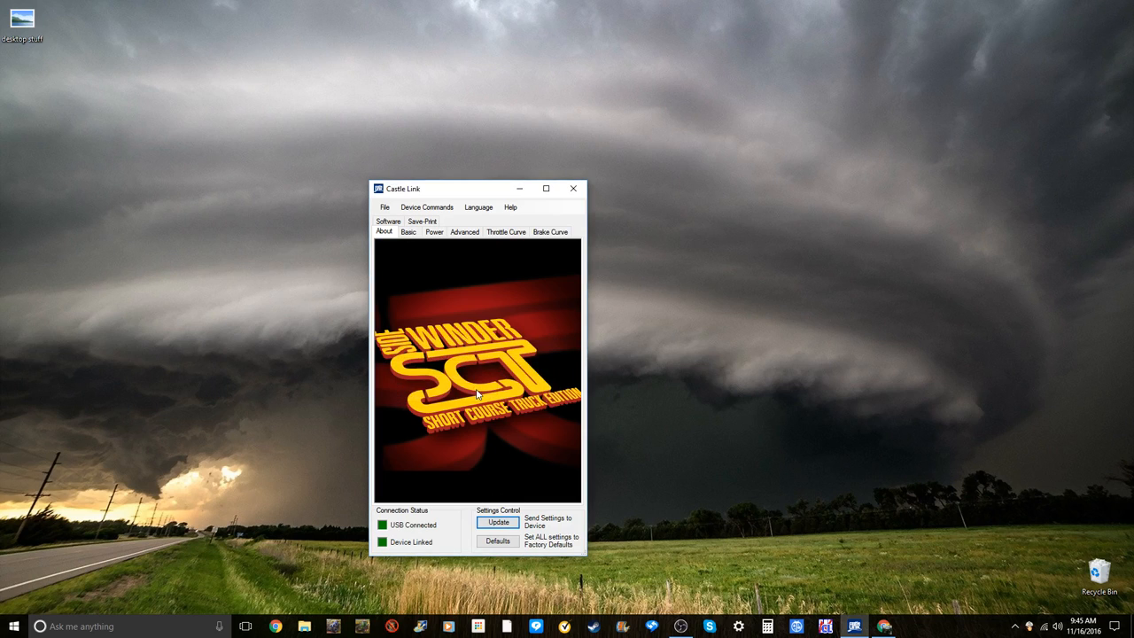
pyautogui.moveTo(506, 365)
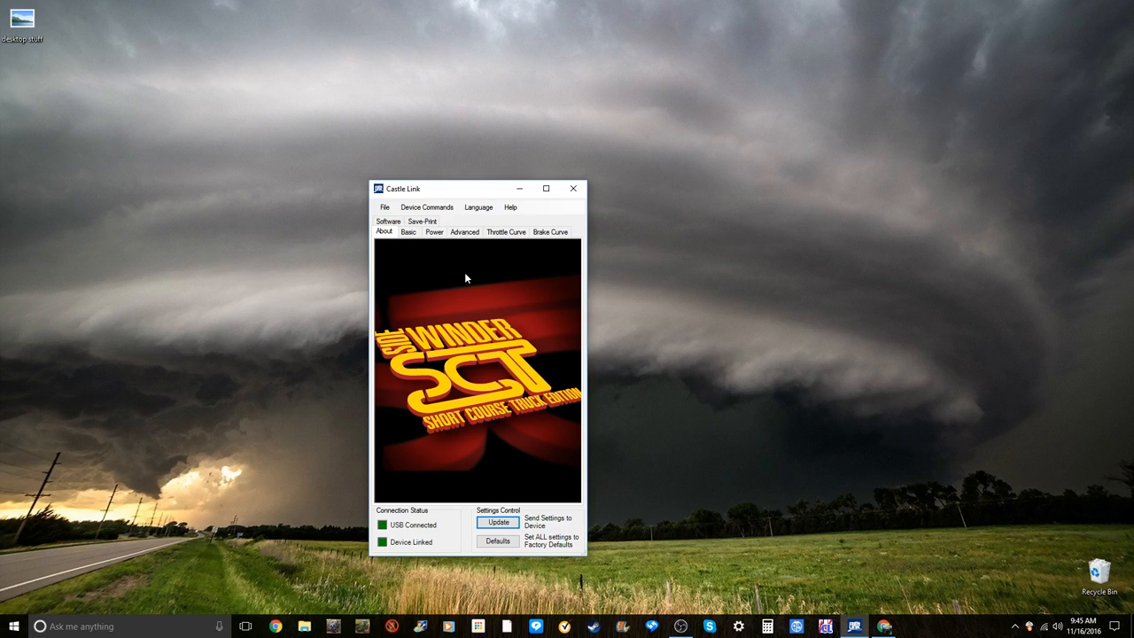
pyautogui.moveTo(531, 325)
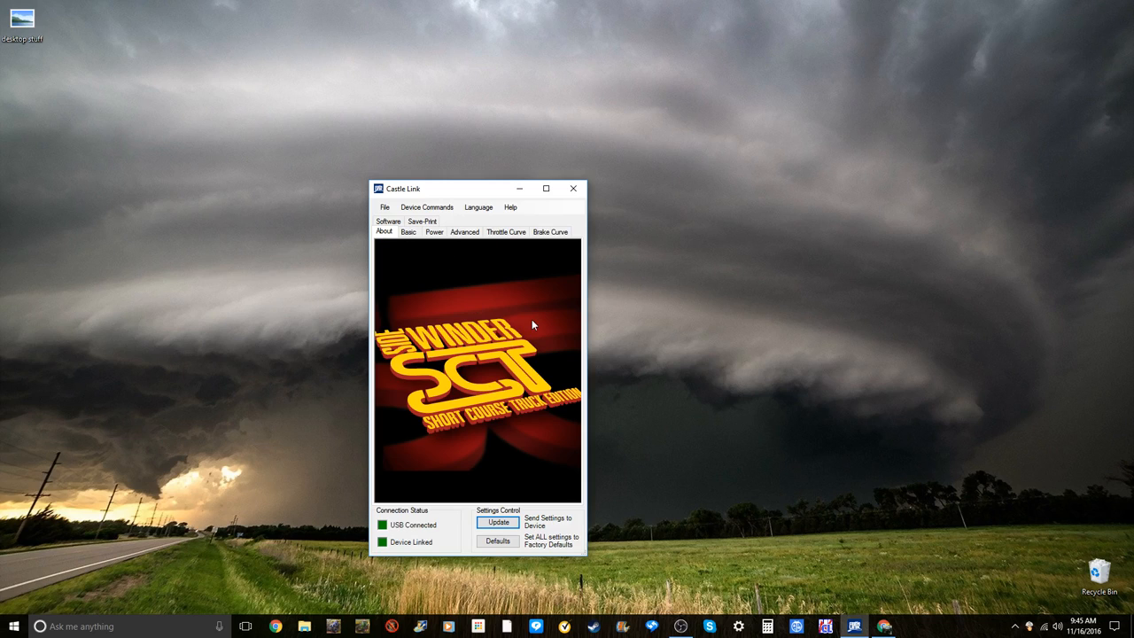